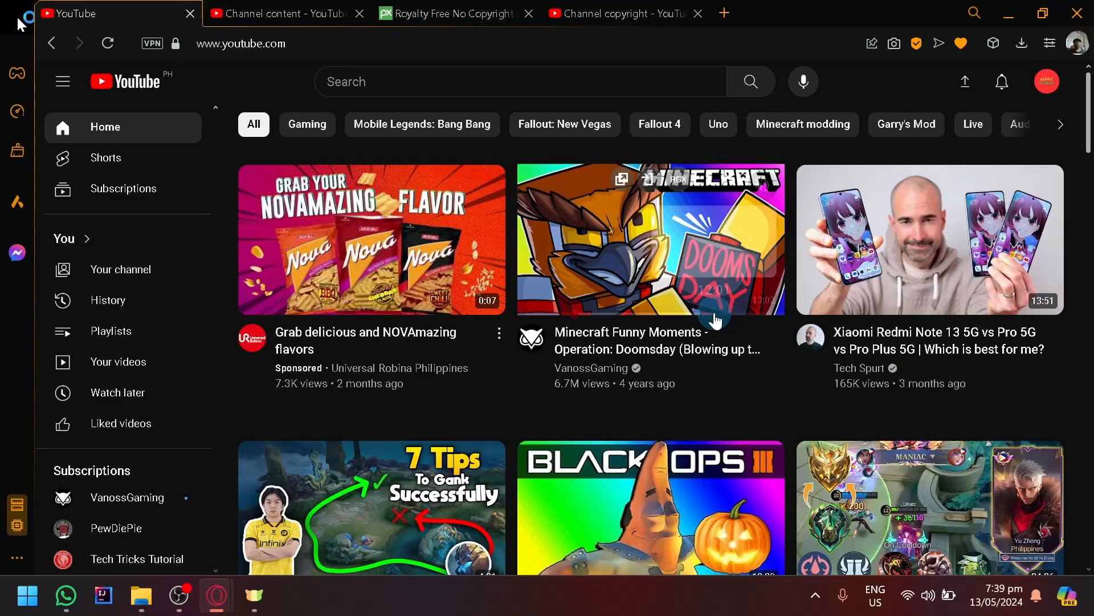
pyautogui.moveTo(716, 317)
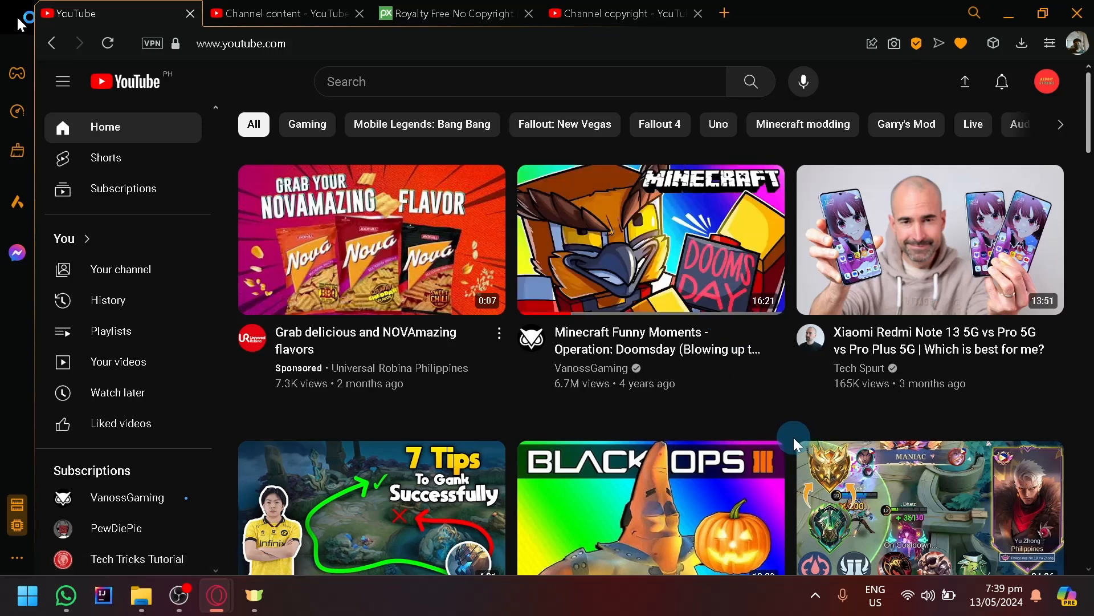
# Browse down the YouTube home feed before starting a new search.
pyautogui.scroll(-3)
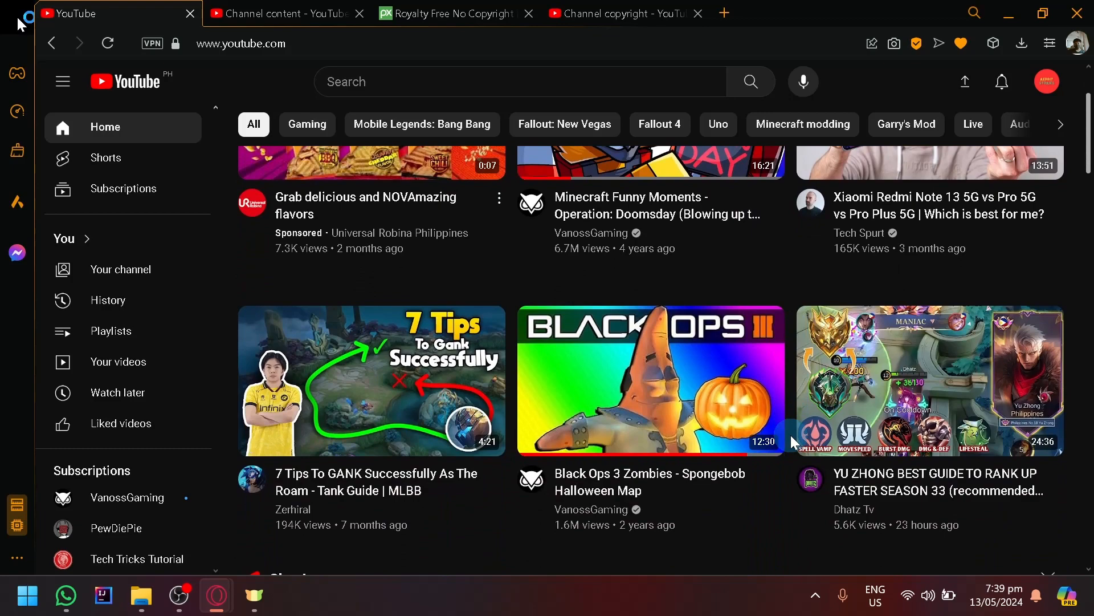
pyautogui.scroll(-3)
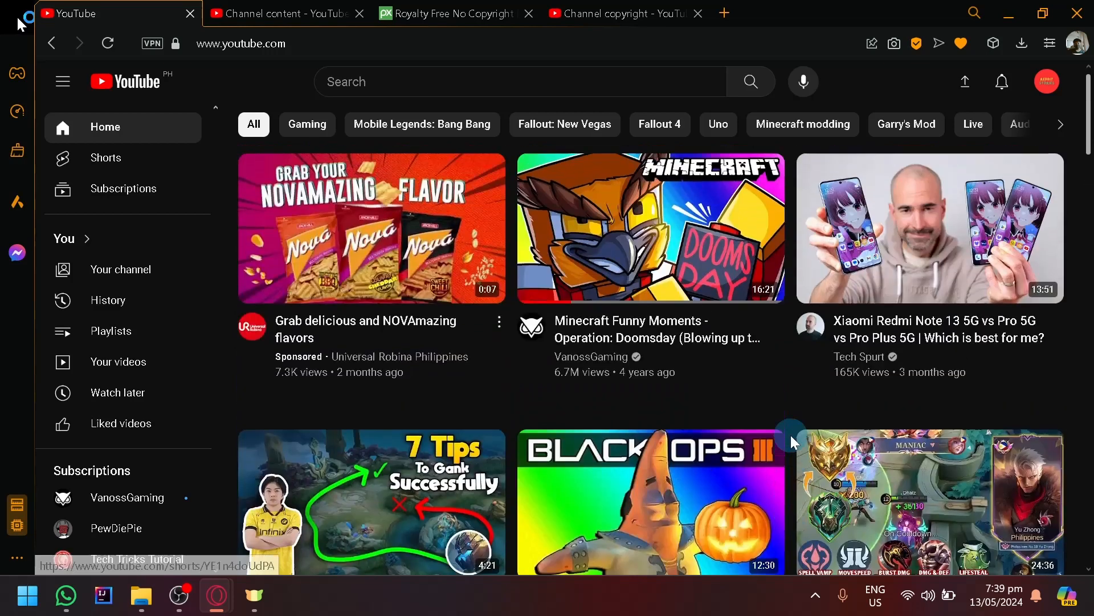
pyautogui.scroll(-3)
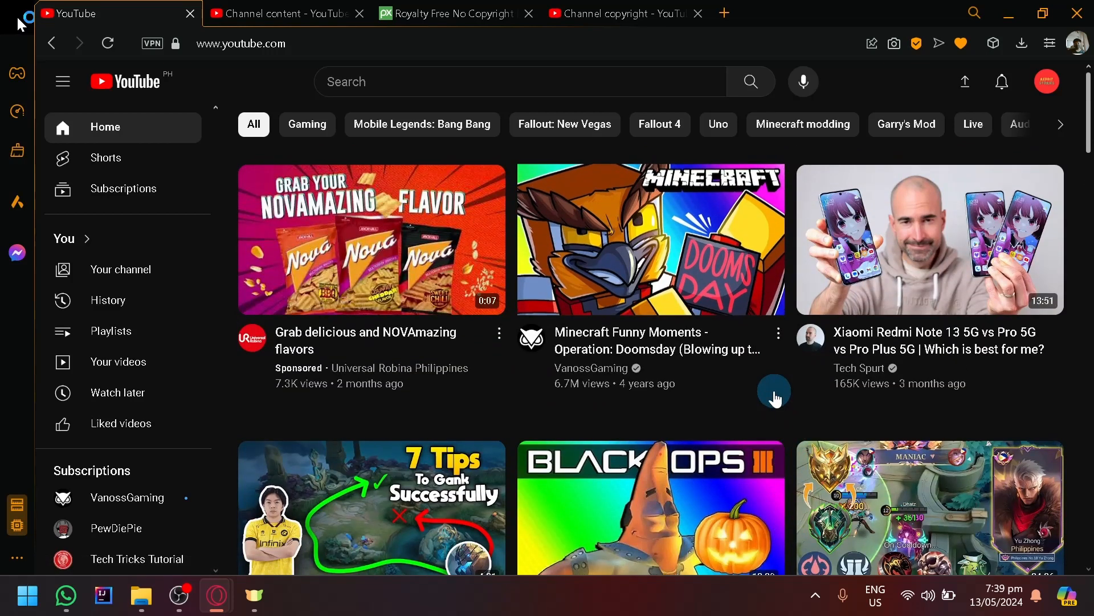
pyautogui.moveTo(652, 240)
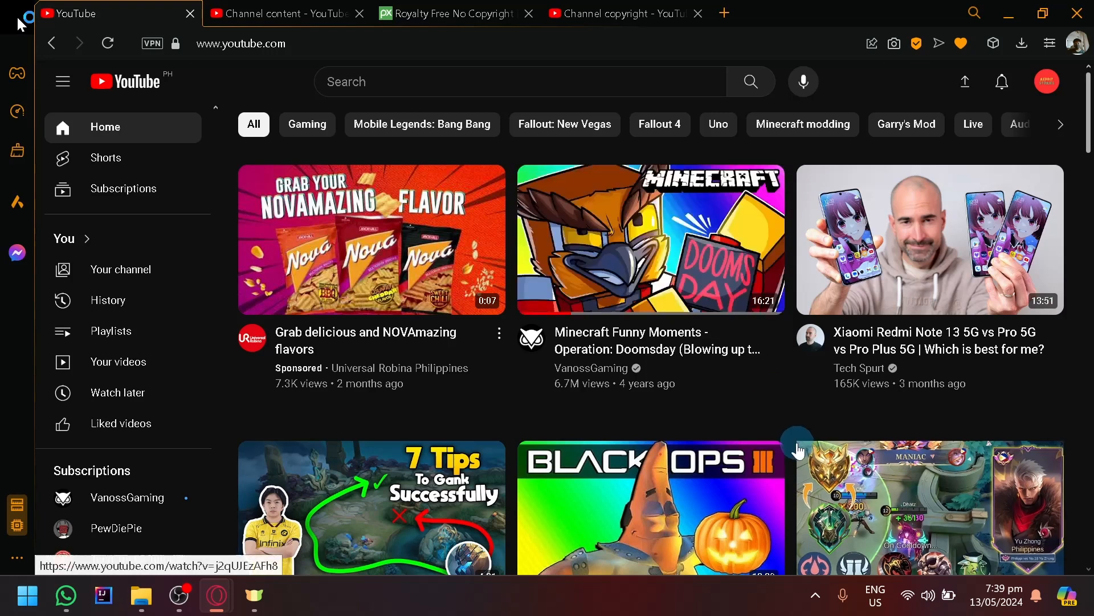
pyautogui.moveTo(787, 433)
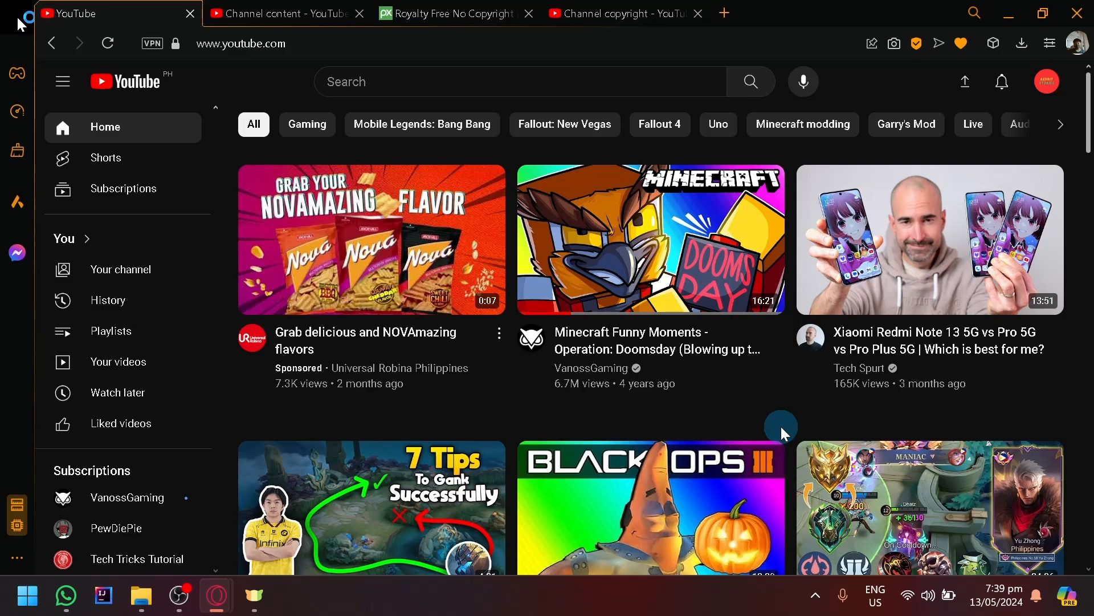
pyautogui.scroll(-3)
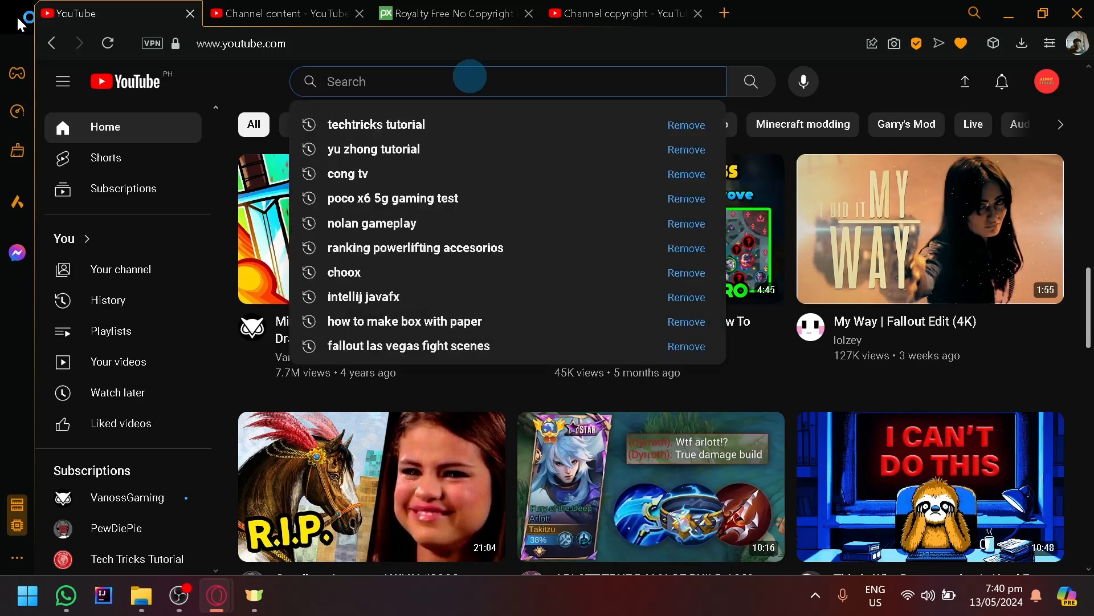
# Search YouTube for 'no copyright music' and browse the results.
pyautogui.write('copyright')
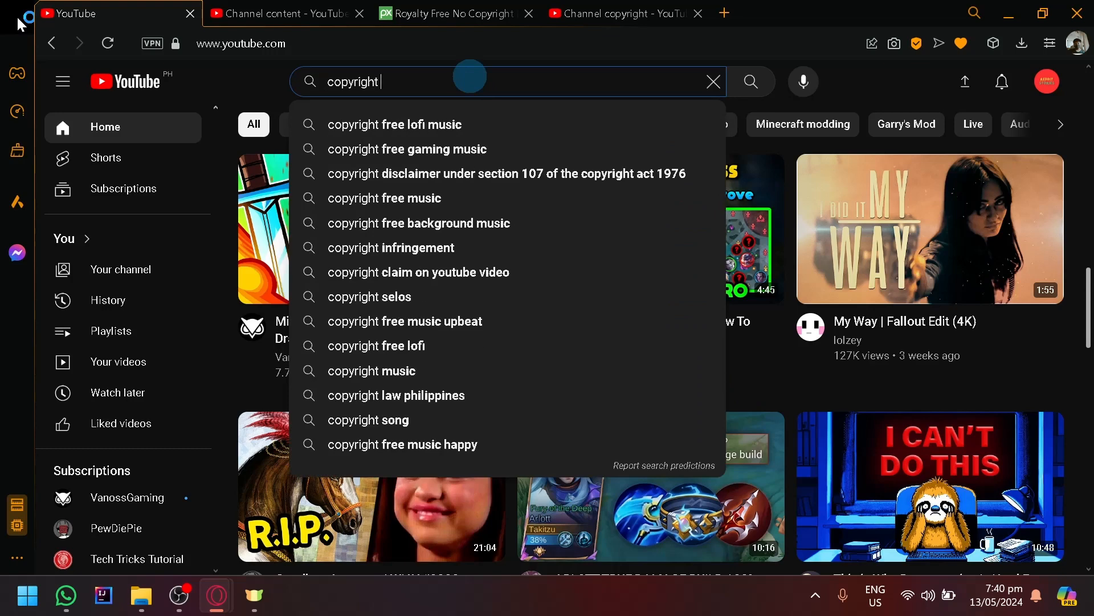
pyautogui.write('music')
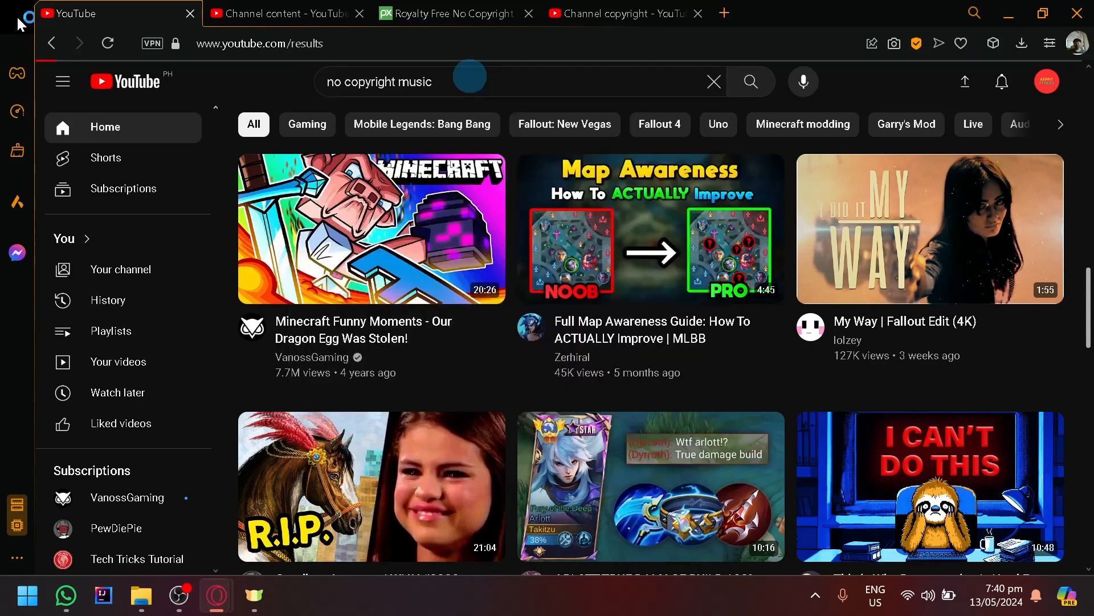
pyautogui.click(751, 82)
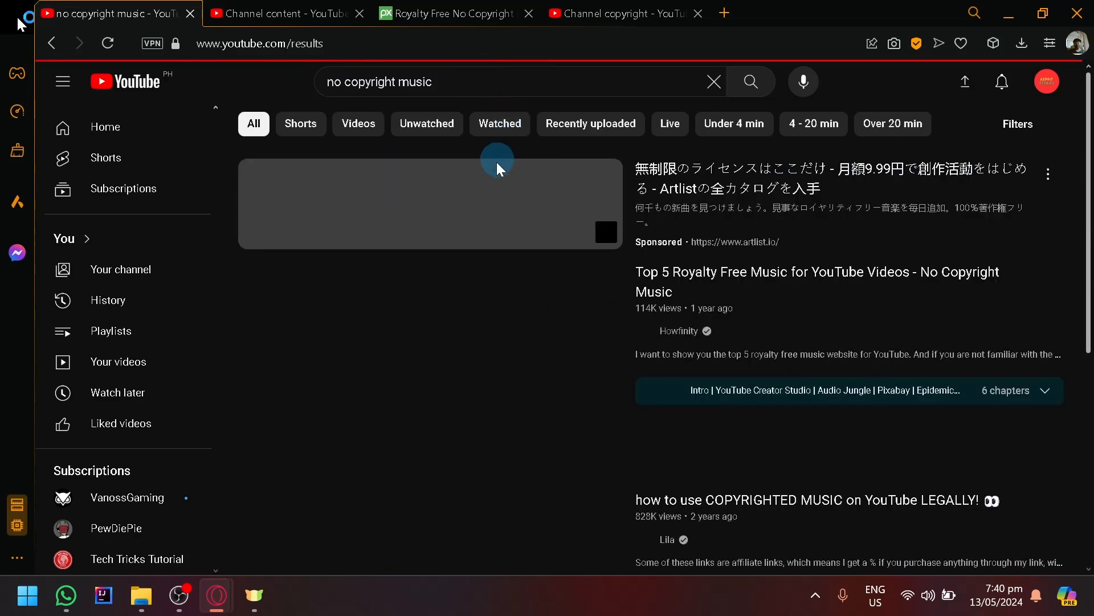
pyautogui.scroll(-3)
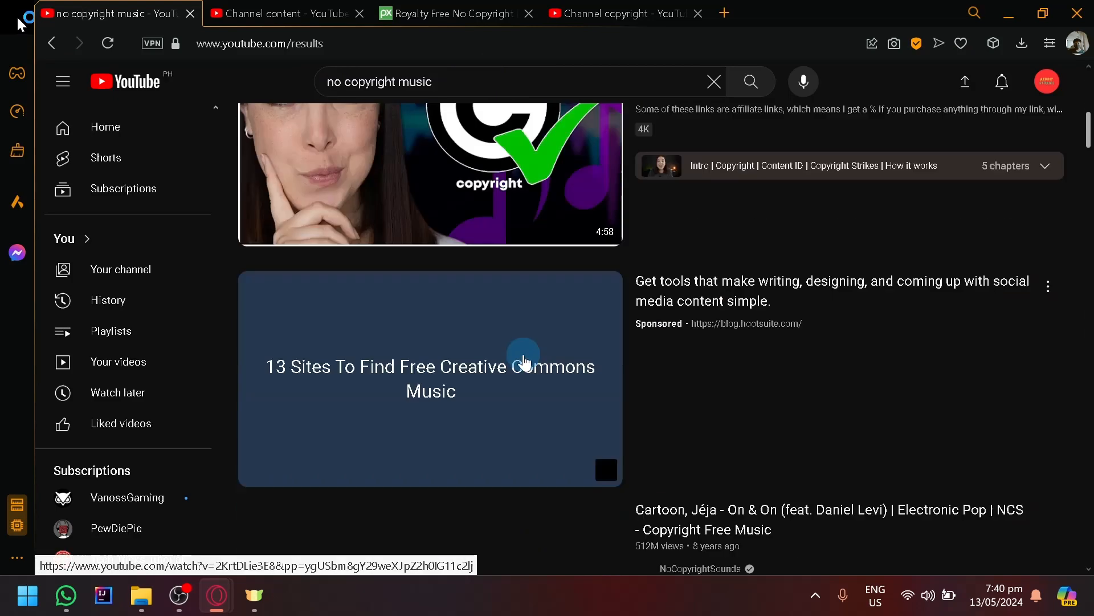
pyautogui.scroll(-3)
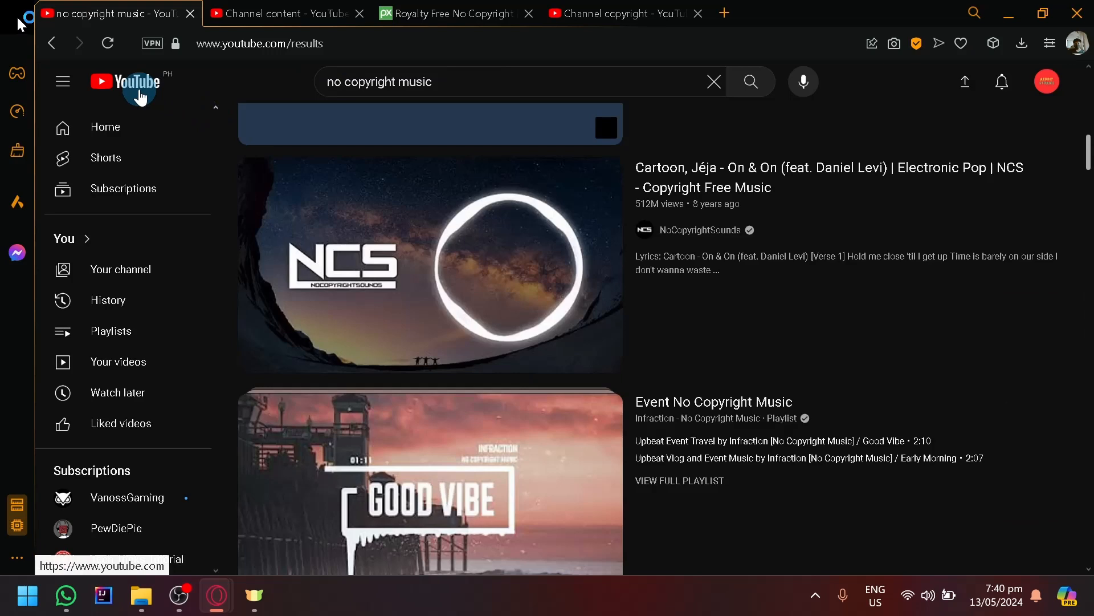
pyautogui.moveTo(140, 96)
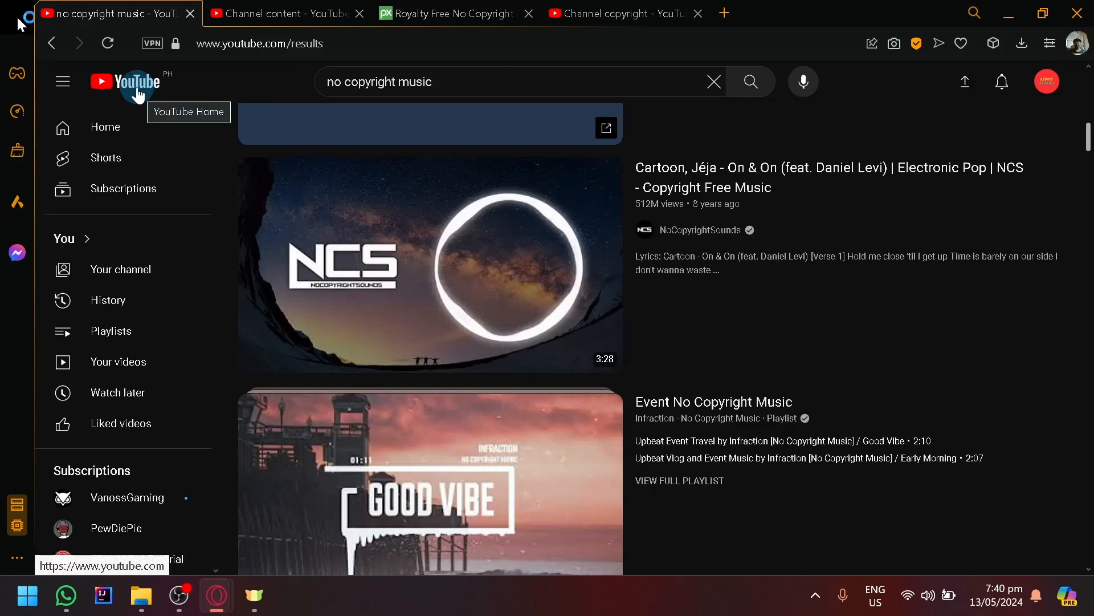
# Return to the YouTube home feed via the logo and browse its recommendations.
pyautogui.click(125, 82)
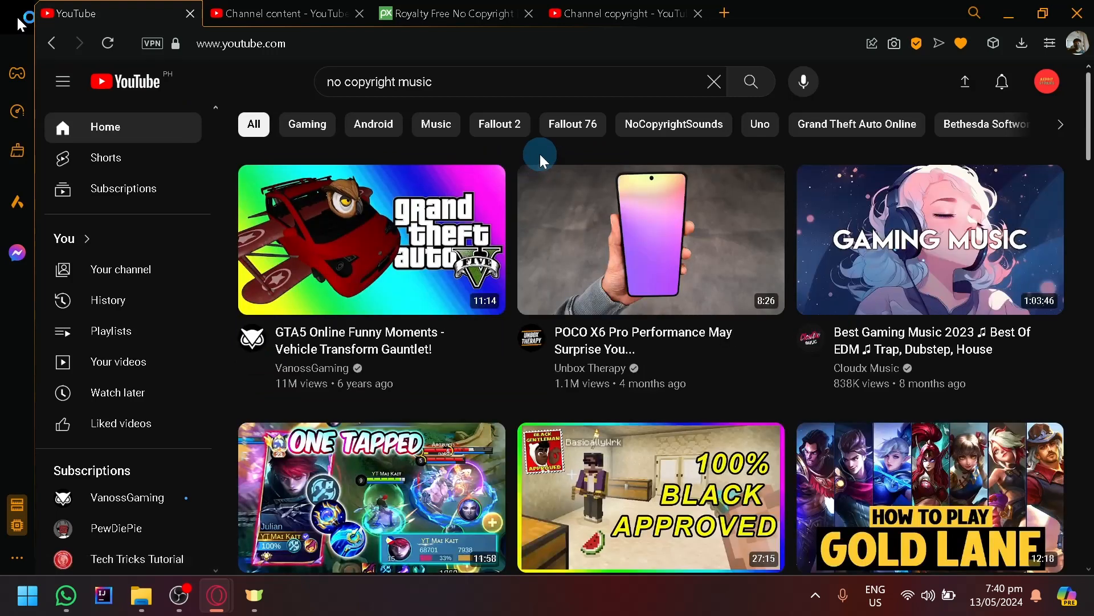
pyautogui.scroll(-3)
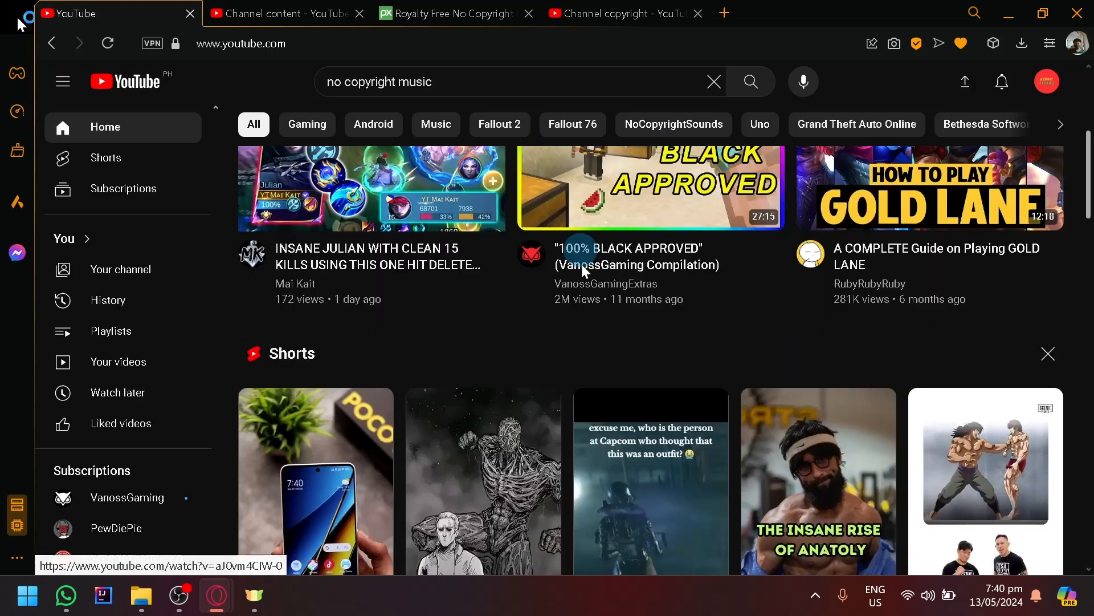
pyautogui.scroll(-3)
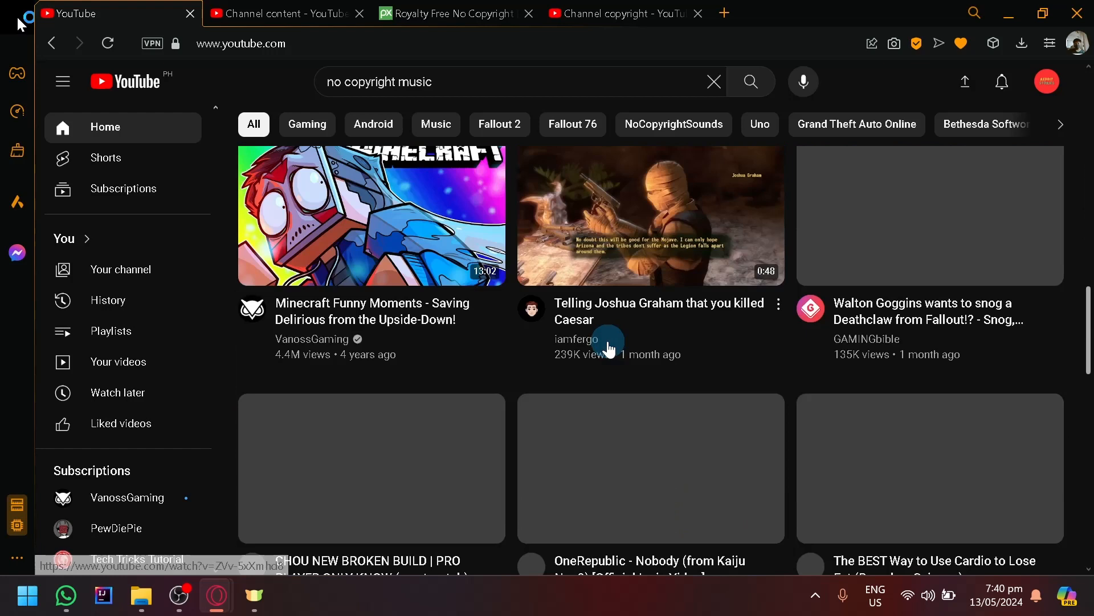
pyautogui.scroll(-3)
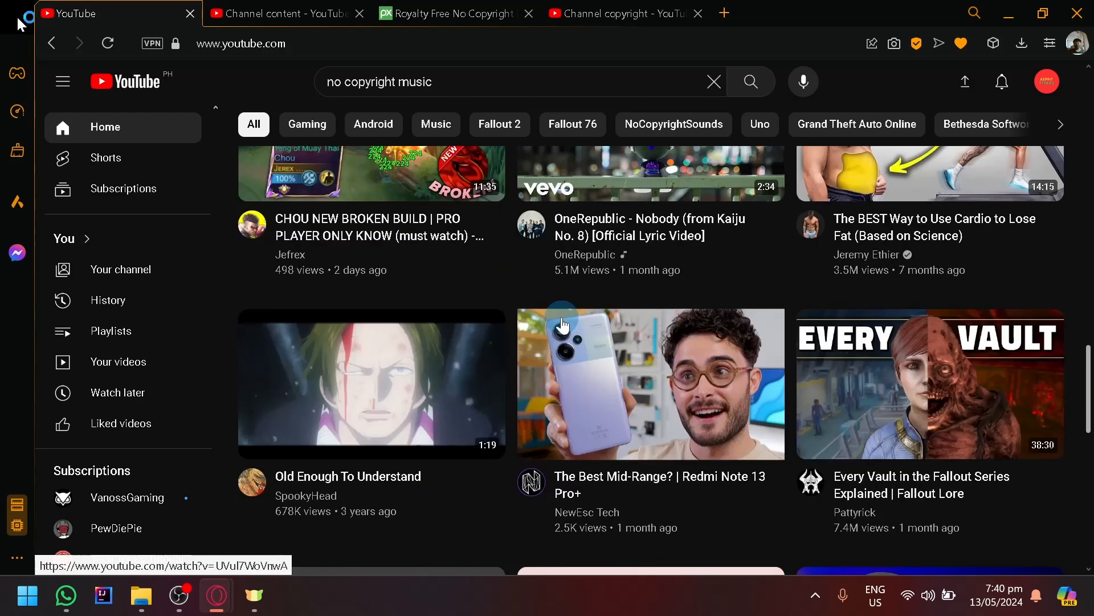
pyautogui.scroll(-3)
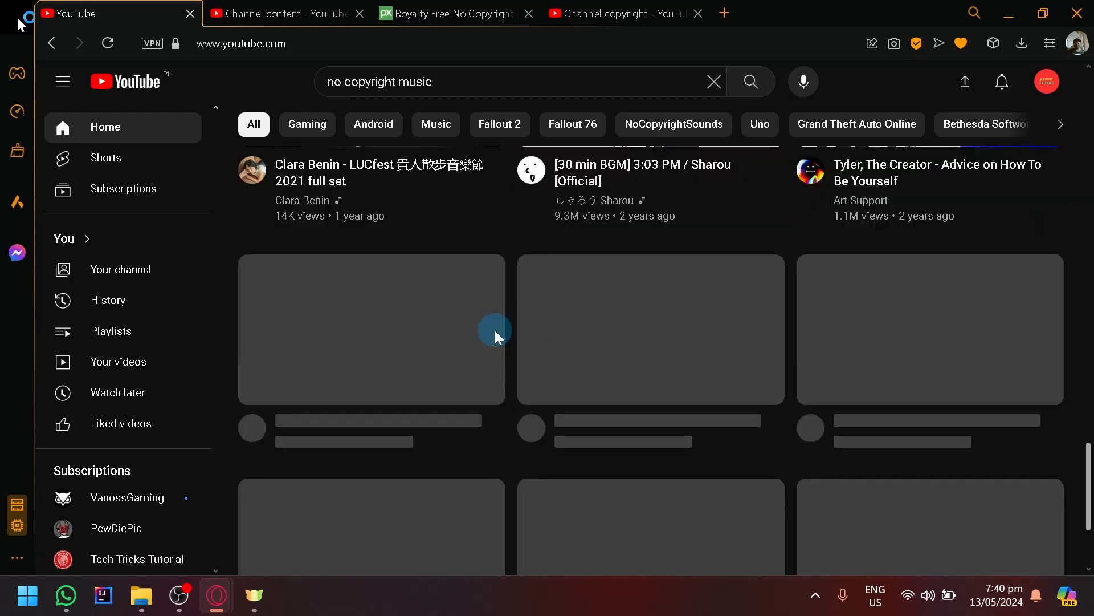
pyautogui.scroll(-3)
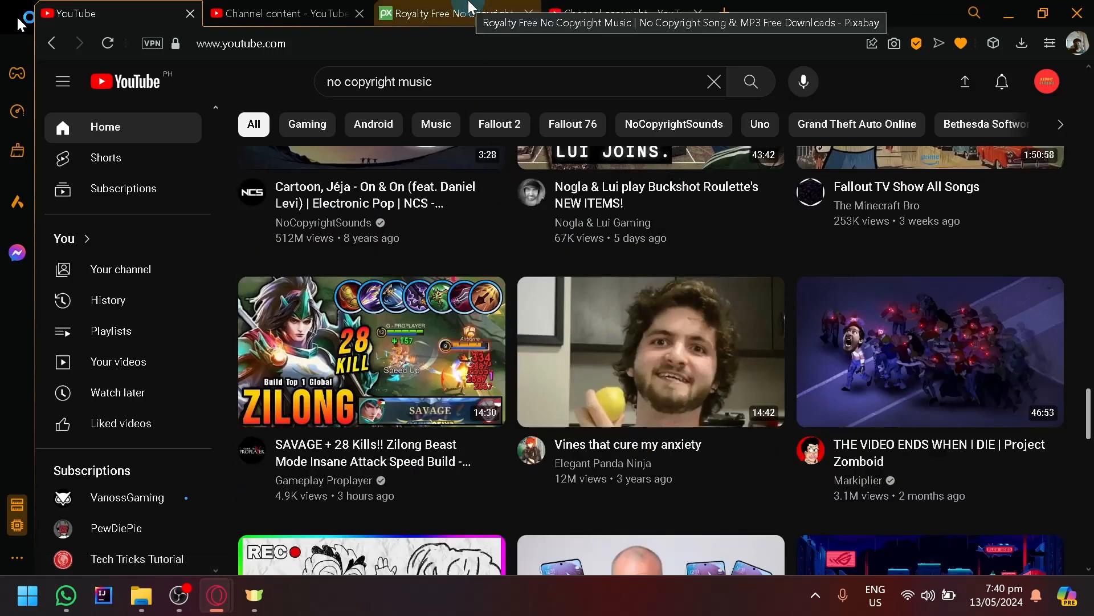
# Switch to the Pixabay tab and go to its home page of free stock media.
pyautogui.click(446, 13)
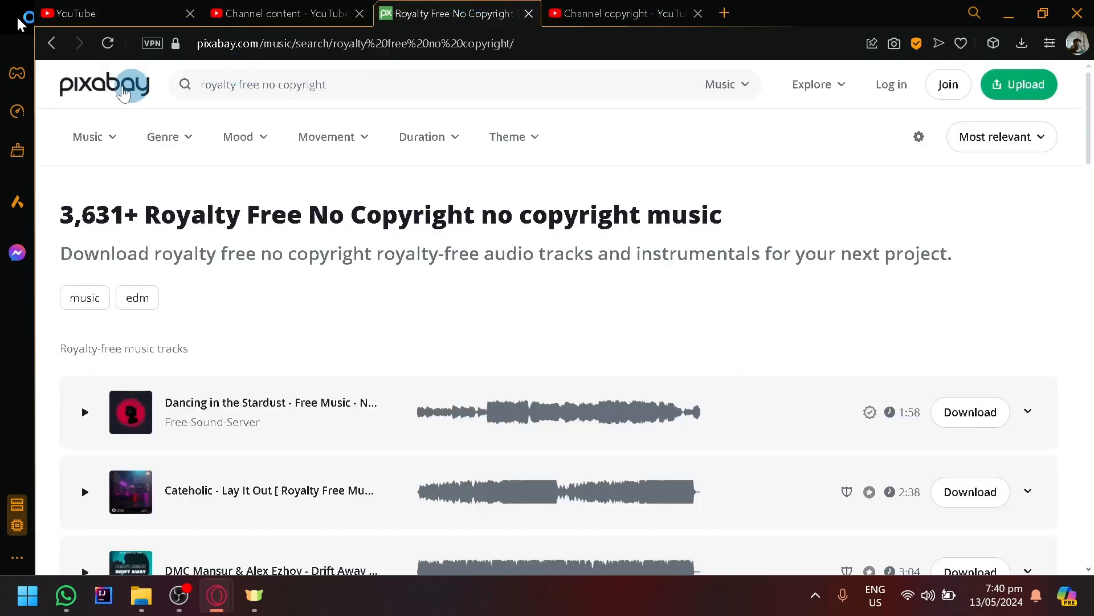
pyautogui.click(104, 84)
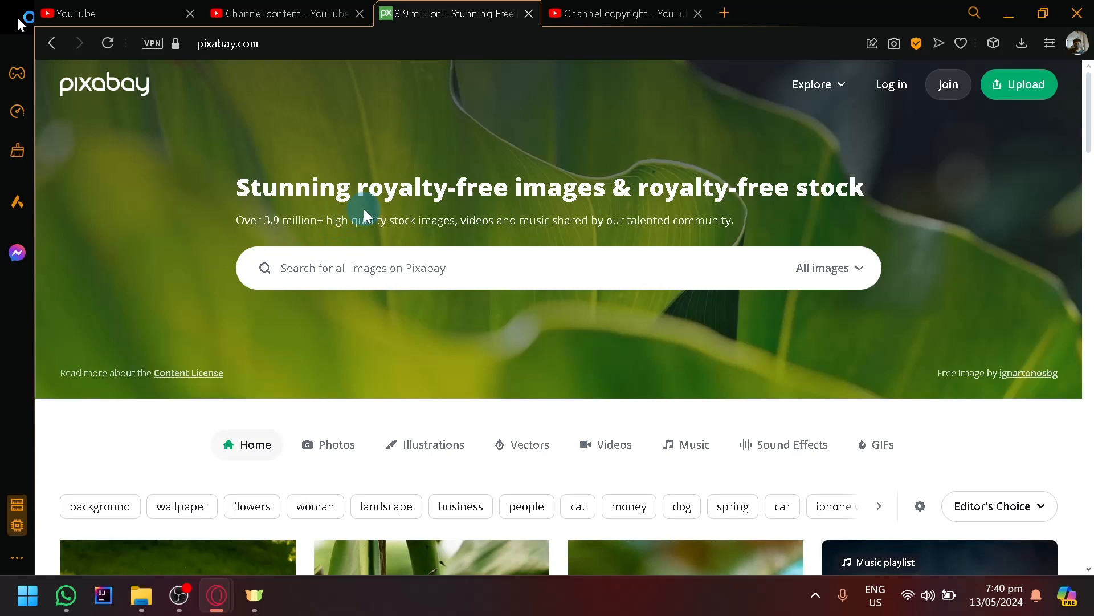
pyautogui.moveTo(521, 200)
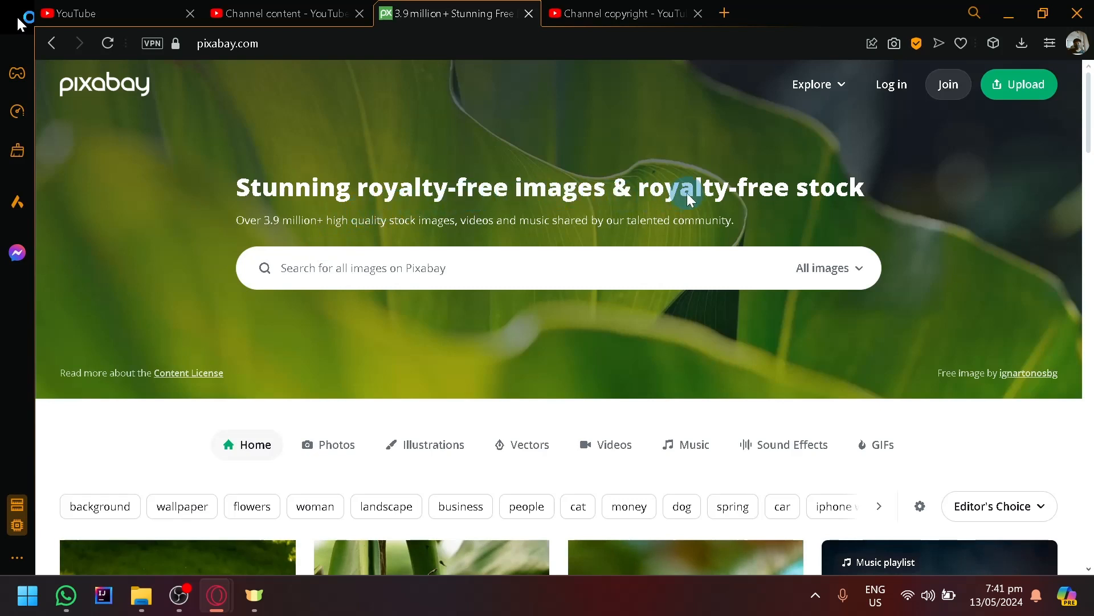
pyautogui.scroll(-3)
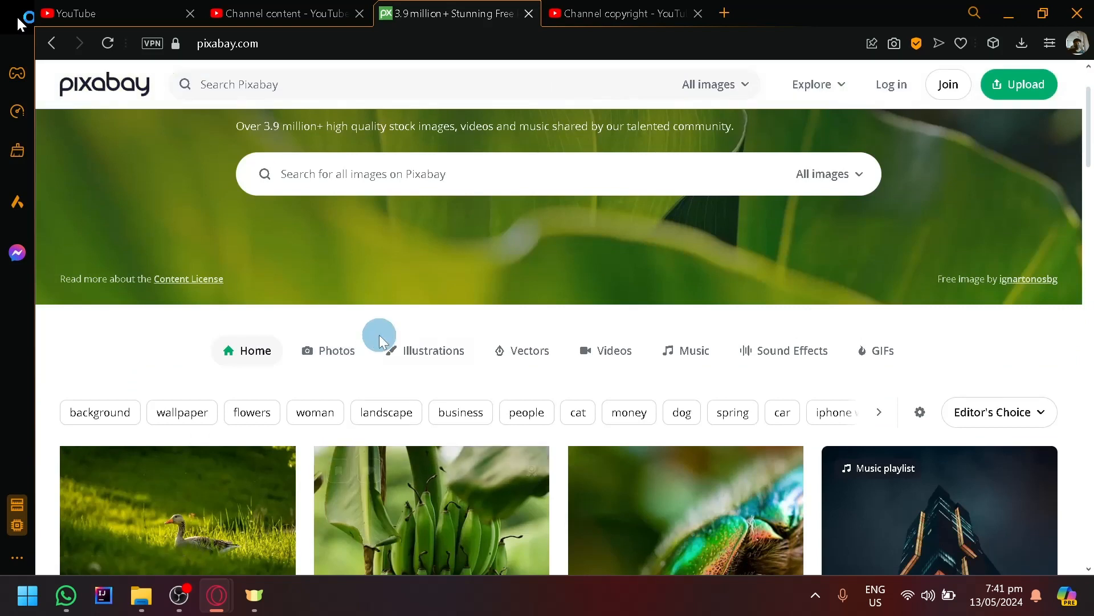
pyautogui.moveTo(276, 381)
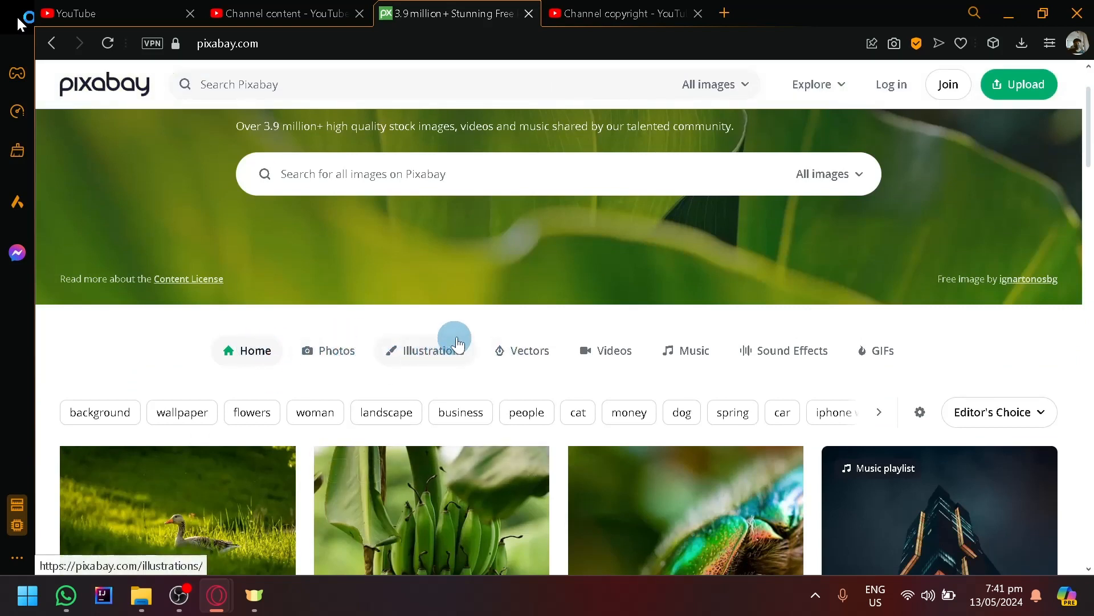
pyautogui.moveTo(673, 374)
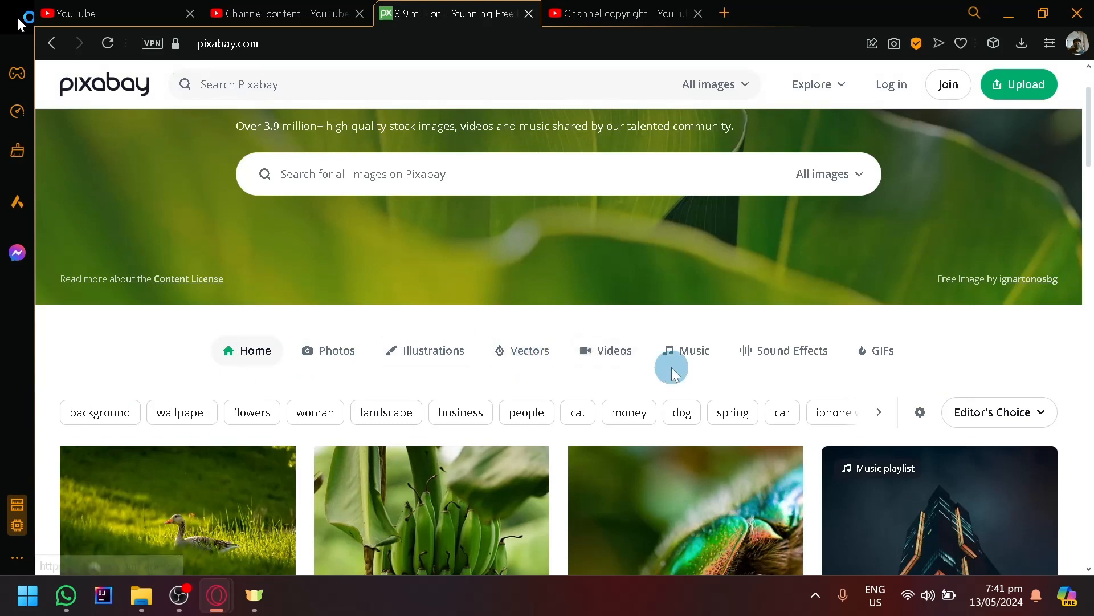
pyautogui.moveTo(894, 366)
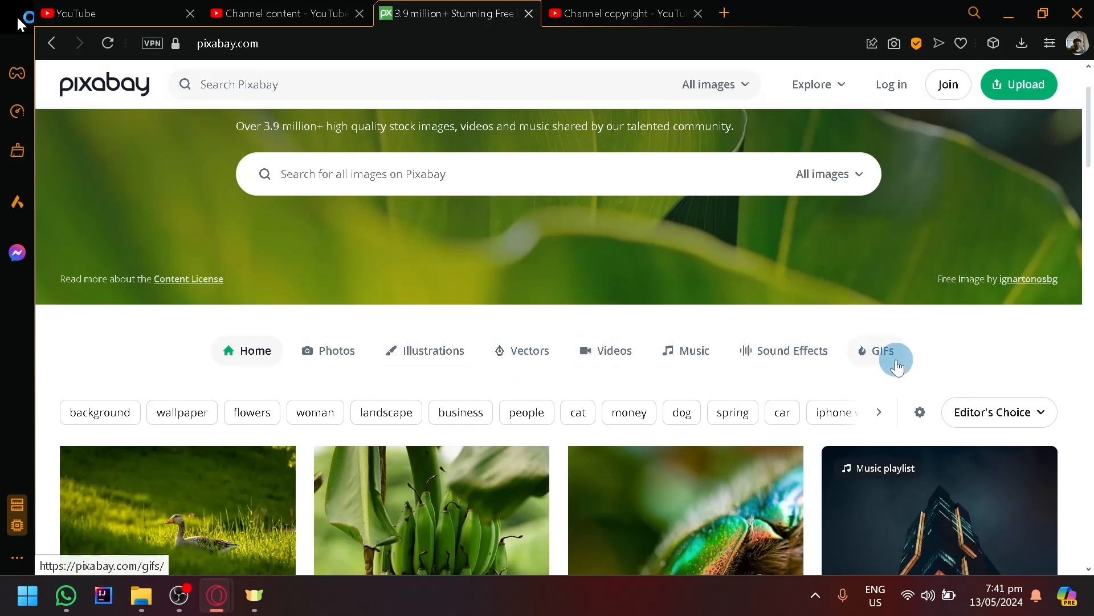
pyautogui.moveTo(802, 358)
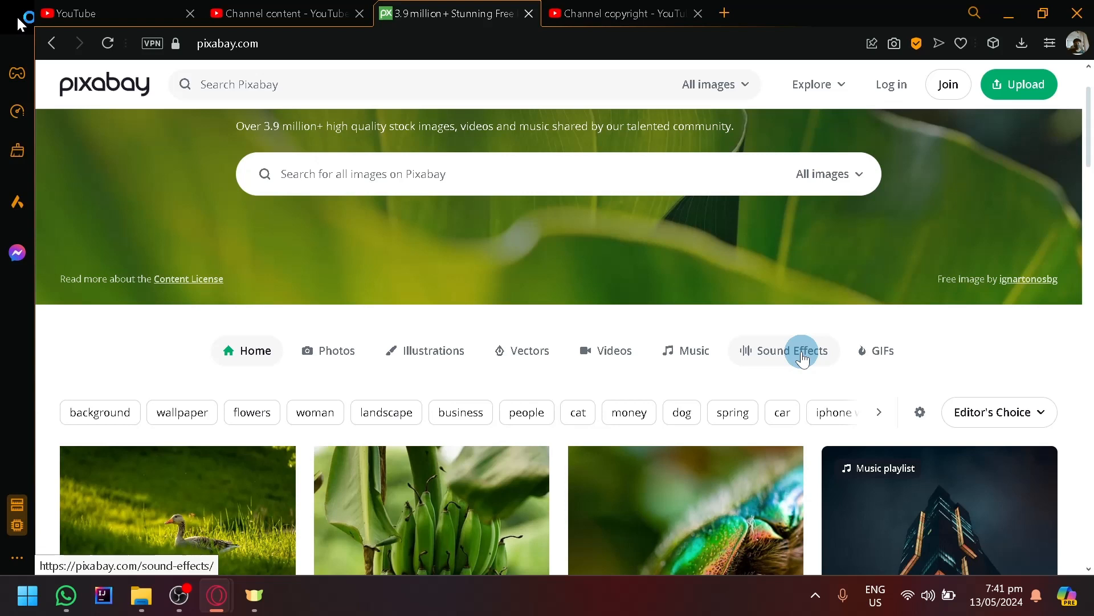
pyautogui.moveTo(693, 358)
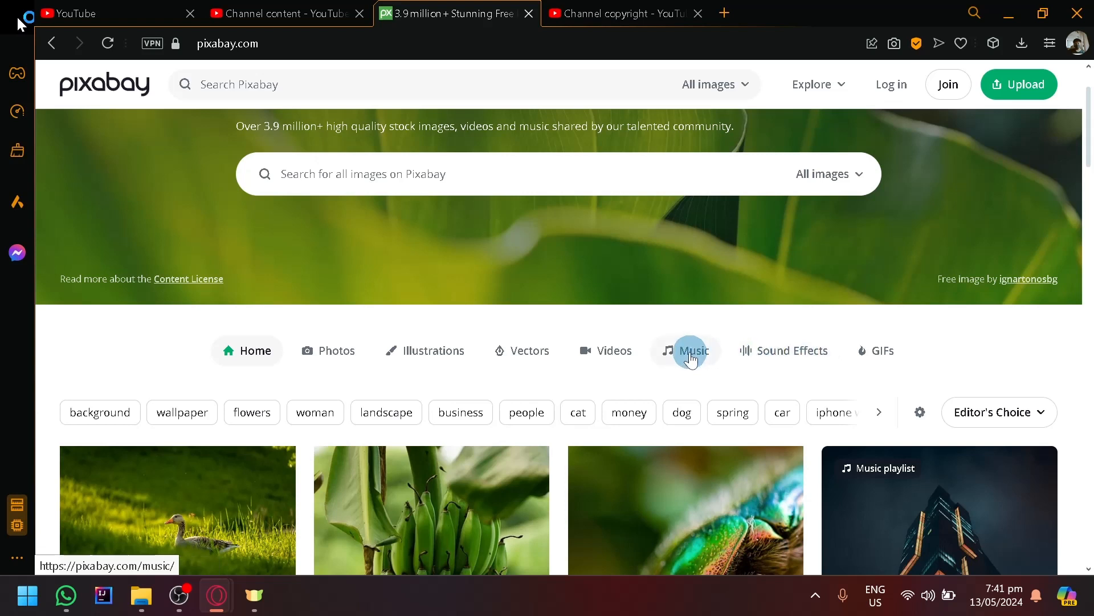
# Go to Pixabay's royalty-free music section and browse the track list.
pyautogui.click(687, 351)
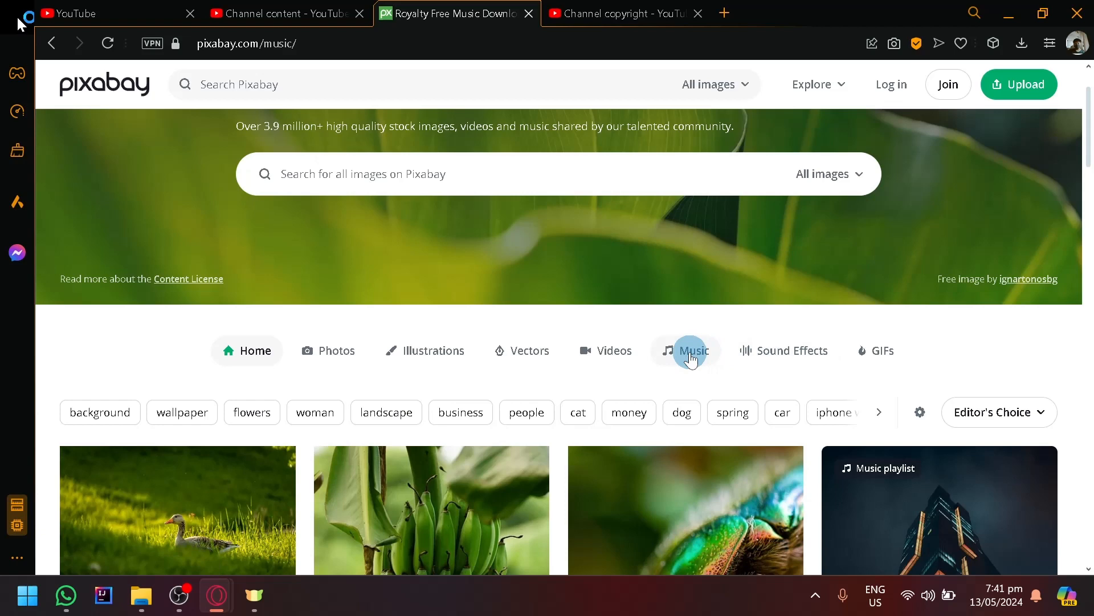
pyautogui.click(692, 352)
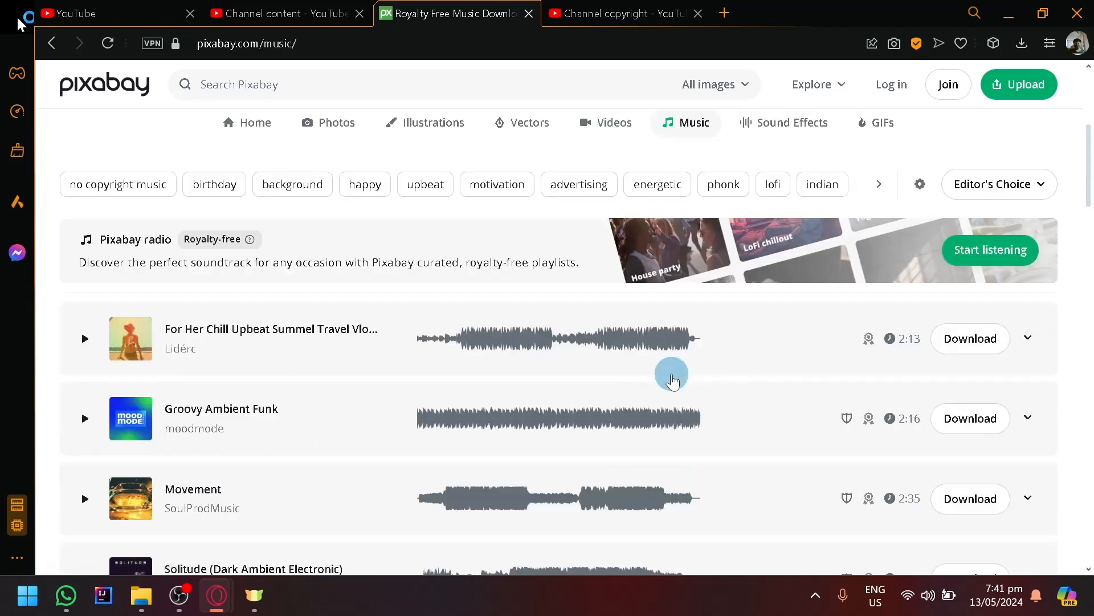
pyautogui.scroll(-3)
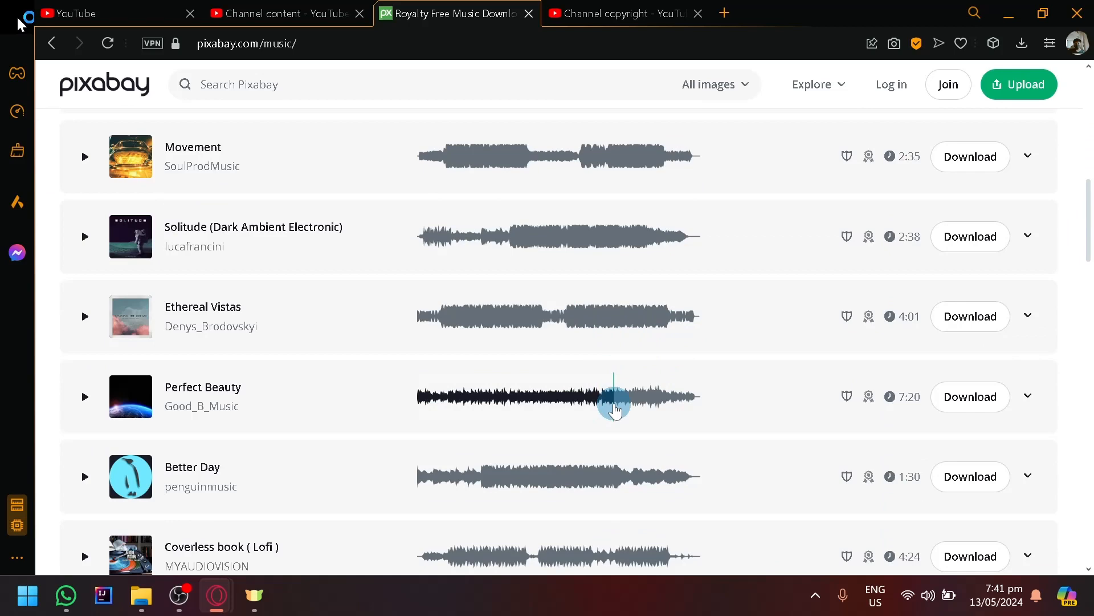
pyautogui.scroll(3)
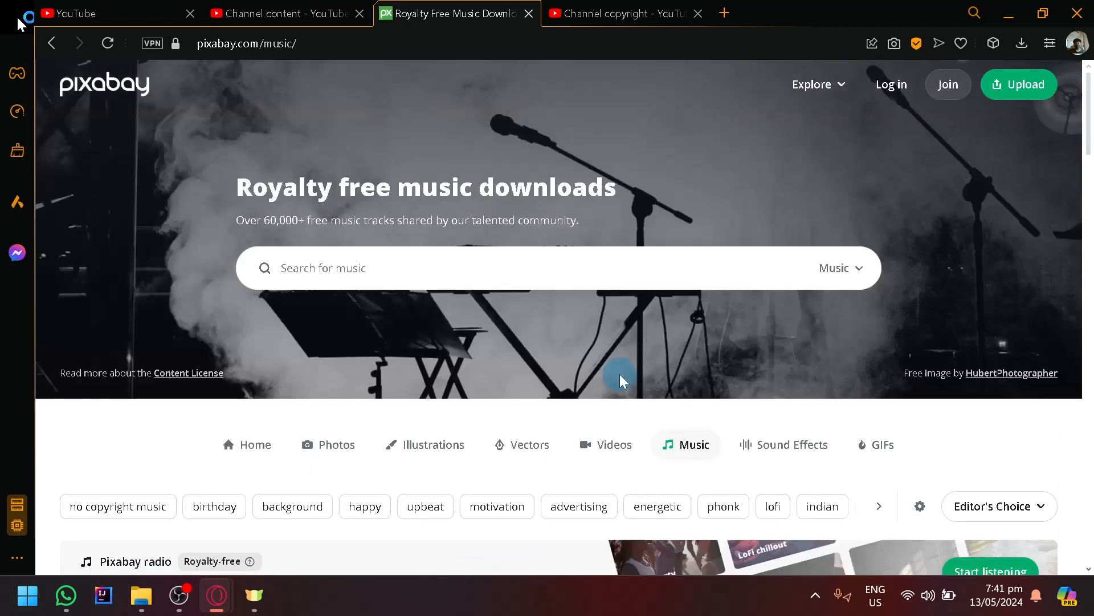
pyautogui.scroll(-3)
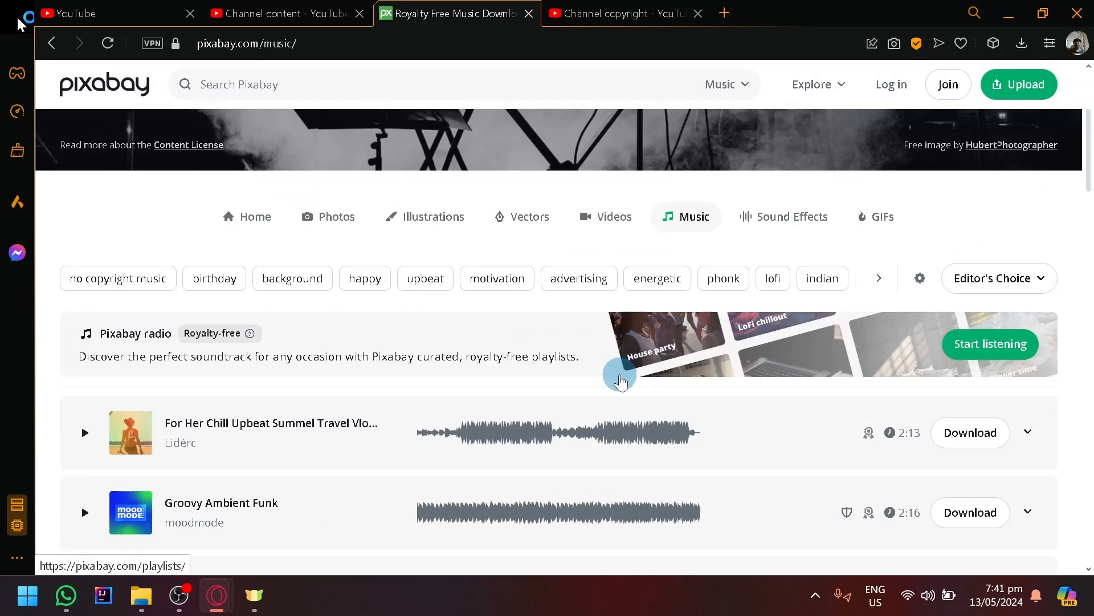
pyautogui.scroll(-3)
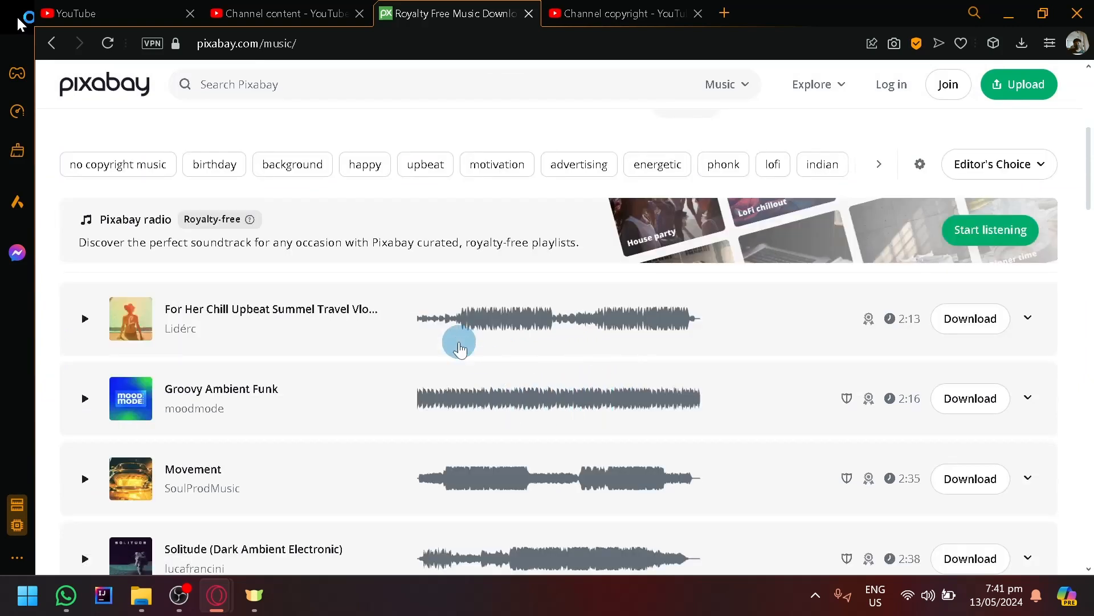
pyautogui.click(223, 87)
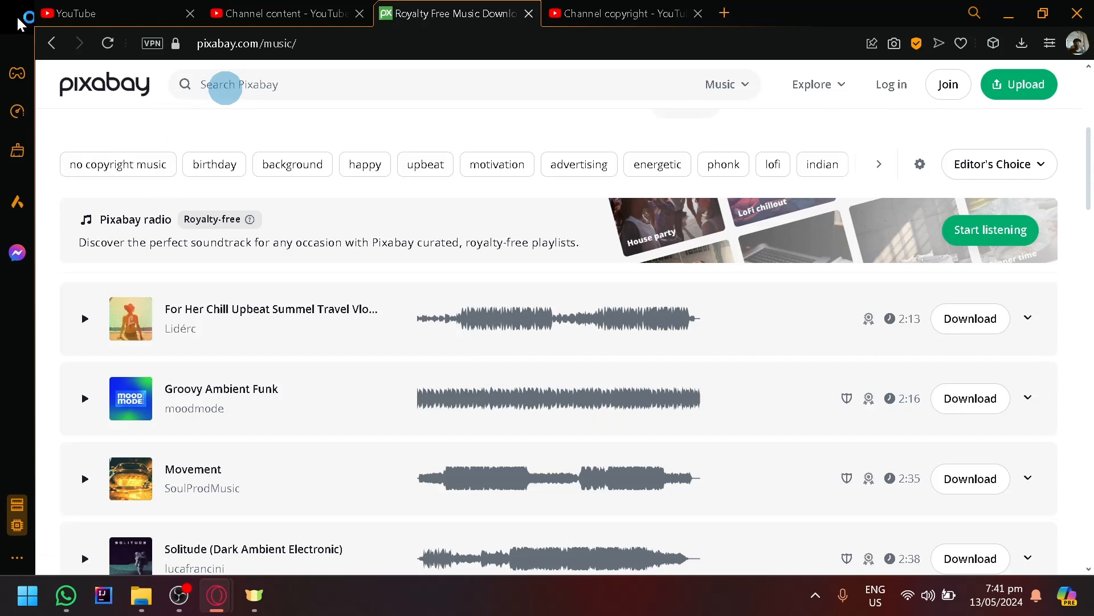
pyautogui.moveTo(241, 148)
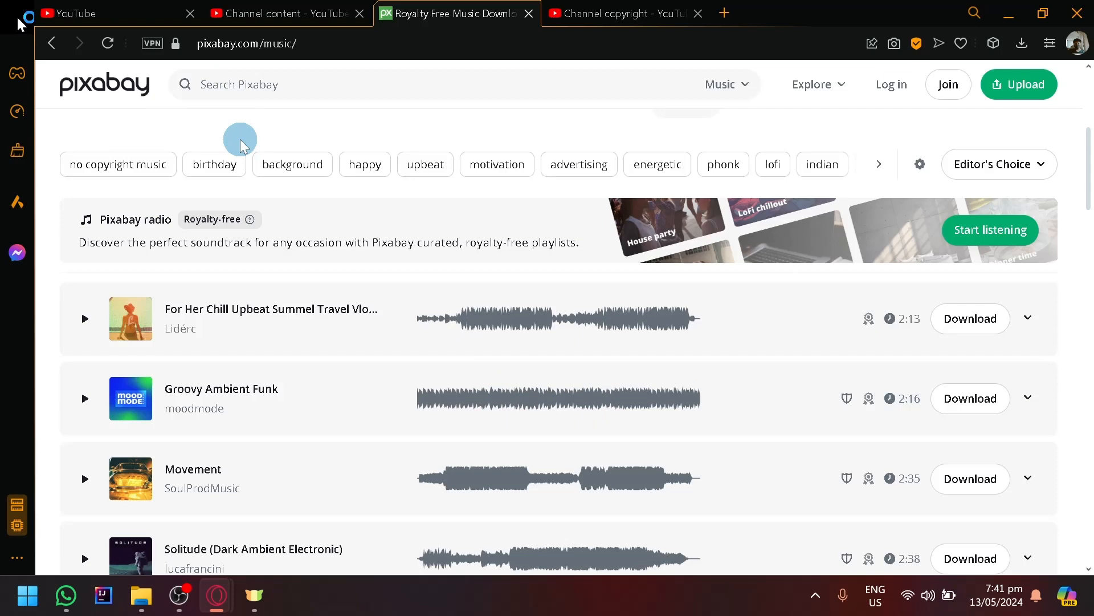
pyautogui.scroll(-3)
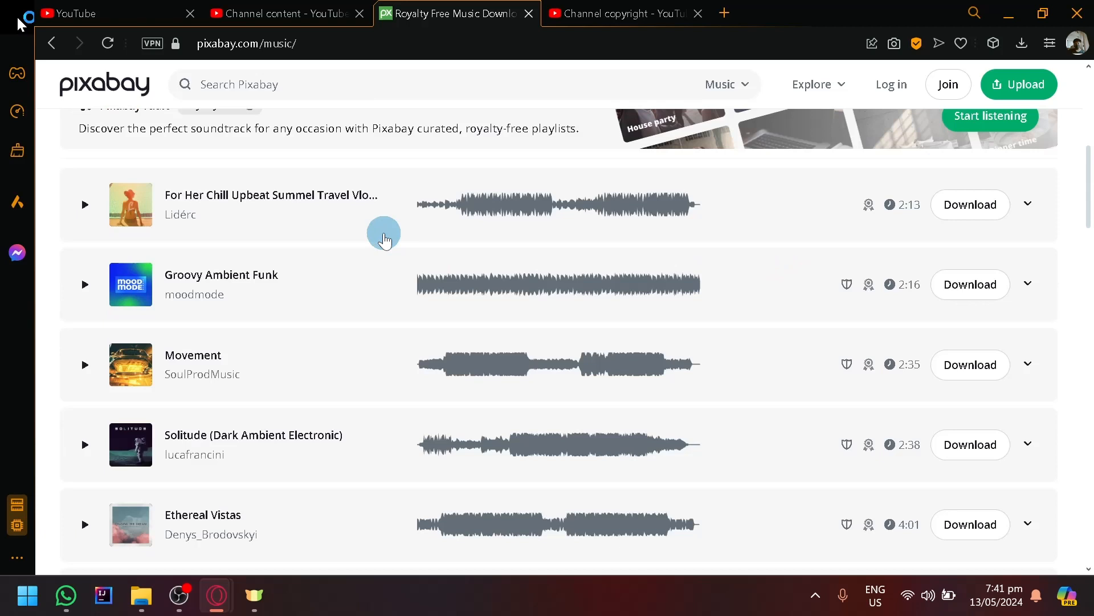
pyautogui.moveTo(857, 204)
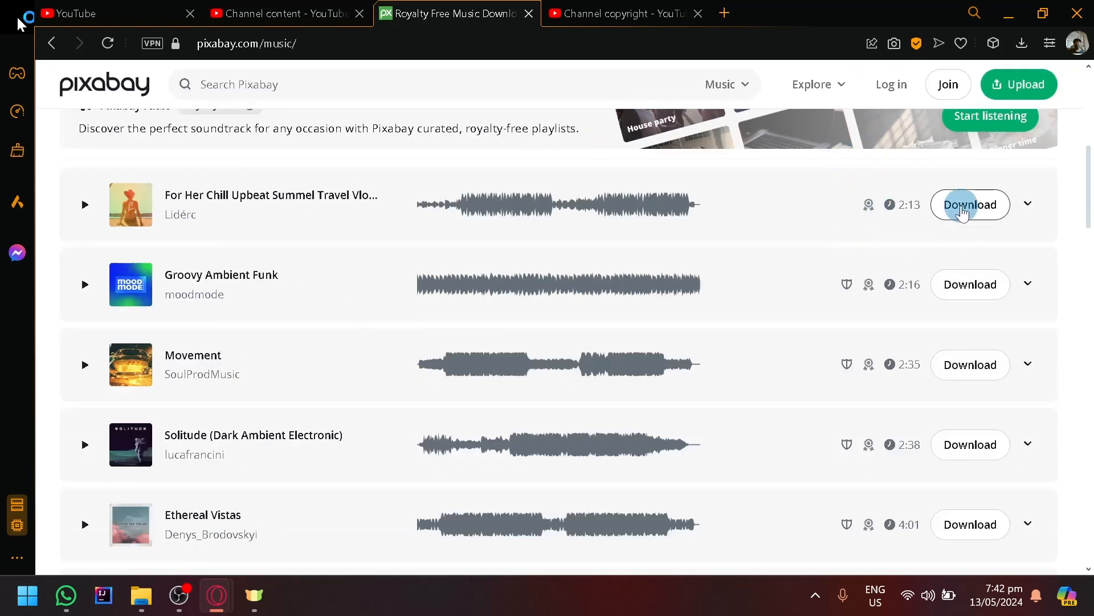
# Download the first track, play and pause it in Media Player, then close the player and popup.
pyautogui.click(969, 205)
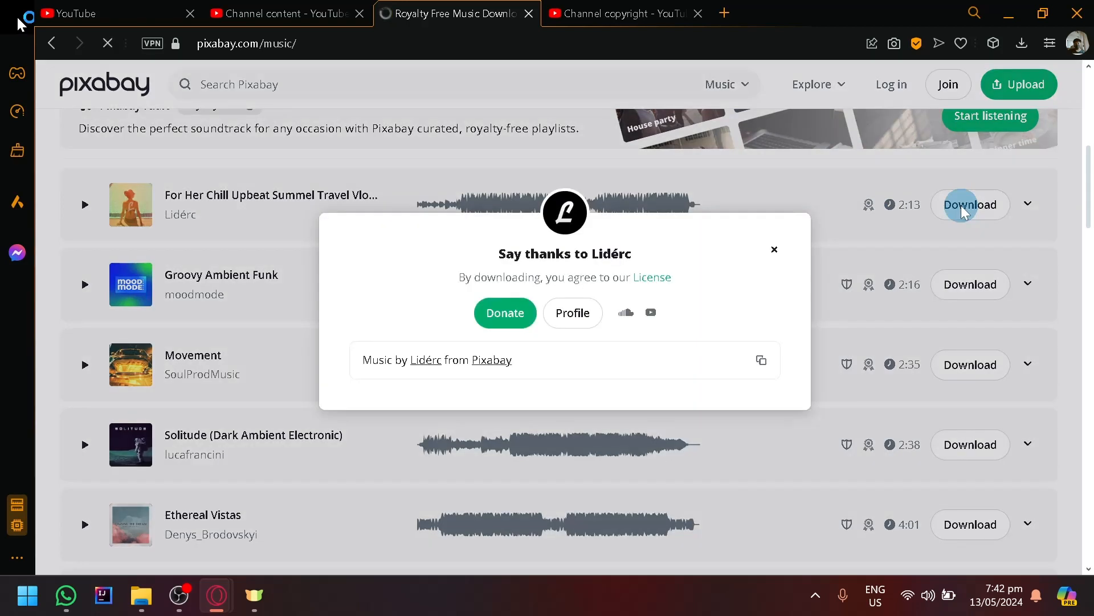
pyautogui.click(969, 205)
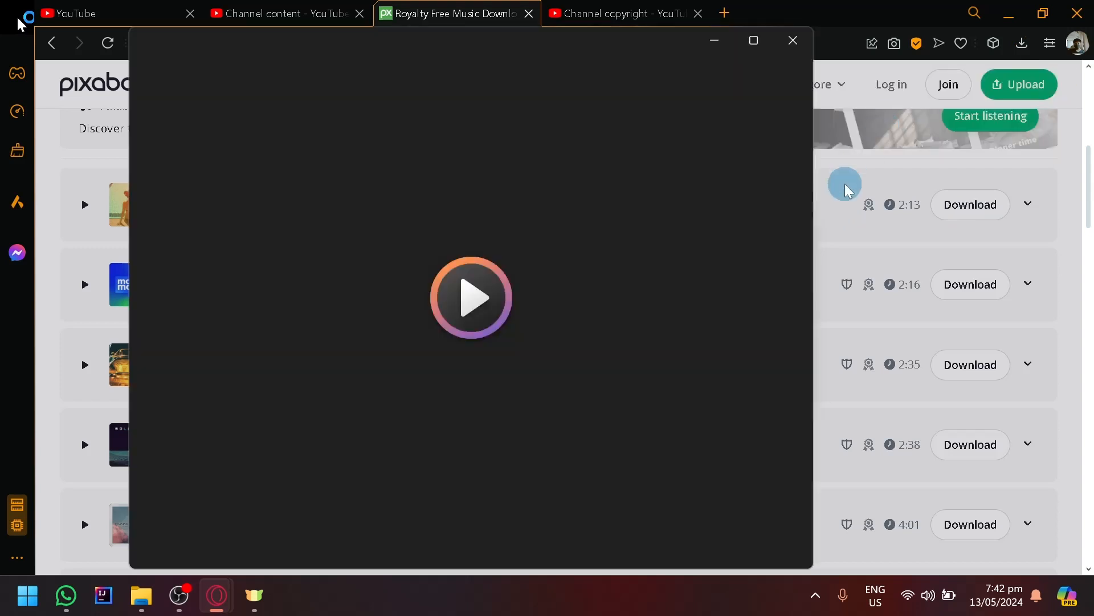
pyautogui.click(471, 301)
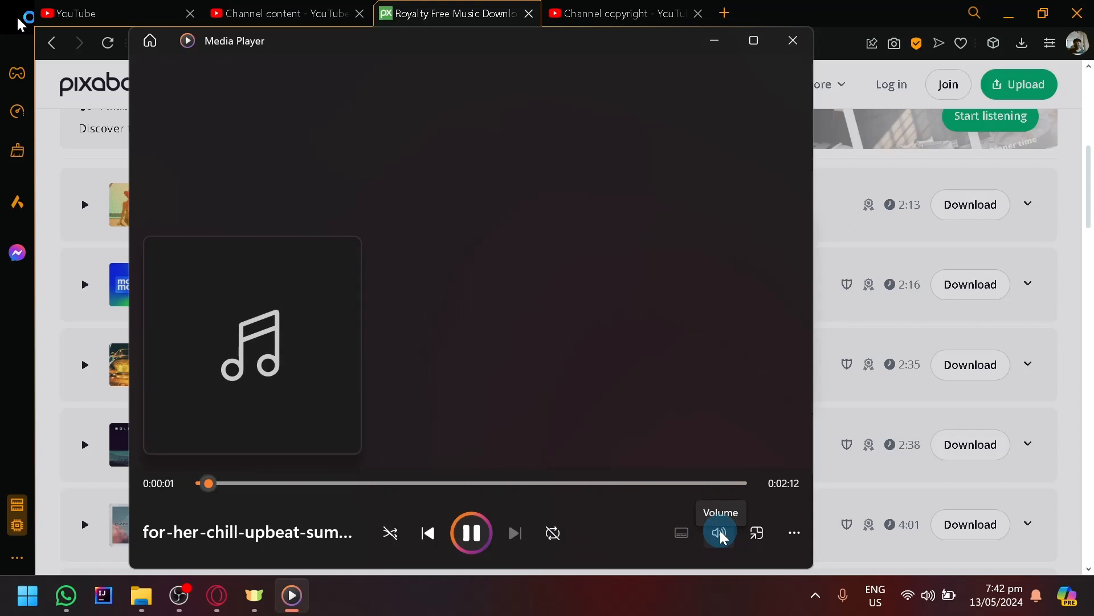
pyautogui.click(719, 533)
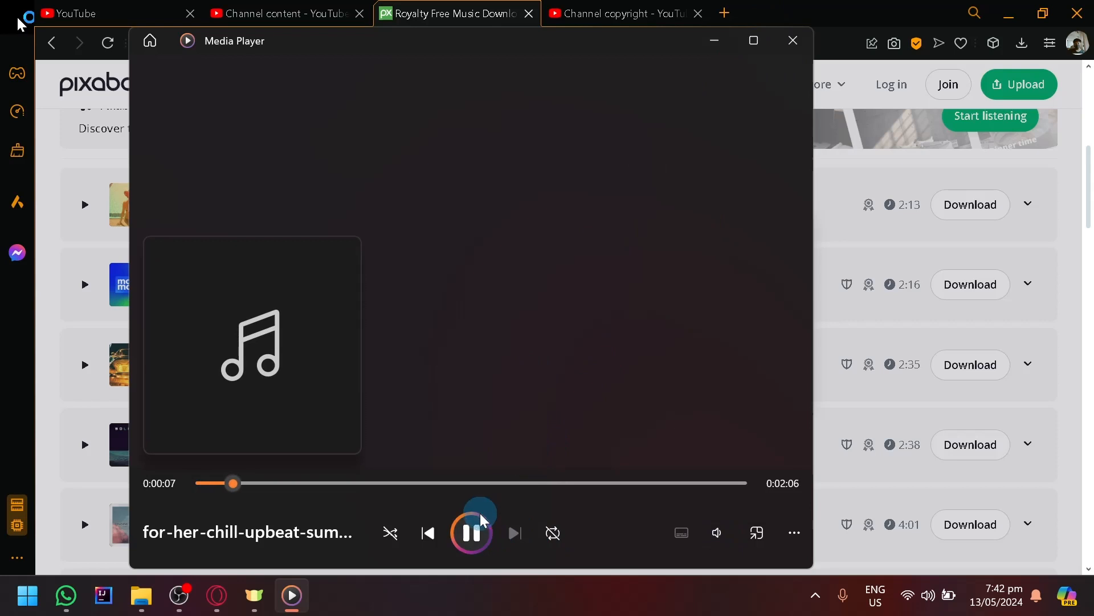
pyautogui.click(472, 533)
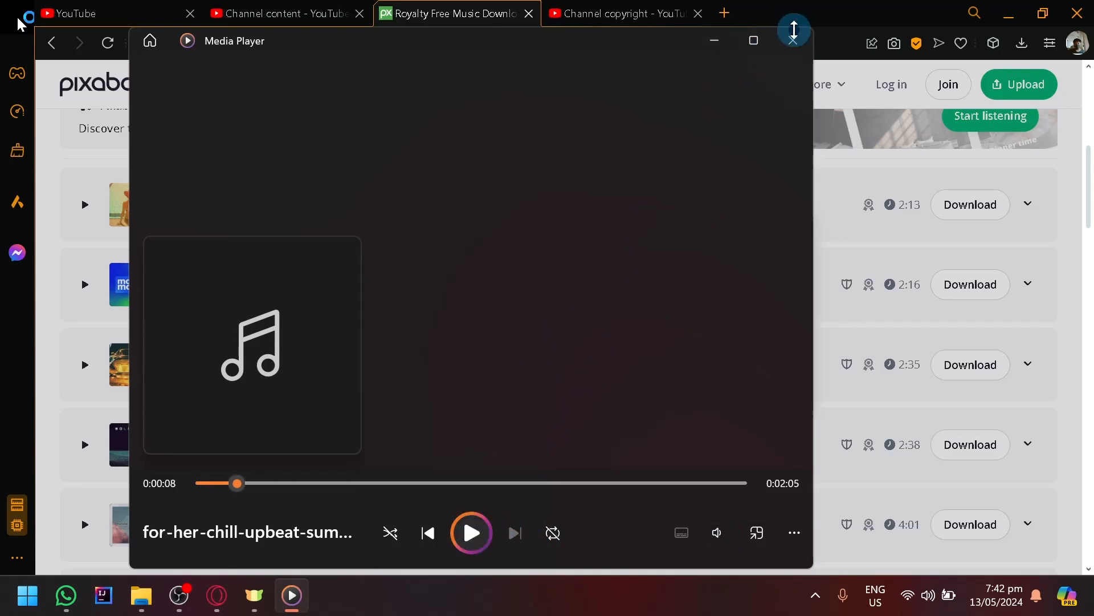
pyautogui.click(793, 40)
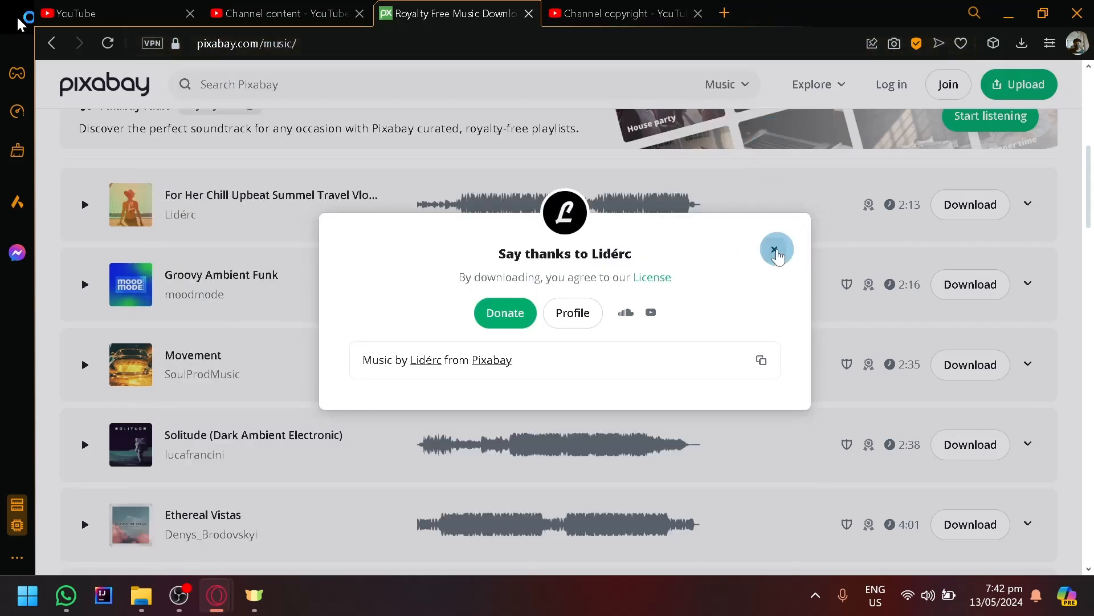
pyautogui.click(776, 248)
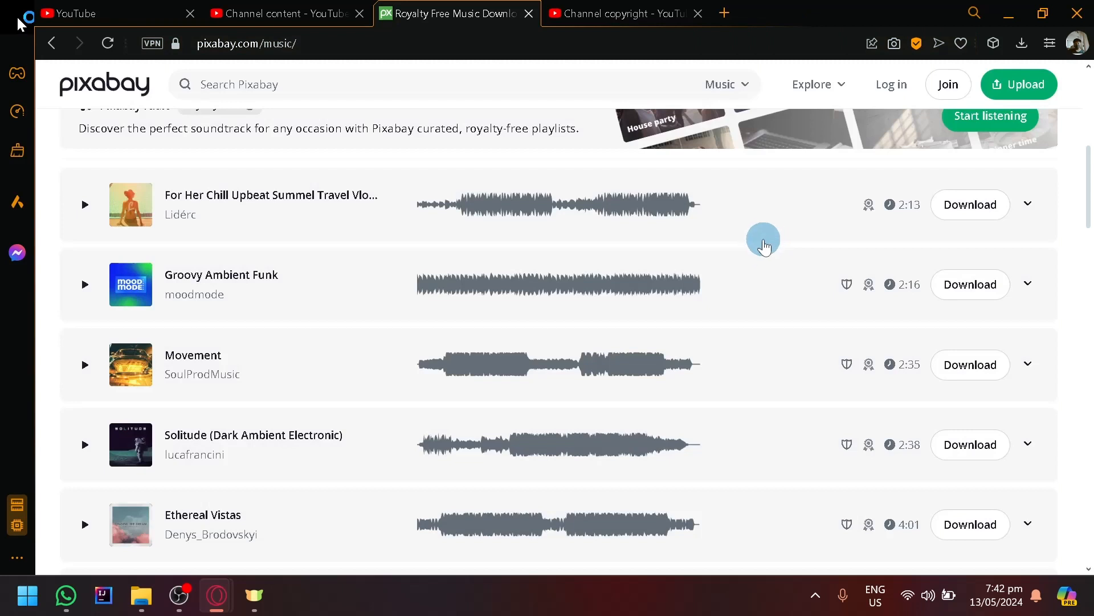
pyautogui.moveTo(745, 259)
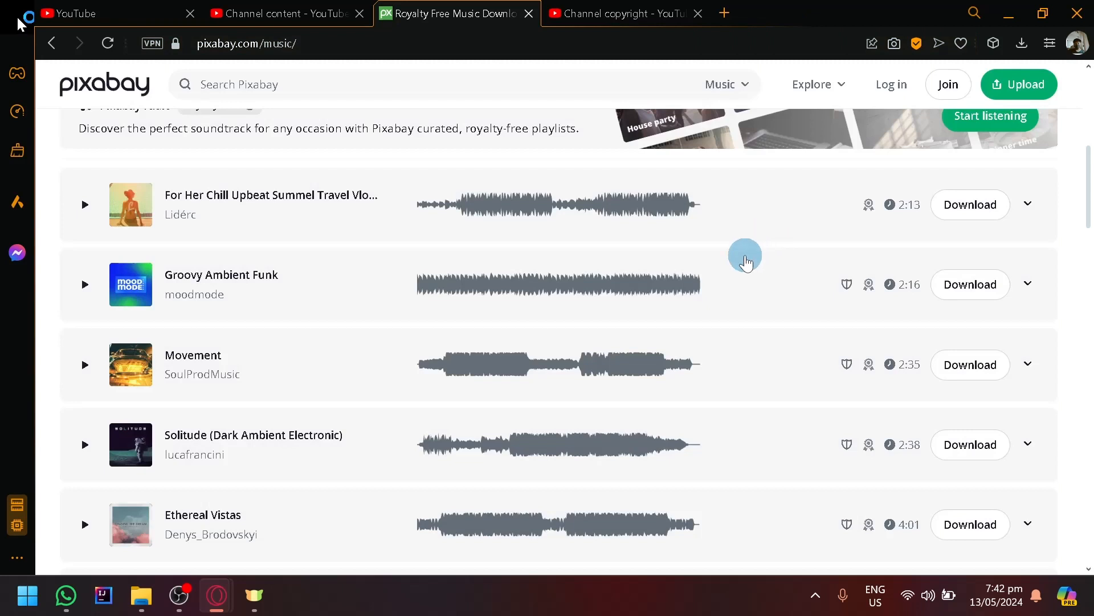
# Go to Pixabay's Videos section and browse down to the free stock clip thumbnails.
pyautogui.scroll(3)
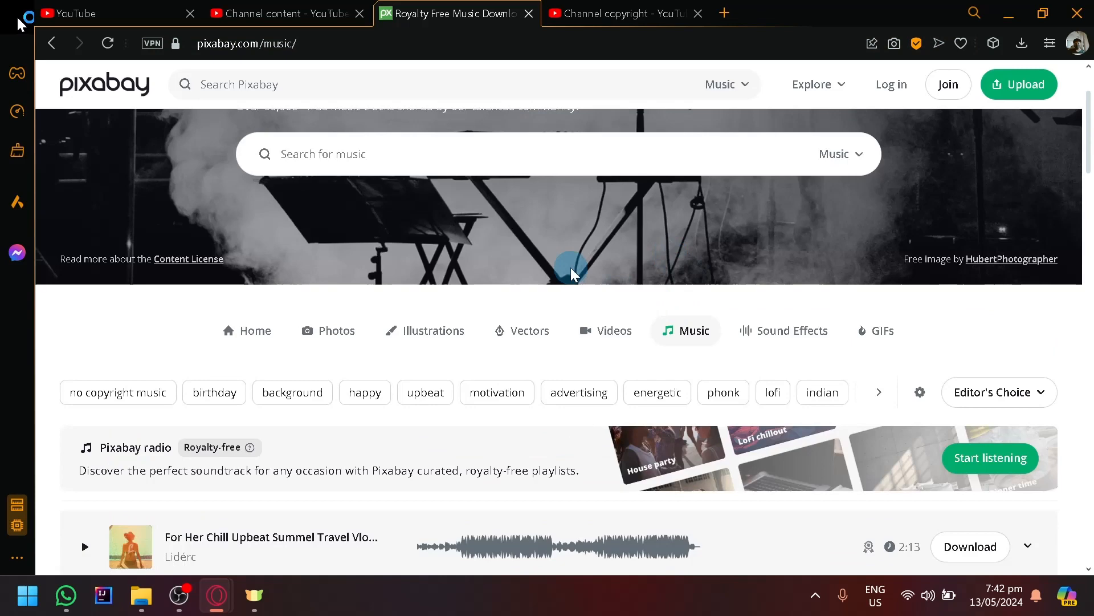
pyautogui.click(614, 445)
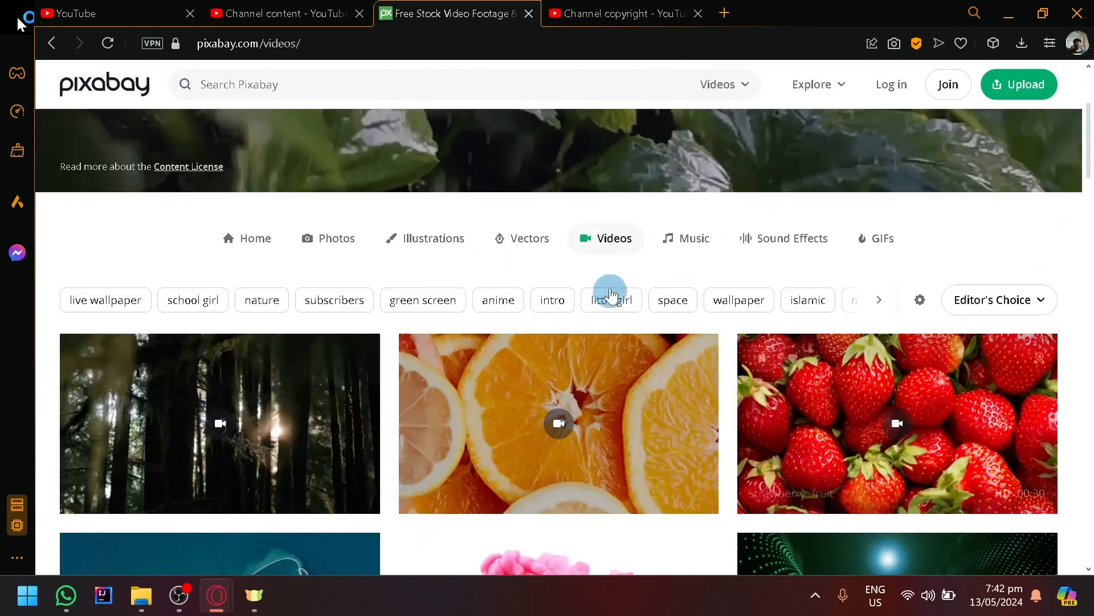
pyautogui.scroll(-3)
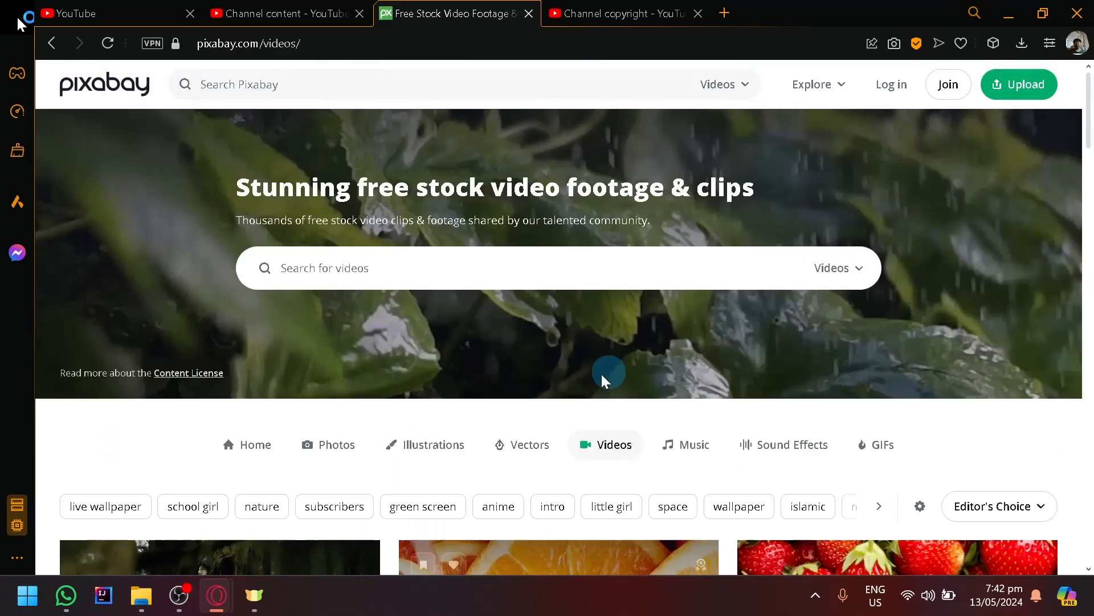
pyautogui.moveTo(446, 445)
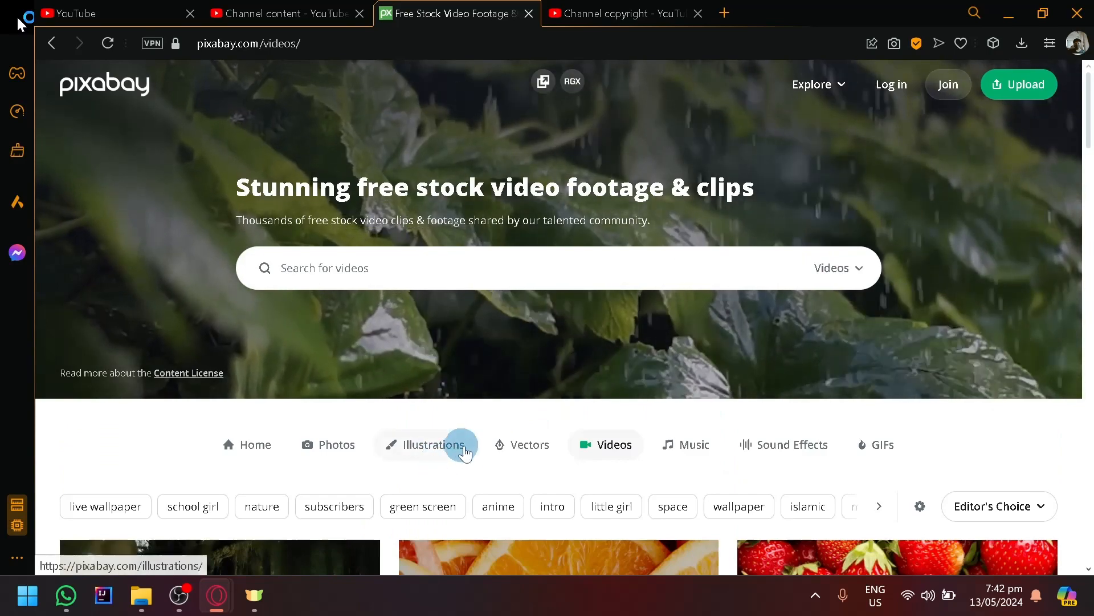
pyautogui.moveTo(483, 465)
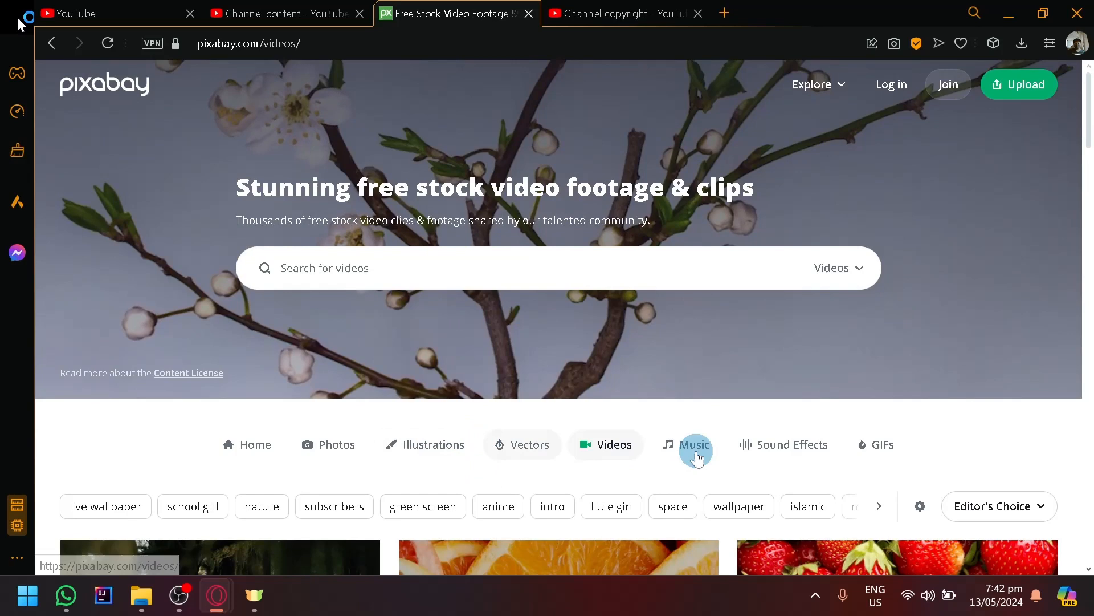
pyautogui.scroll(-3)
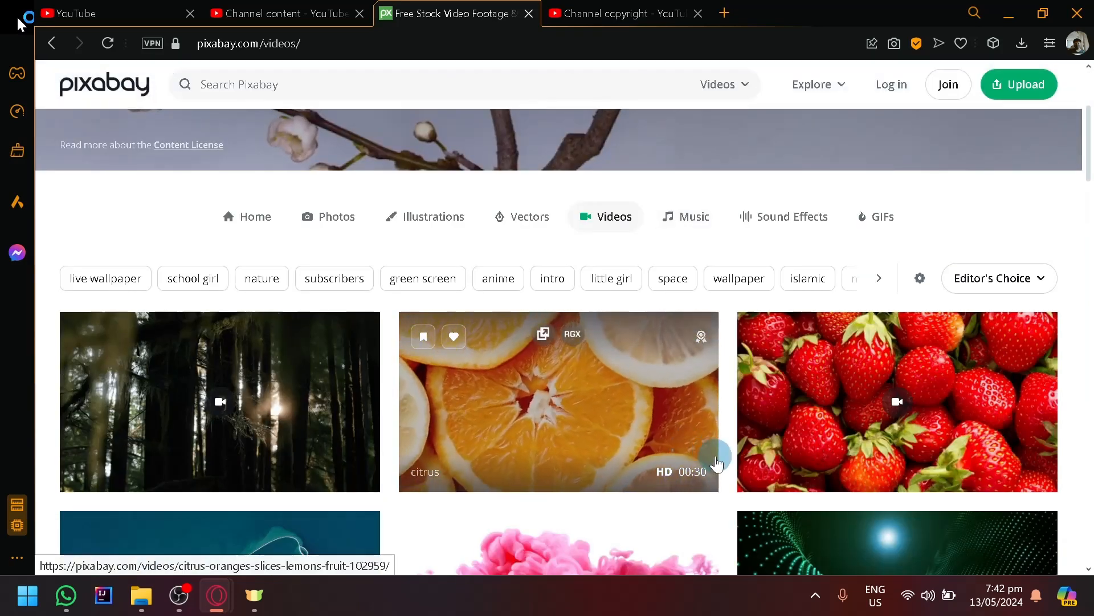
pyautogui.moveTo(600, 402)
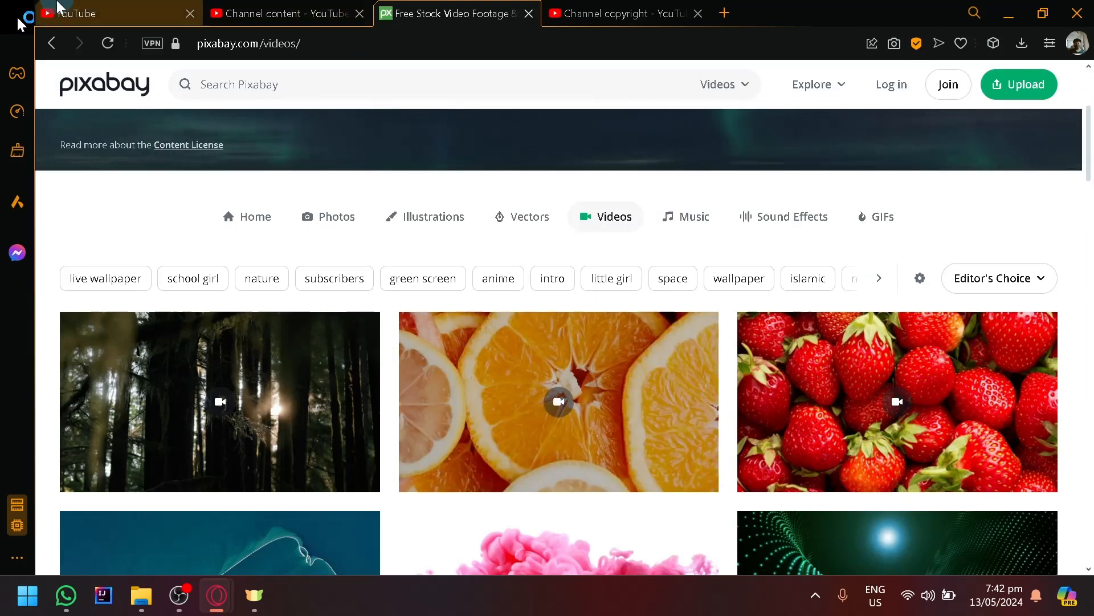
# Back on YouTube, search for 'drone shots' and browse the results.
pyautogui.click(86, 13)
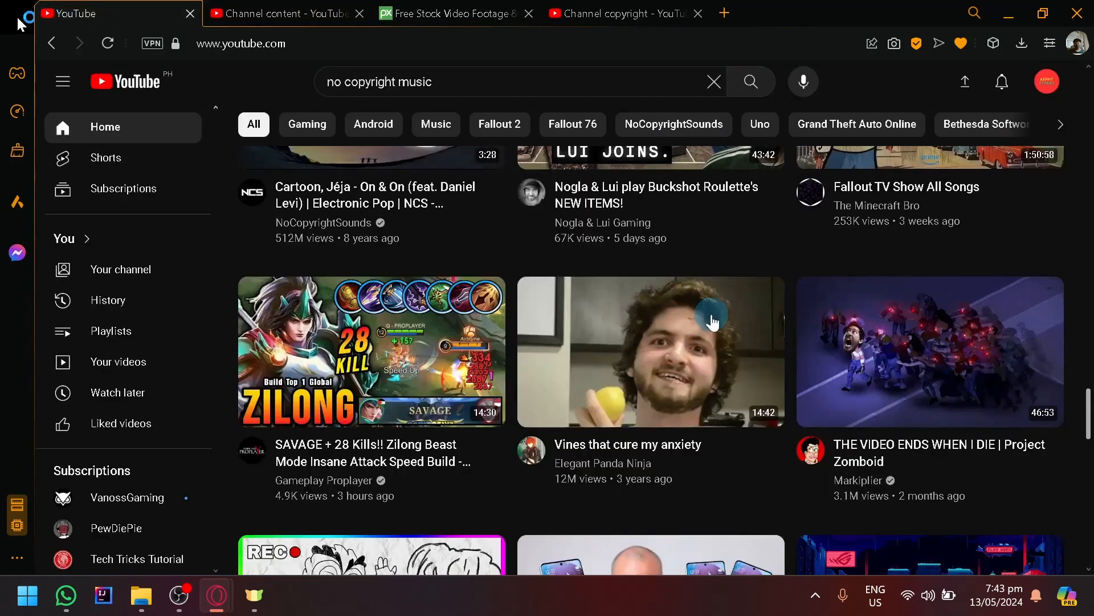
pyautogui.scroll(-3)
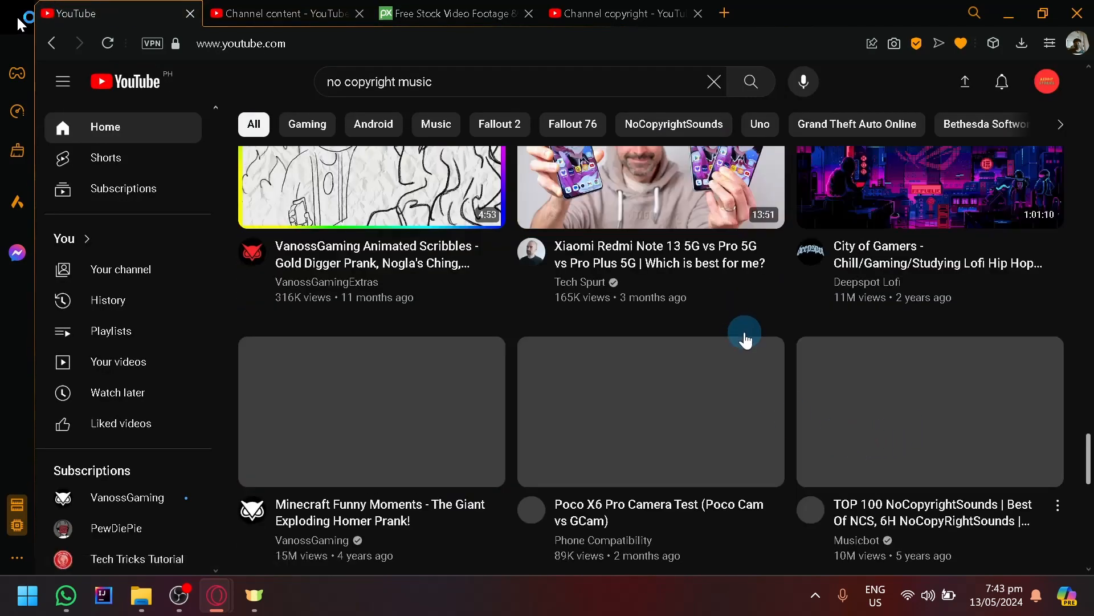
pyautogui.scroll(-3)
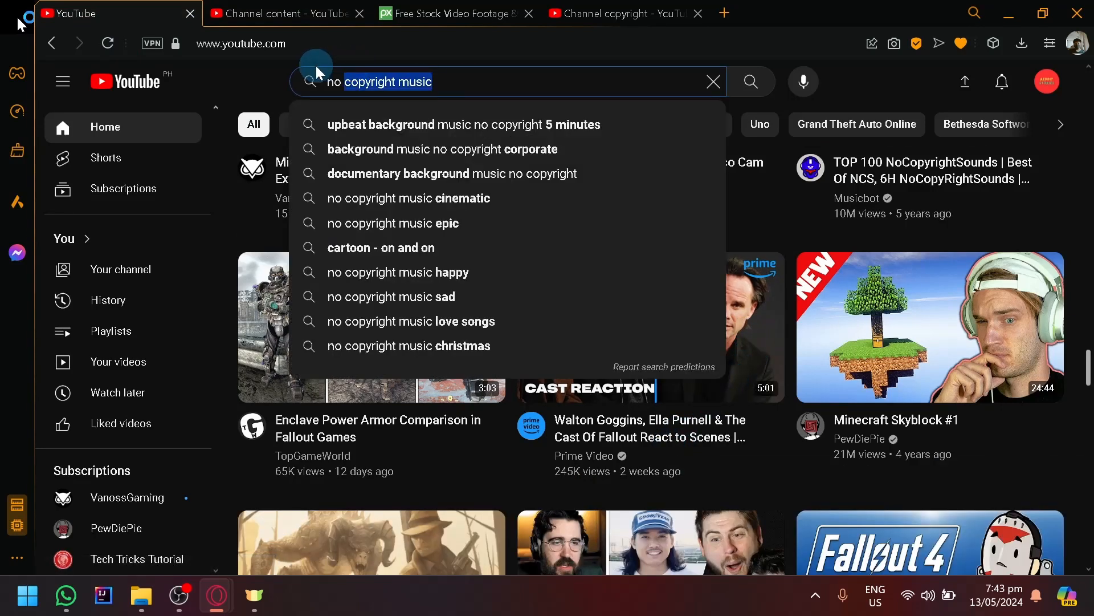
pyautogui.write('drone shots')
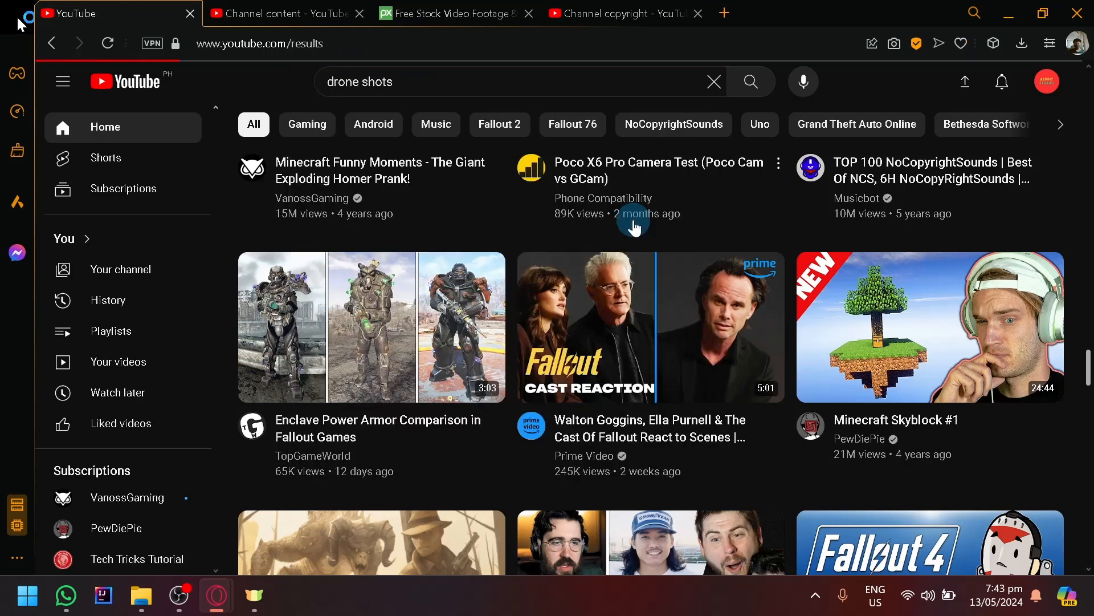
pyautogui.click(751, 82)
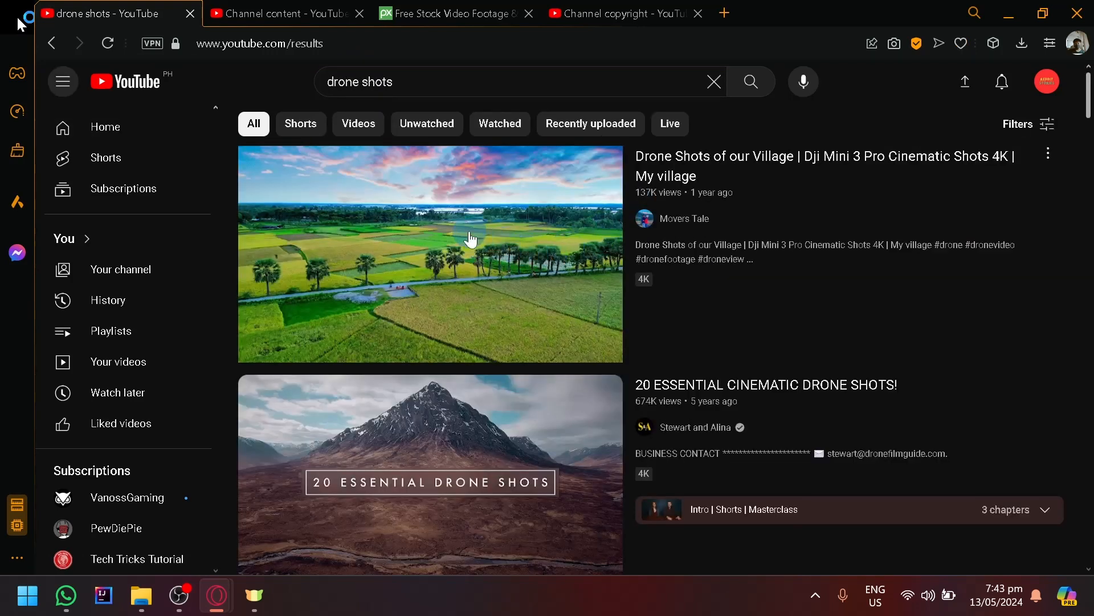
pyautogui.moveTo(426, 301)
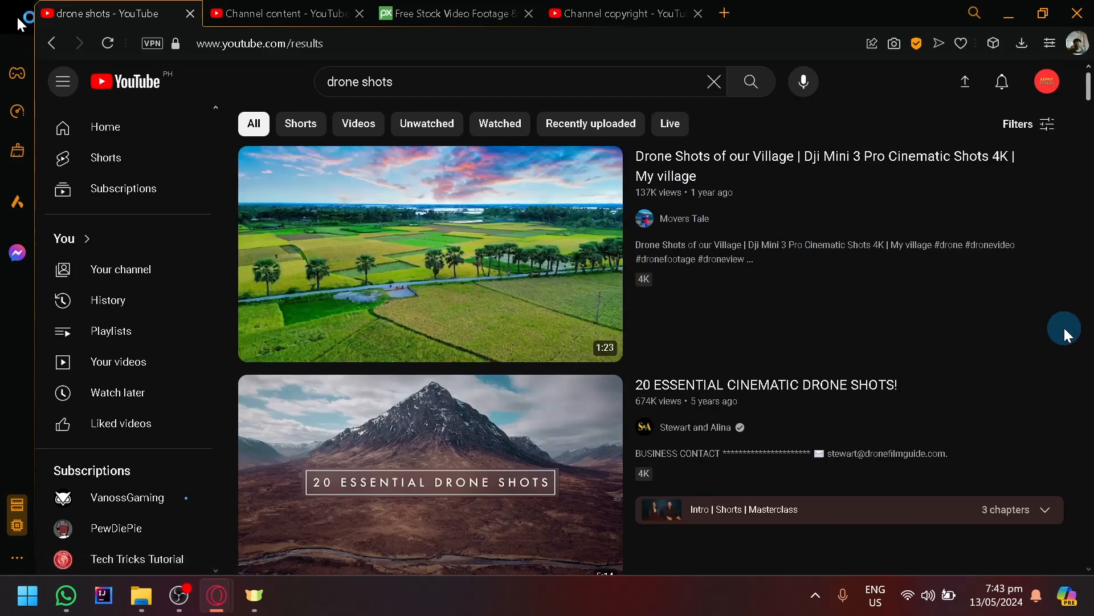
pyautogui.moveTo(668, 223)
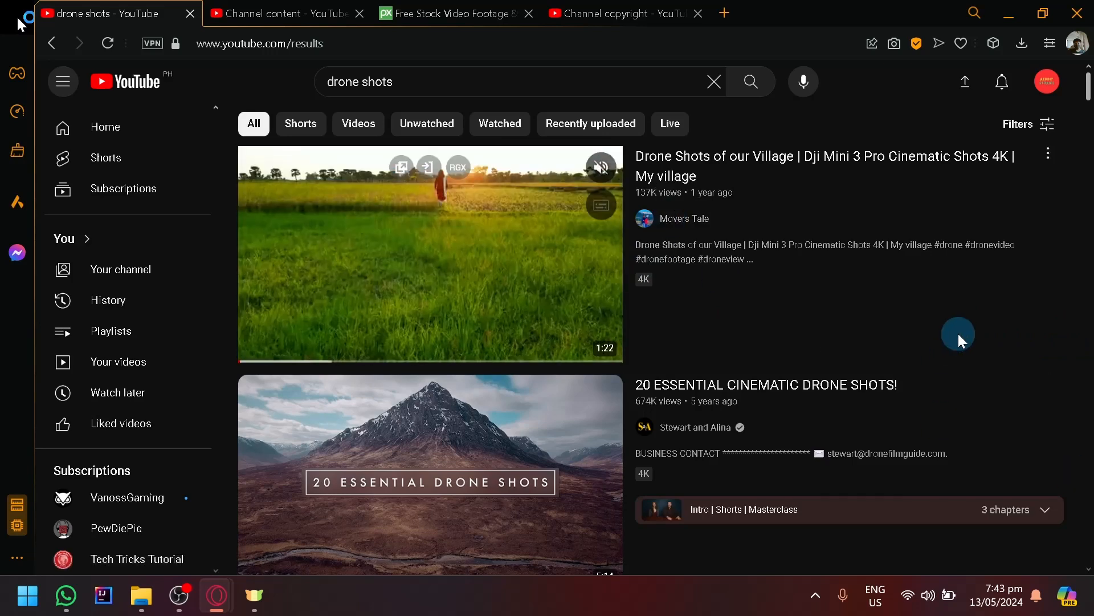
pyautogui.moveTo(1065, 328)
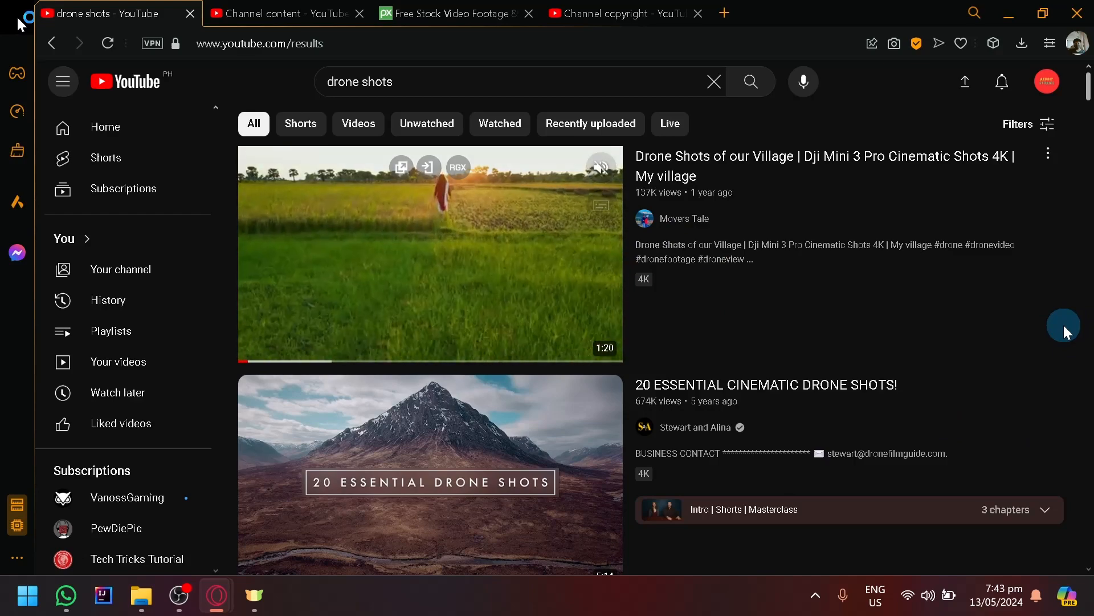
pyautogui.scroll(-3)
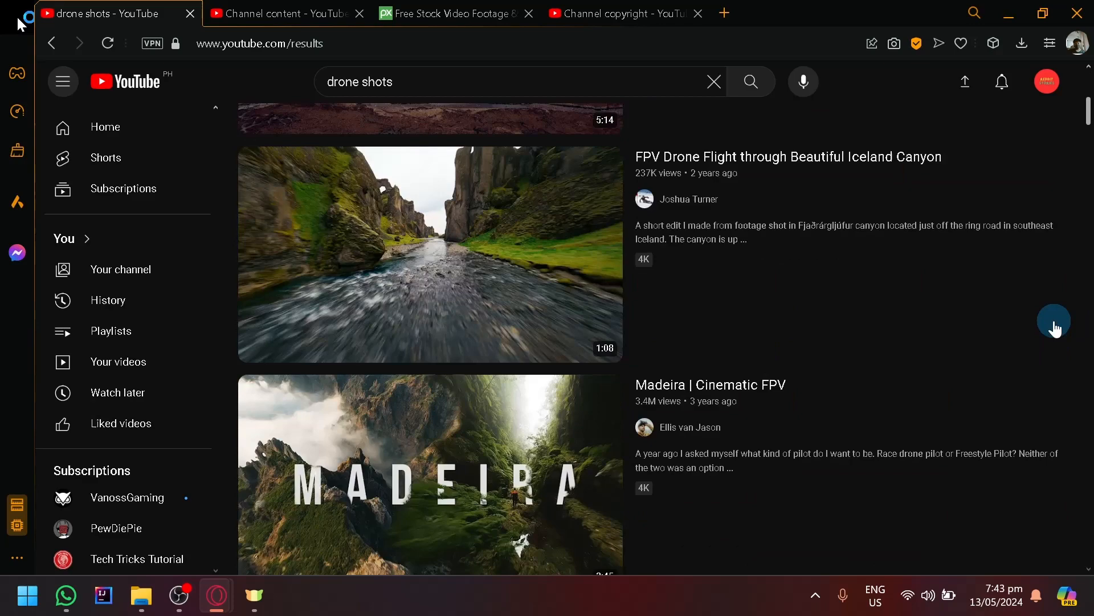
pyautogui.scroll(-3)
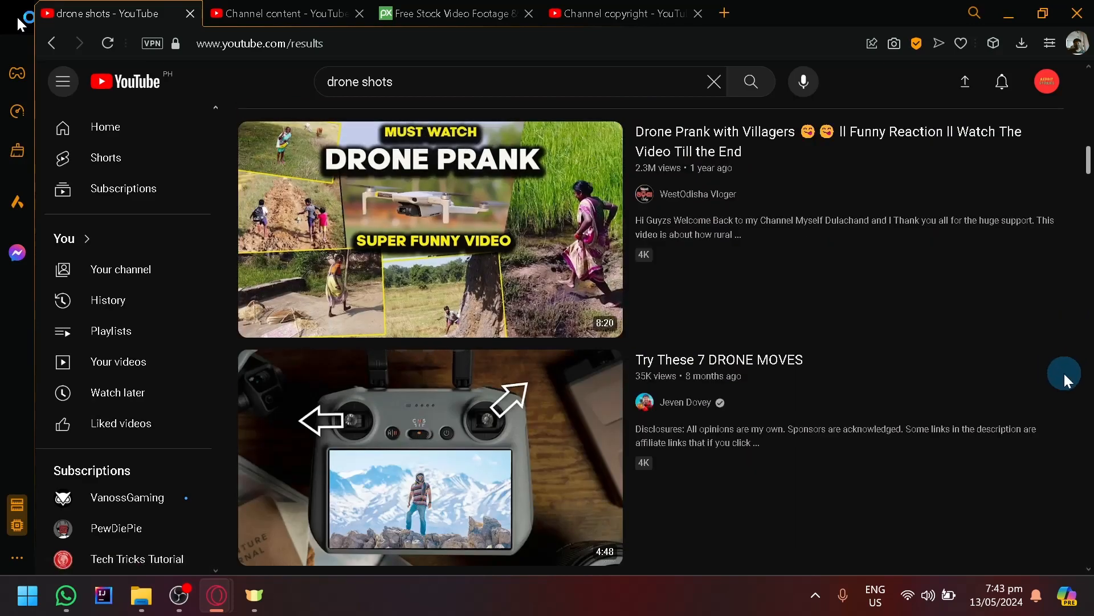
pyautogui.scroll(-3)
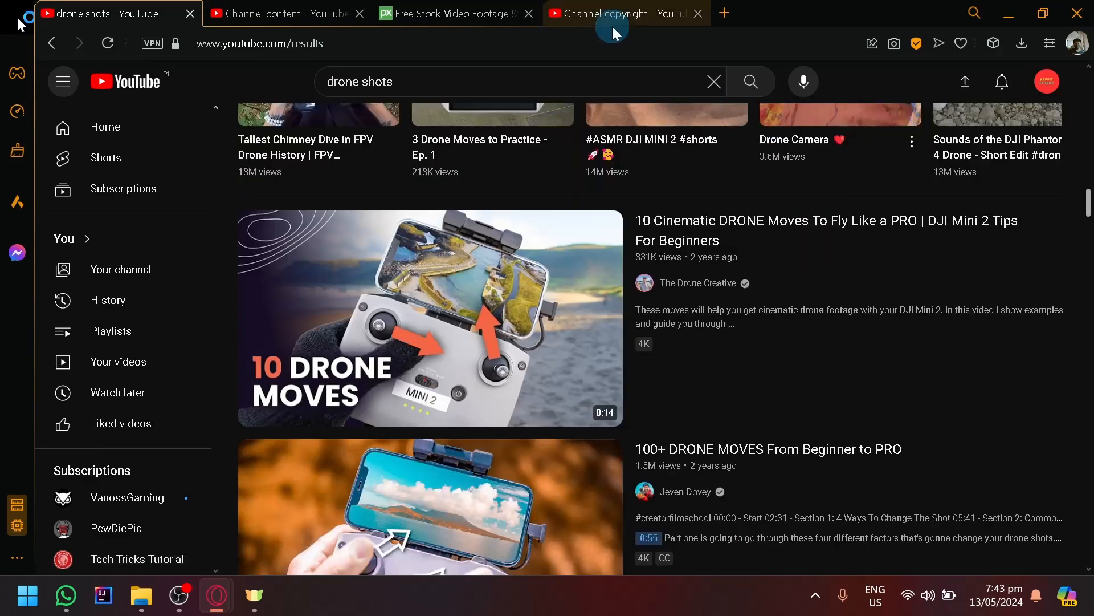
# Switch to the YouTube Studio Channel copyright page.
pyautogui.click(616, 13)
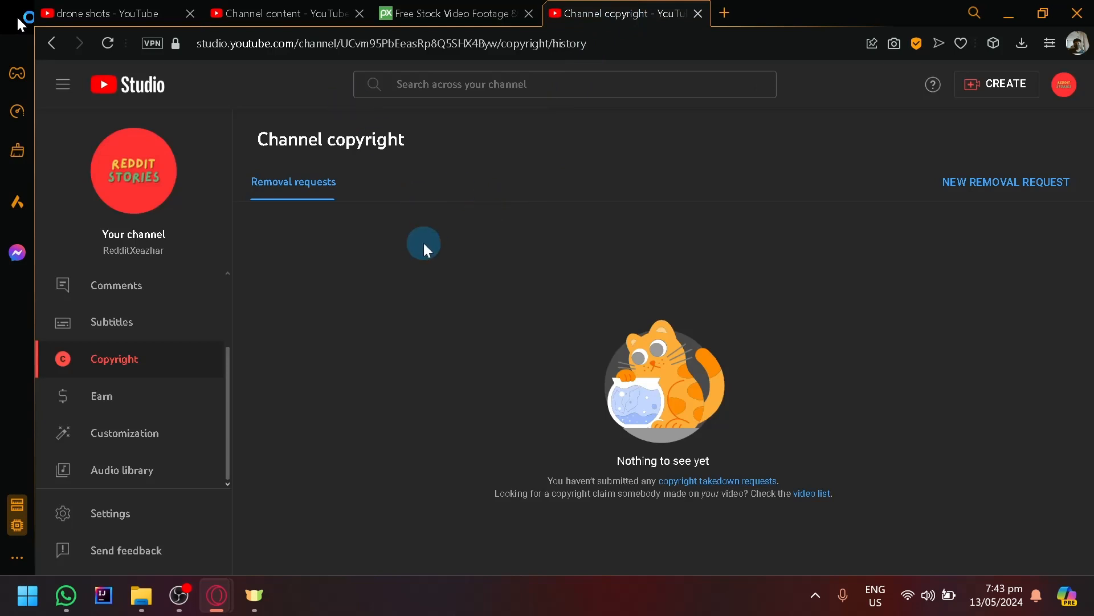
pyautogui.moveTo(462, 354)
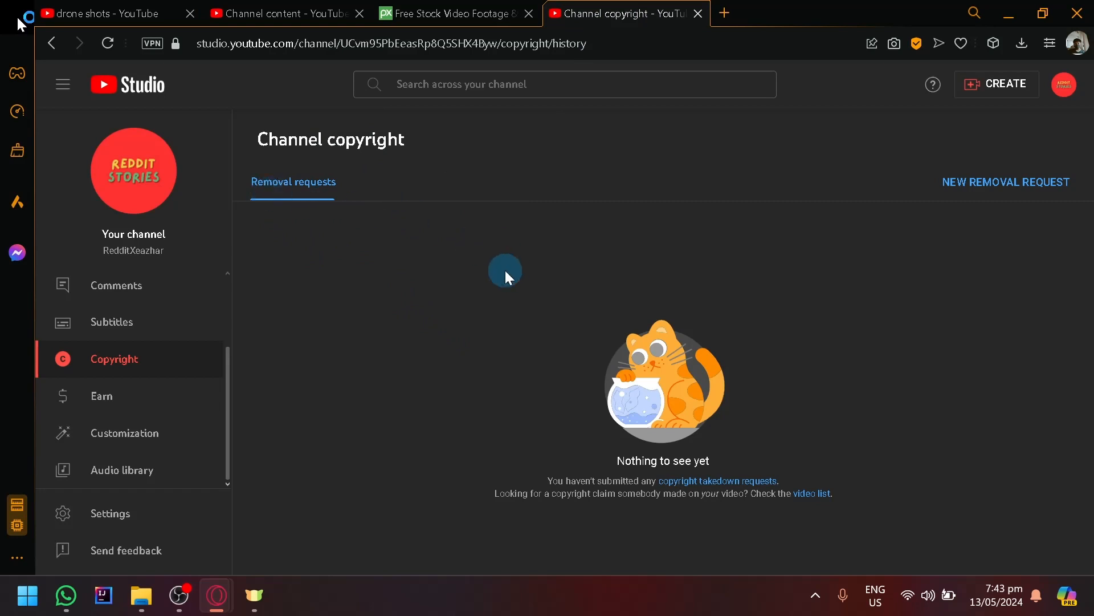
pyautogui.moveTo(192, 113)
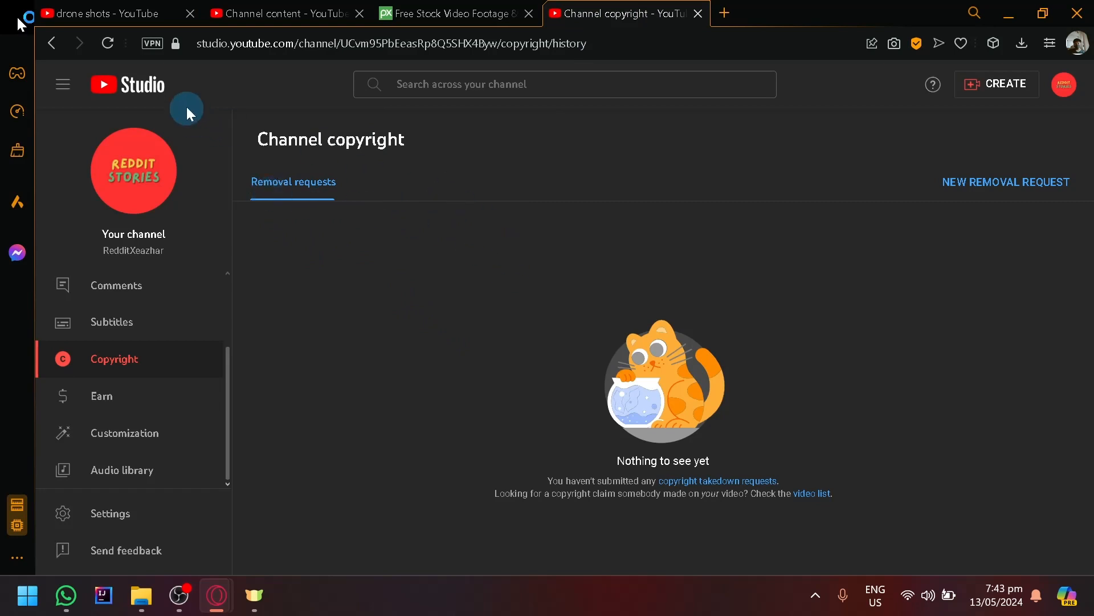
# Start a new video removal request, review the form, close it unsubmitted and return to the drone shots results.
pyautogui.click(1005, 181)
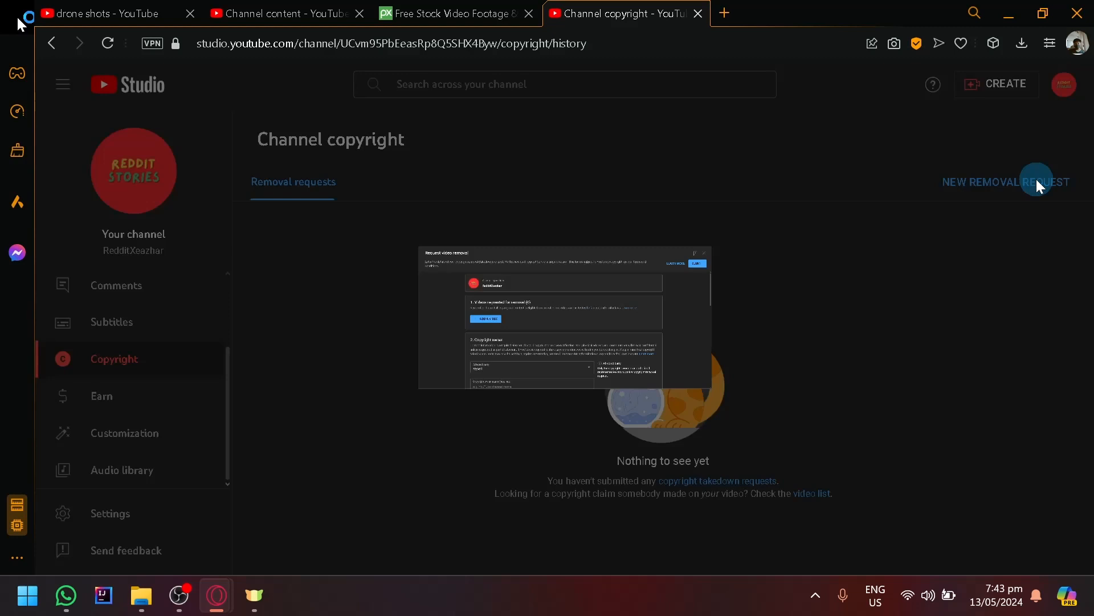
pyautogui.click(1007, 181)
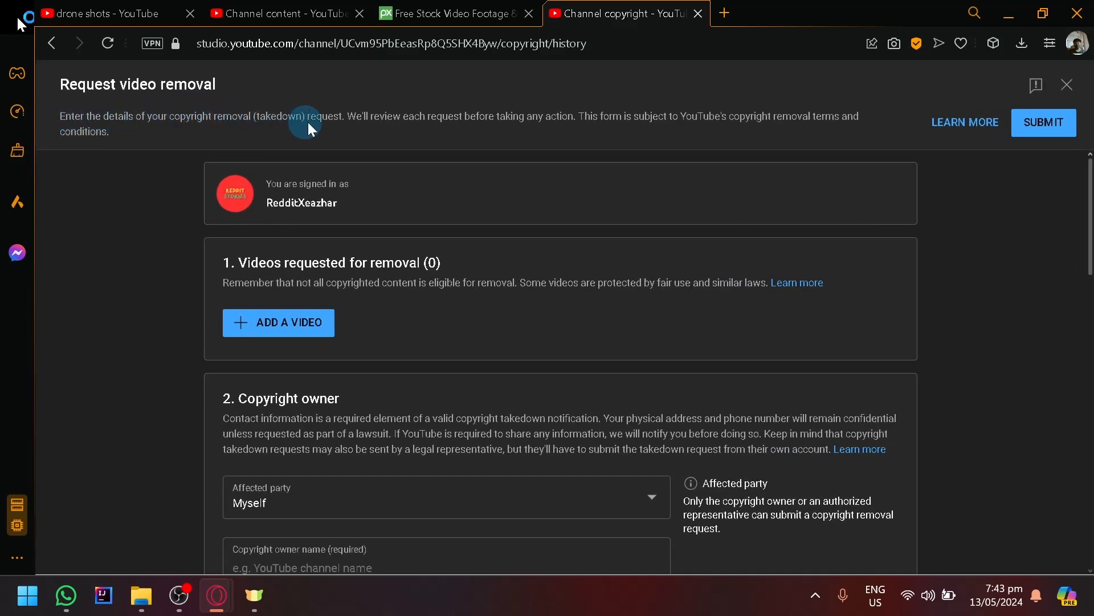
pyautogui.scroll(-3)
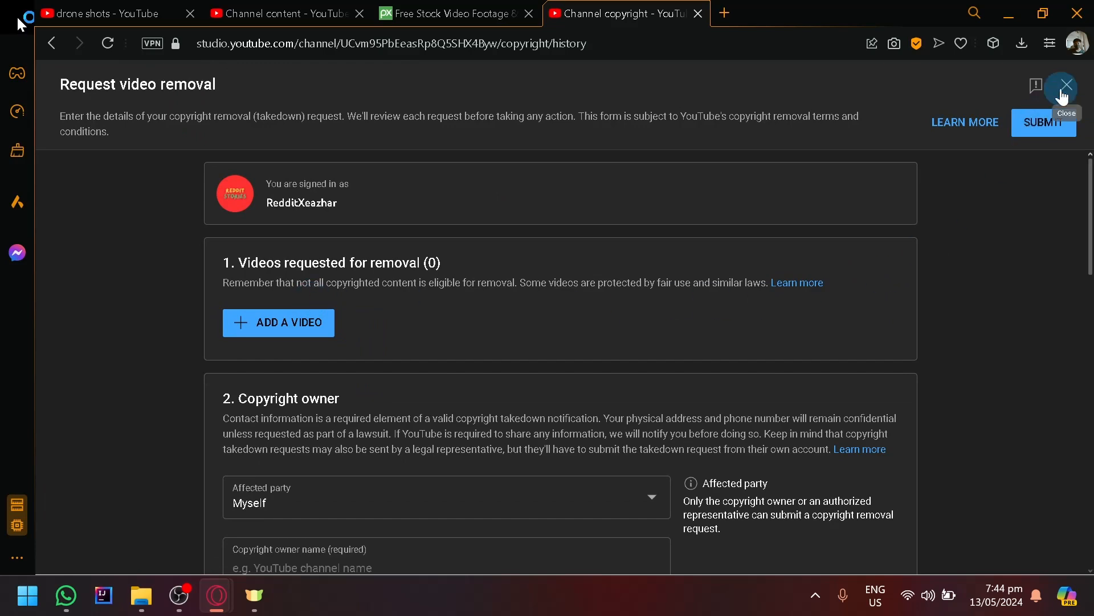
pyautogui.click(1066, 84)
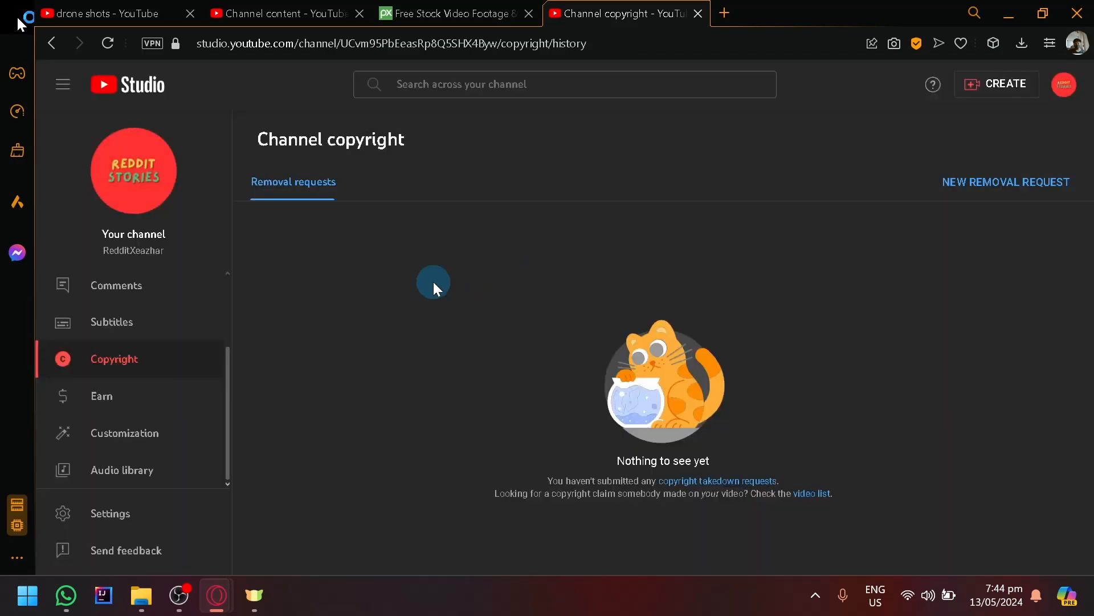
pyautogui.click(103, 14)
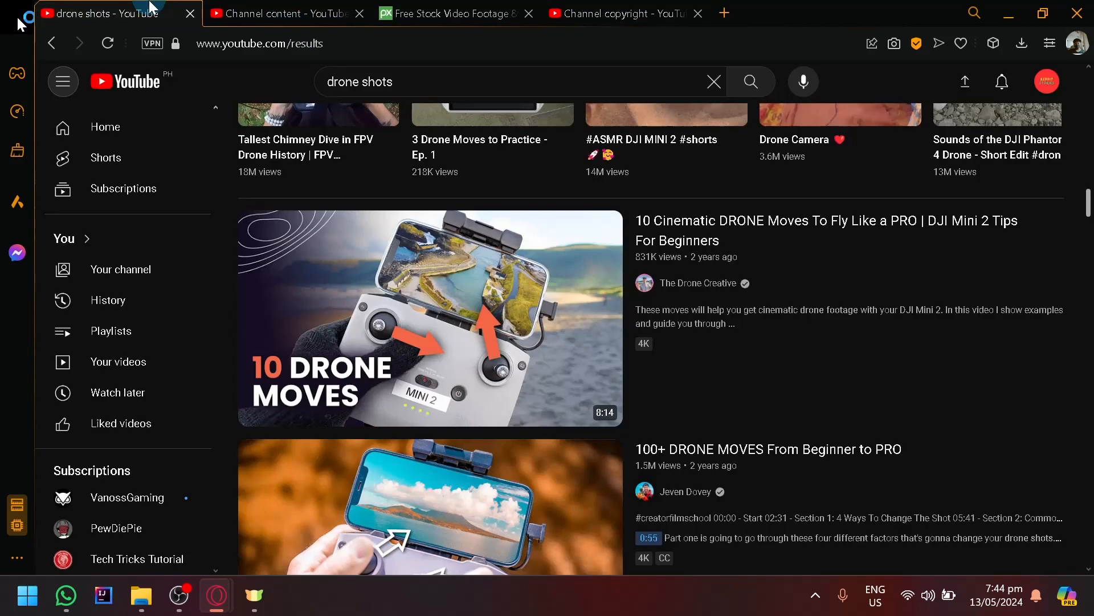
# Leave the drone shots results for the YouTube home page via the logo.
pyautogui.scroll(-3)
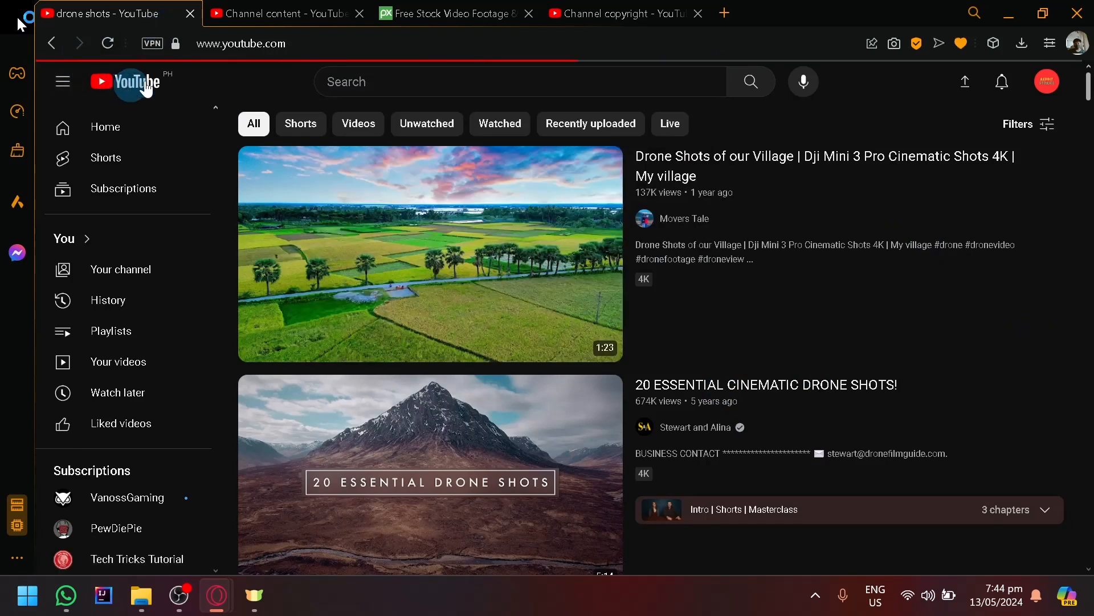
pyautogui.click(125, 81)
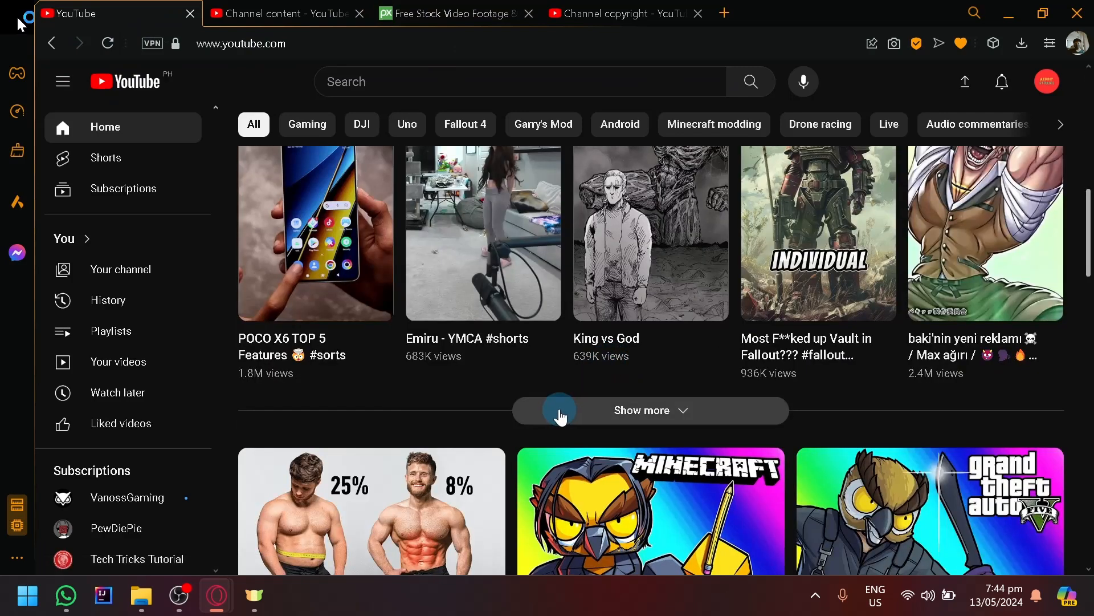
# Switch to the Pixabay free stock video tab and browse further down the clips.
pyautogui.click(454, 14)
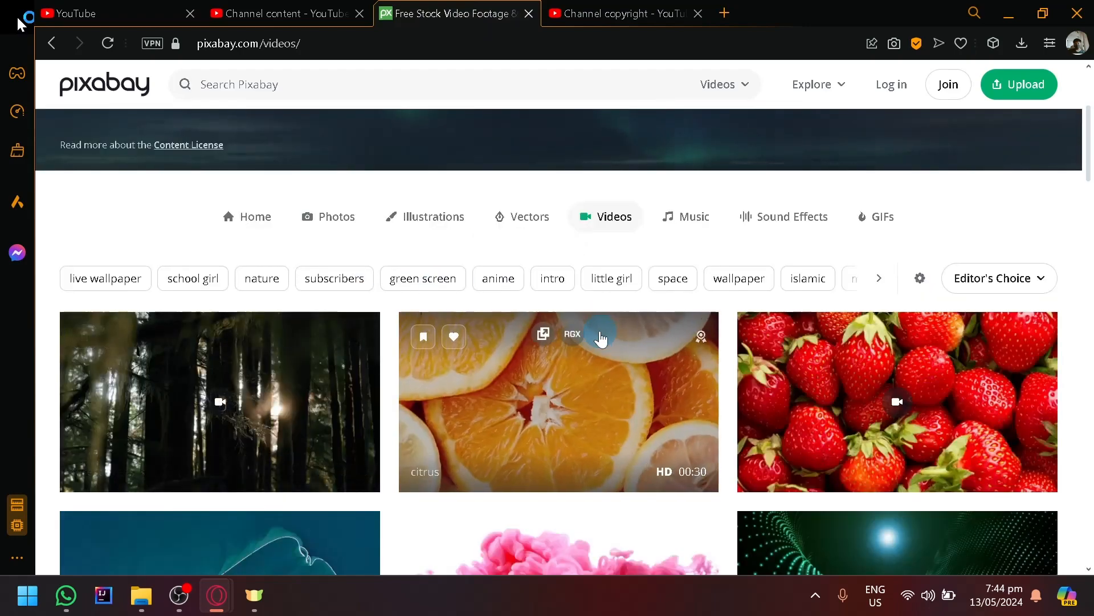
pyautogui.scroll(-3)
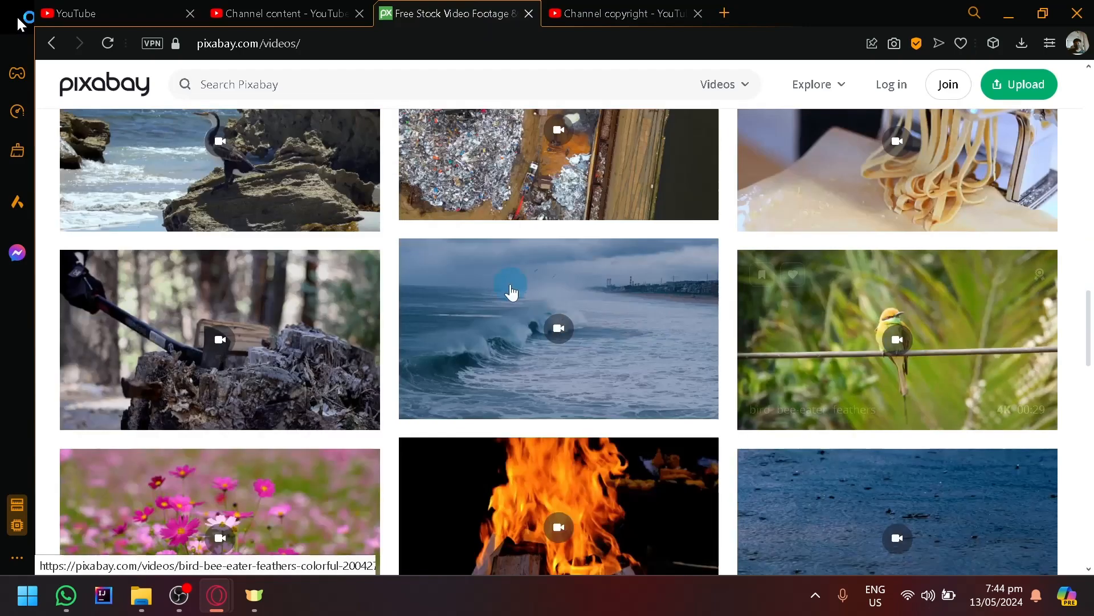
pyautogui.scroll(-3)
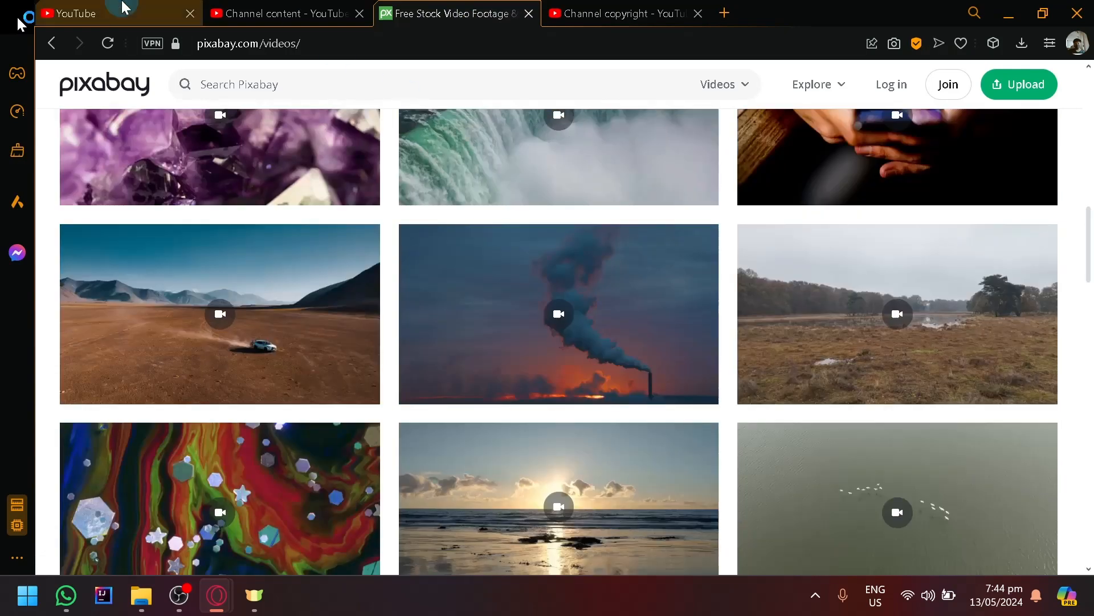
# From the Studio channel content page, create a new upload and choose the recording file.
pyautogui.click(285, 13)
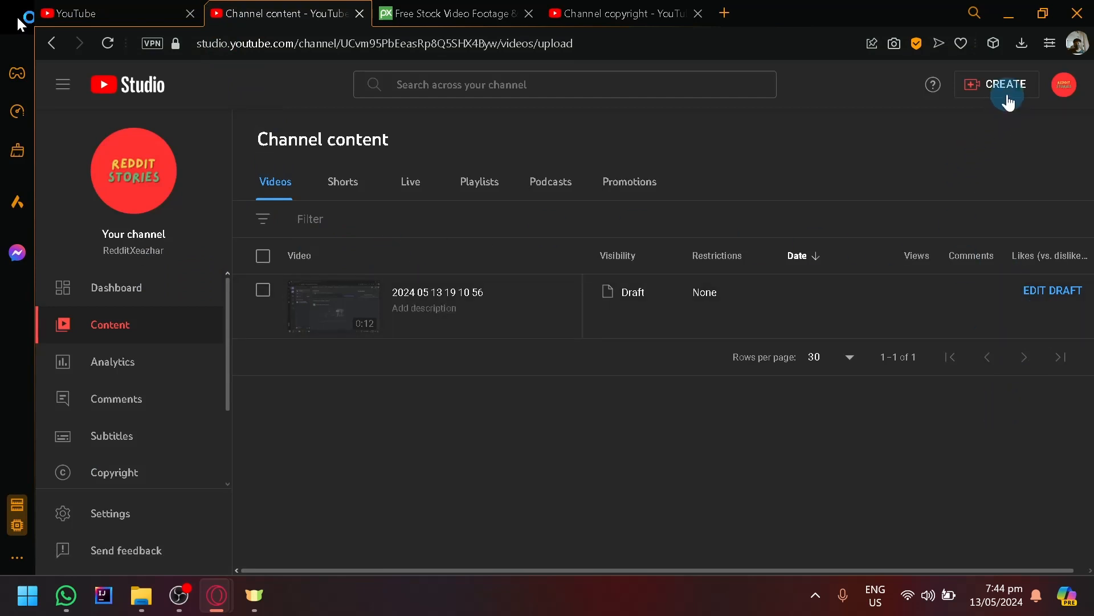
pyautogui.click(1006, 84)
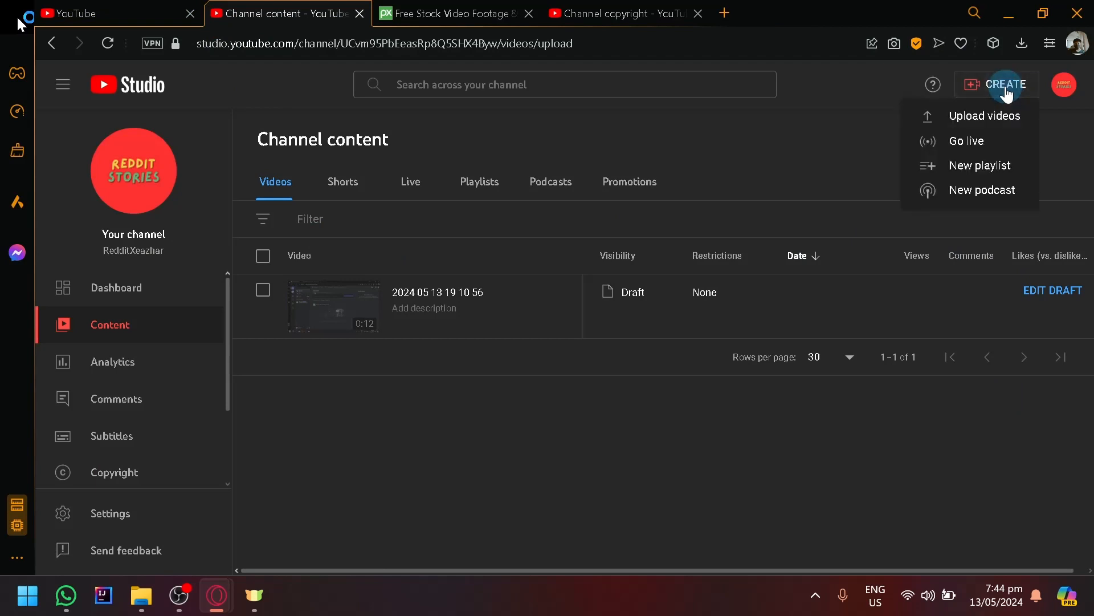
pyautogui.click(982, 116)
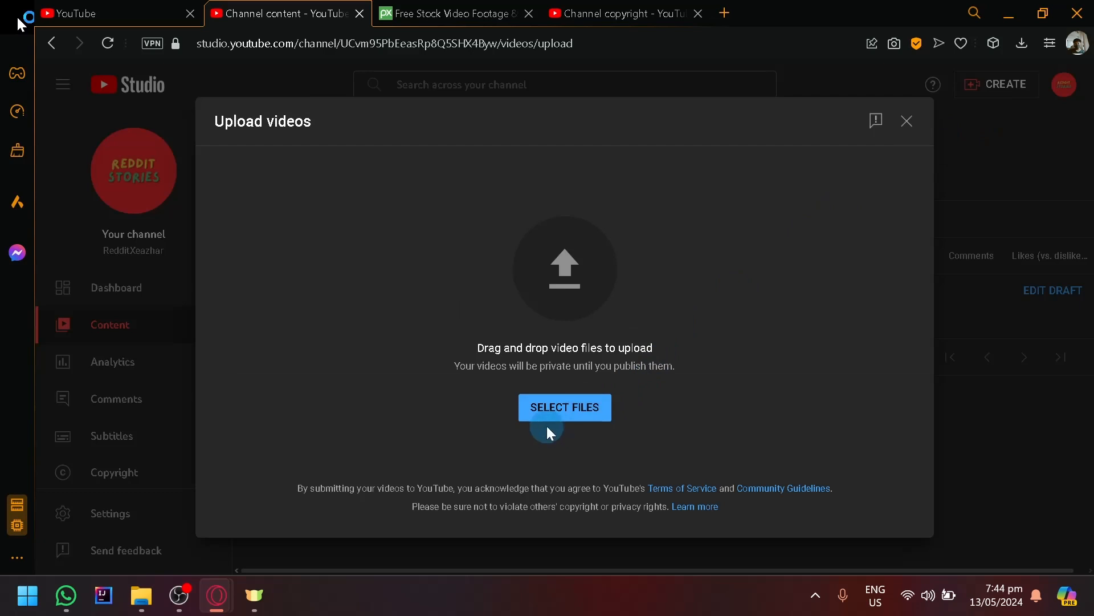
pyautogui.click(566, 407)
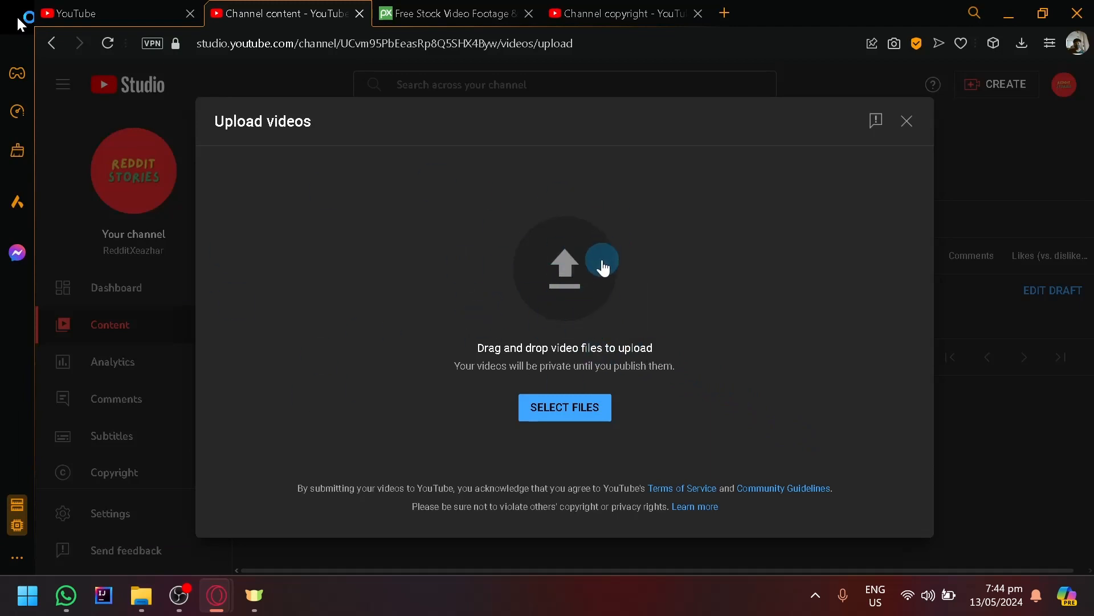
pyautogui.moveTo(632, 311)
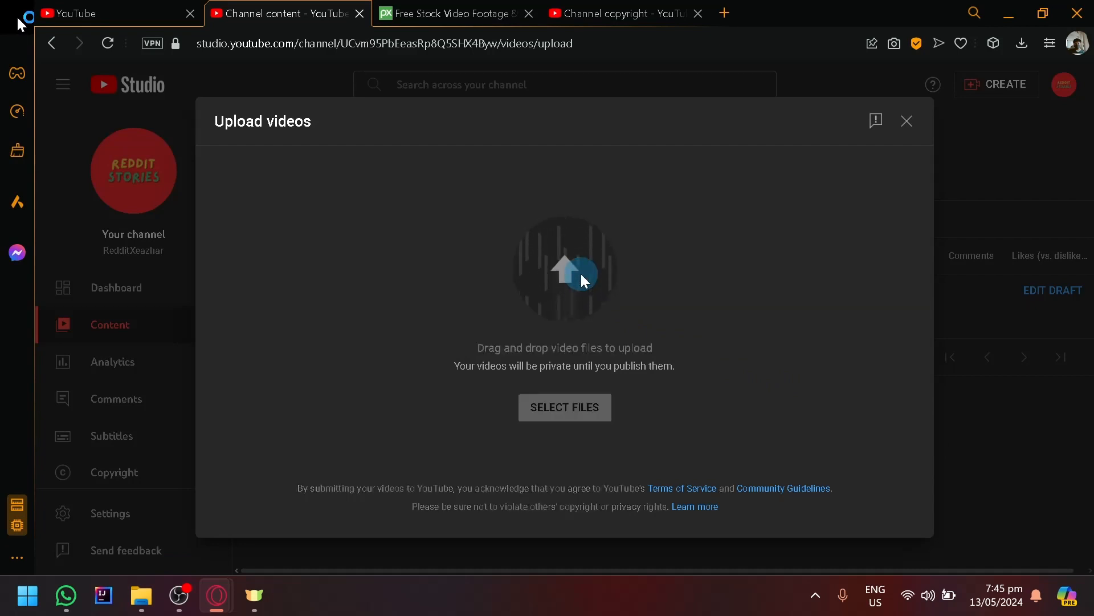
pyautogui.click(566, 407)
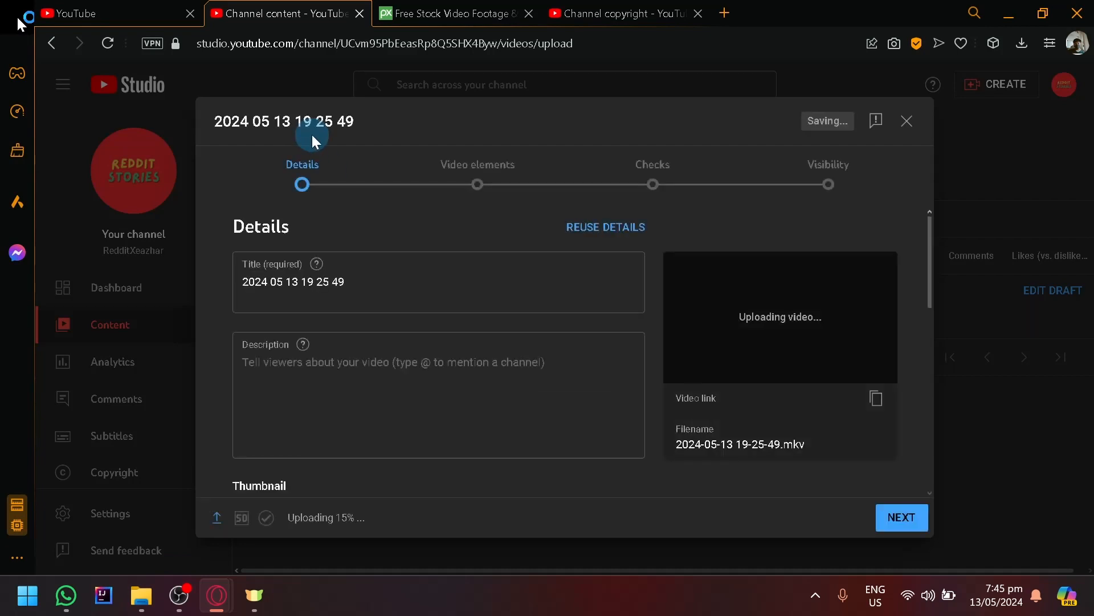
# In the upload's Details step set the audience to 'Yes, it's made for kids'.
pyautogui.scroll(-3)
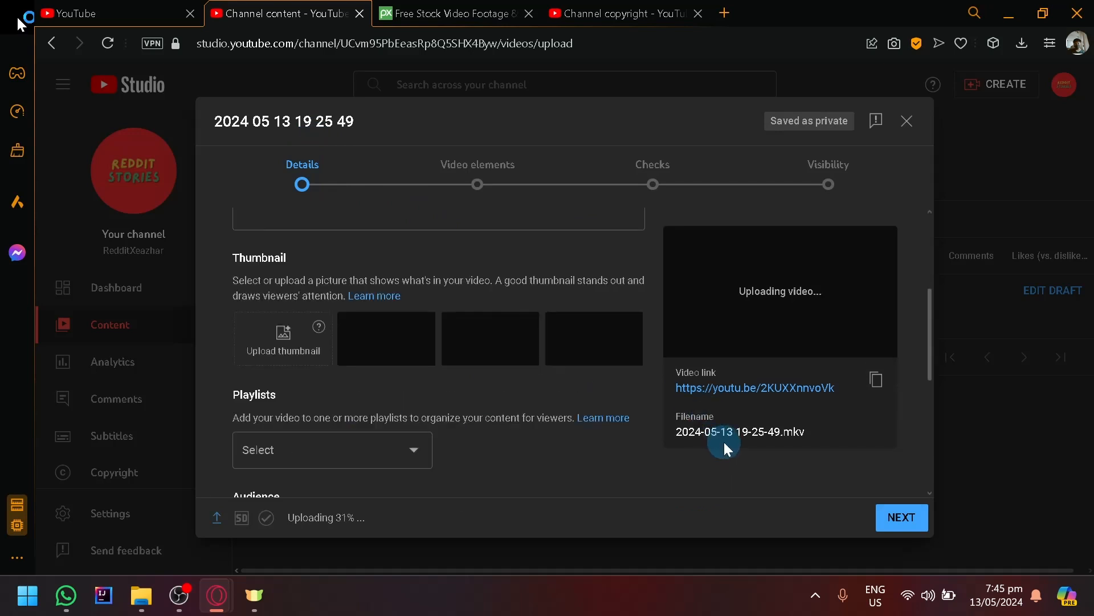
pyautogui.click(241, 326)
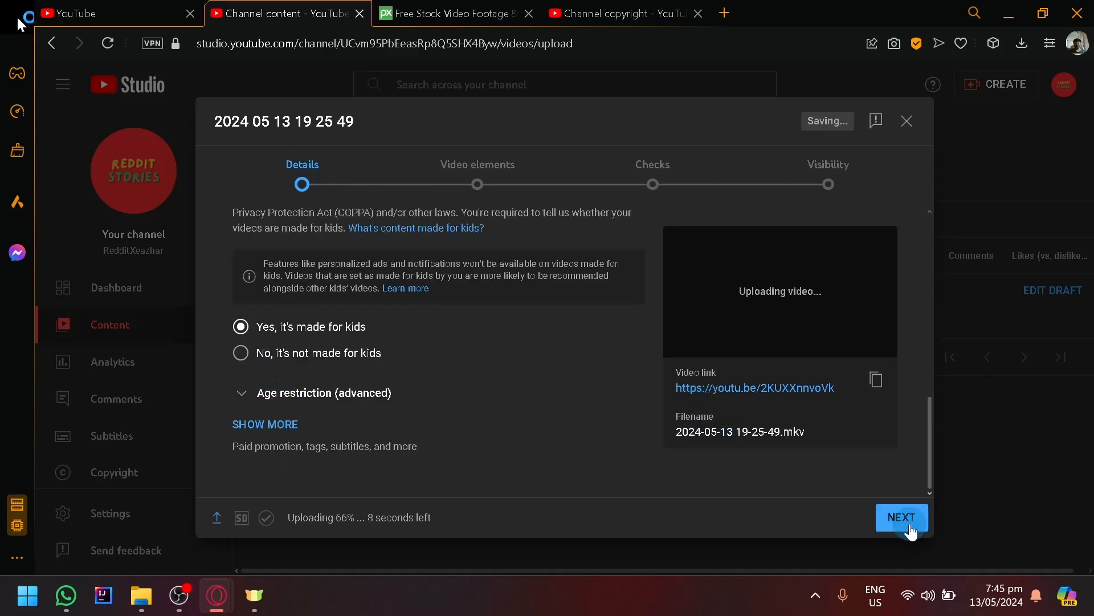
# Advance the upload past Video elements to the Checks step for the copyright check.
pyautogui.click(902, 518)
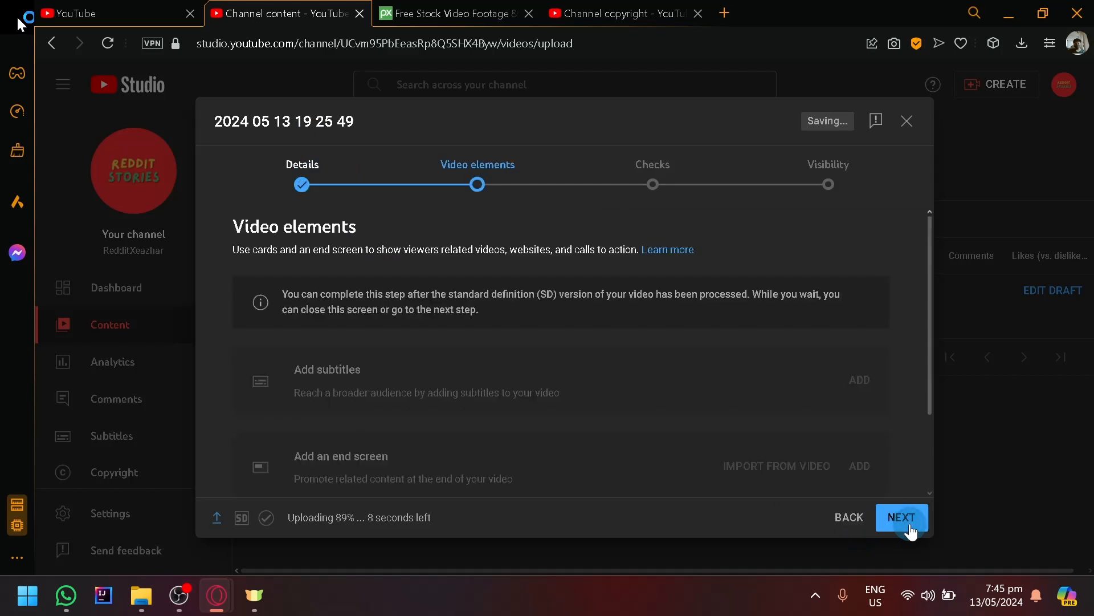
pyautogui.click(902, 517)
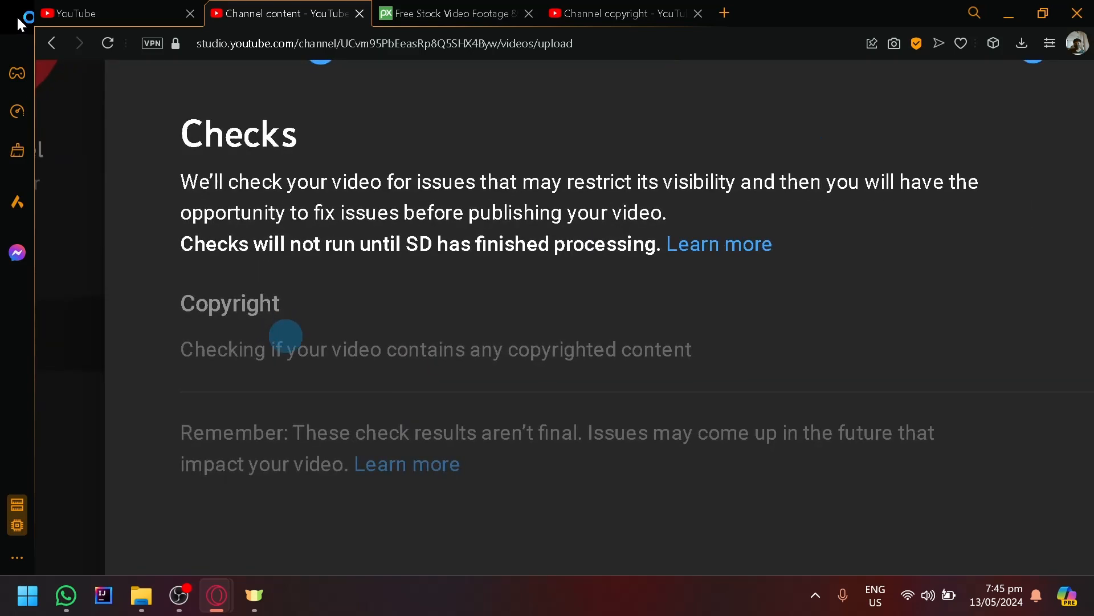
pyautogui.moveTo(705, 356)
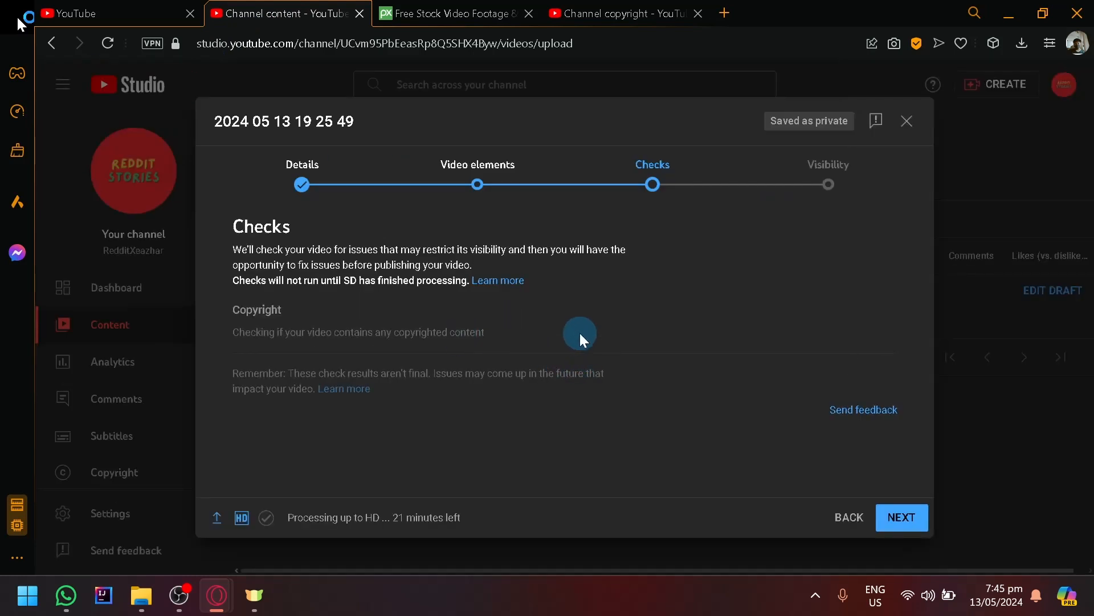
pyautogui.moveTo(301, 557)
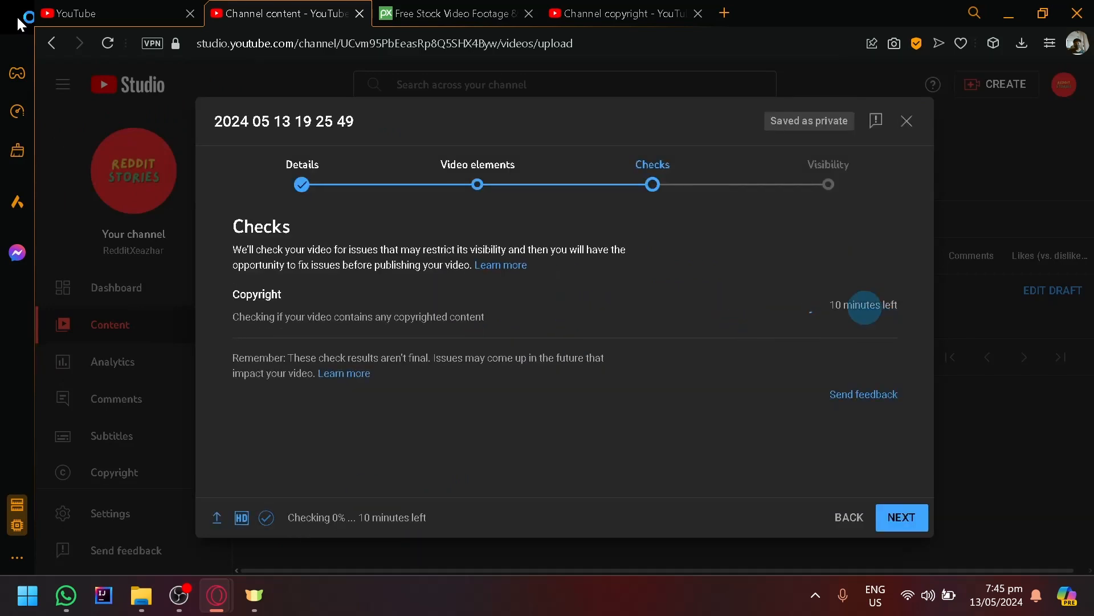
pyautogui.moveTo(857, 323)
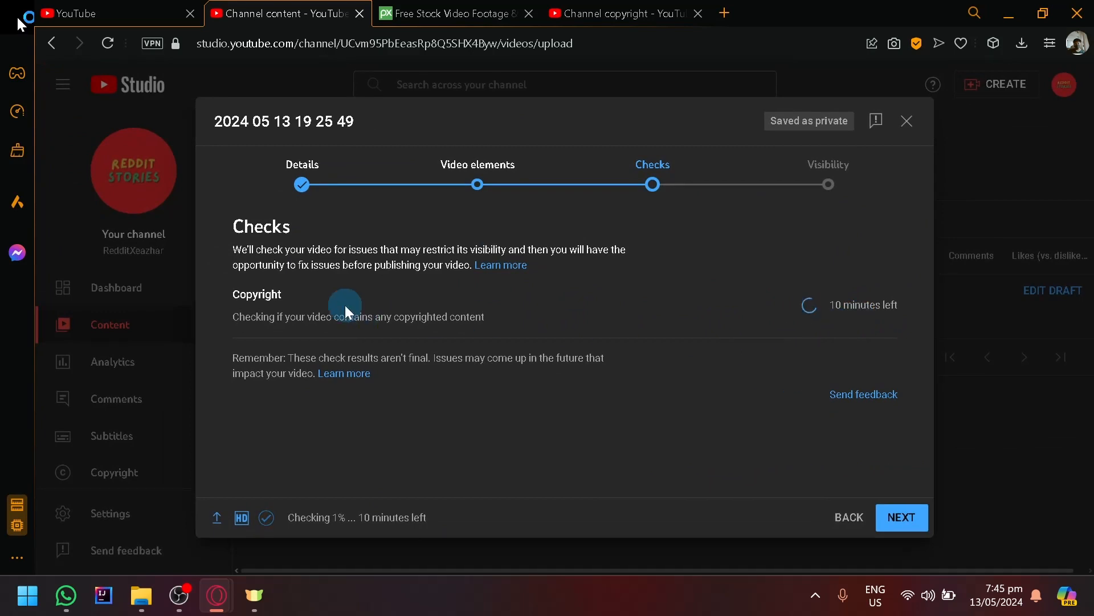
pyautogui.moveTo(393, 306)
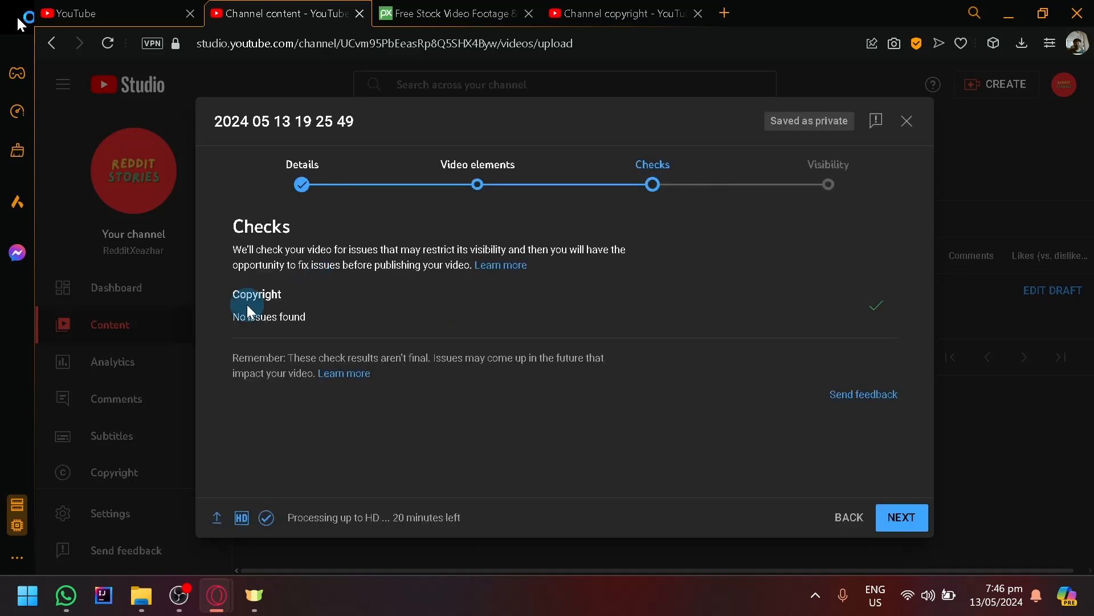
pyautogui.moveTo(820, 285)
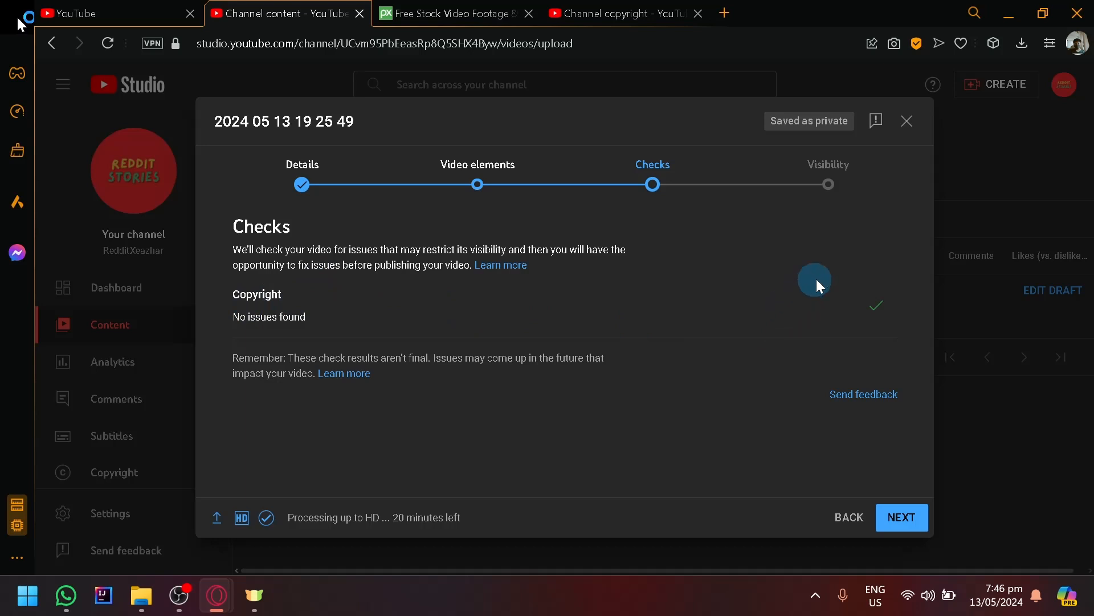
pyautogui.moveTo(807, 451)
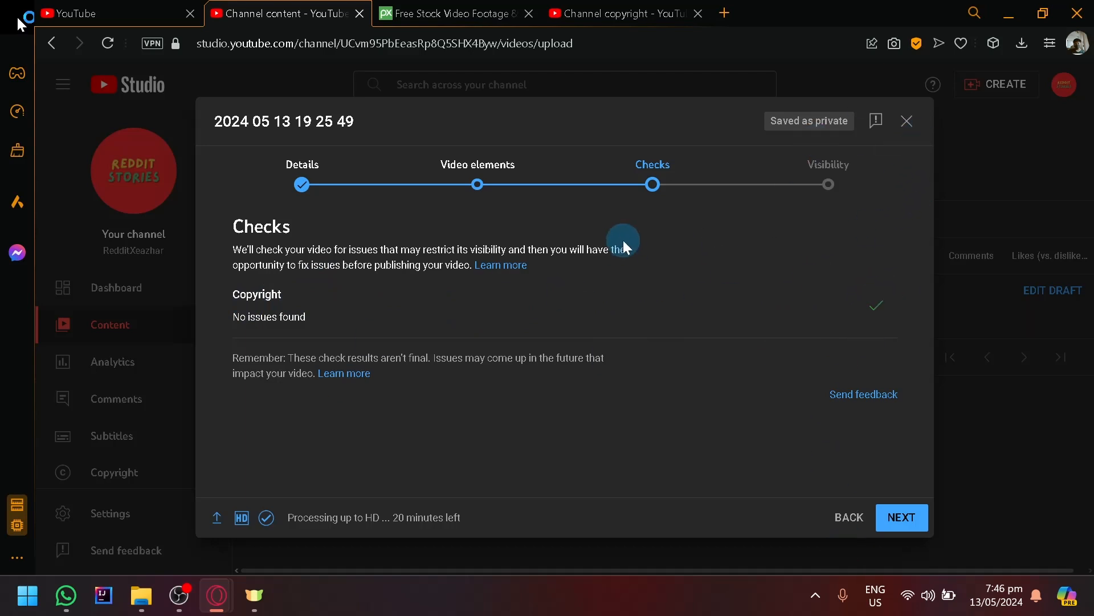
pyautogui.moveTo(906, 120)
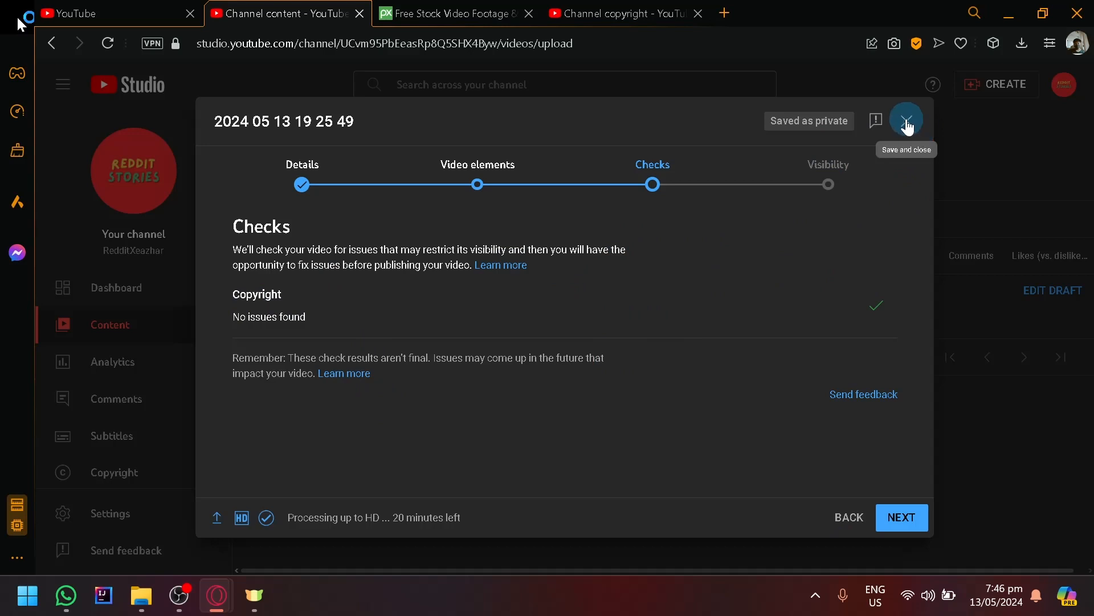
# Save and close the upload draft, visit the Channel copyright page, then return to the dashboard.
pyautogui.click(906, 120)
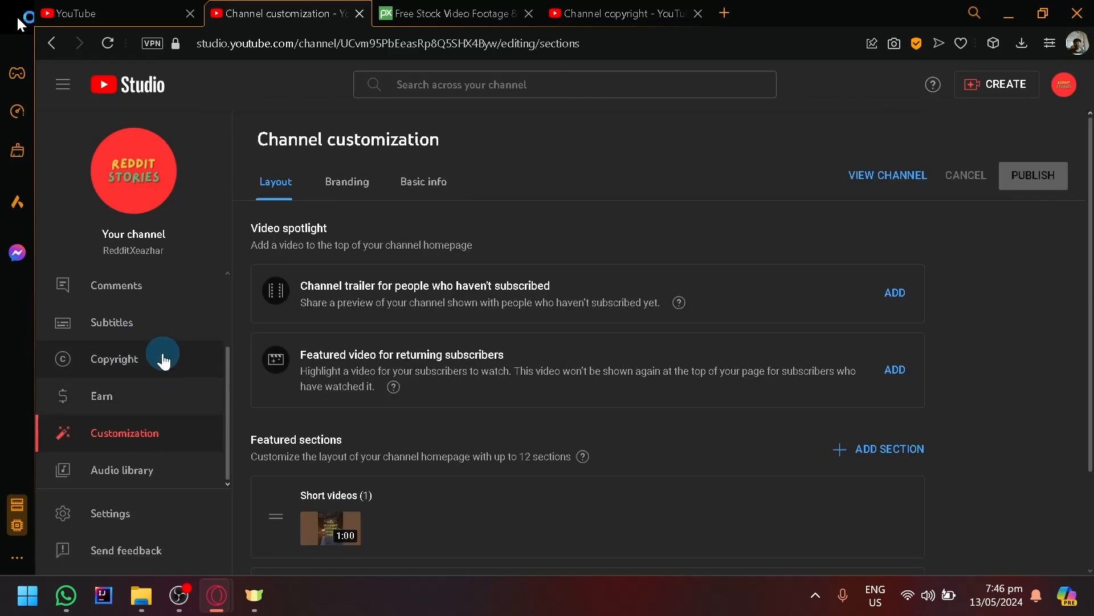
pyautogui.click(114, 358)
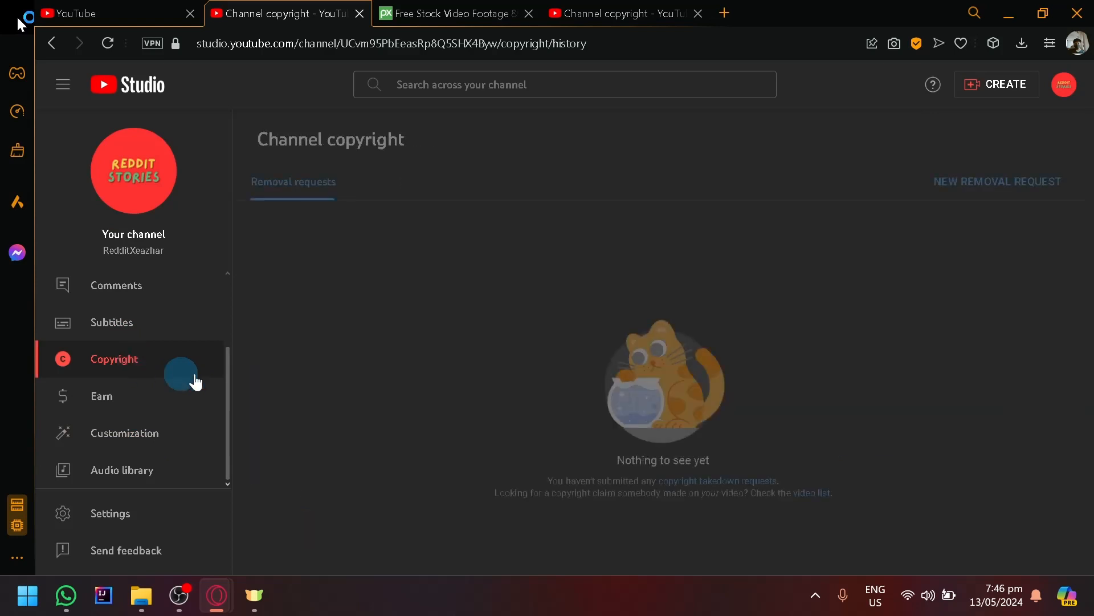
pyautogui.click(630, 13)
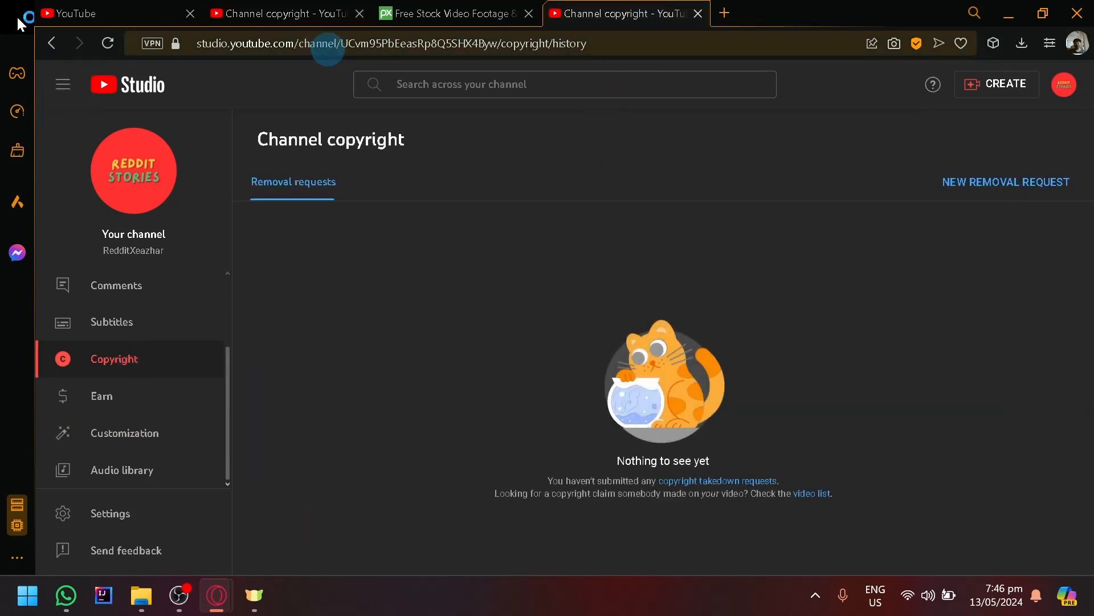
pyautogui.click(390, 43)
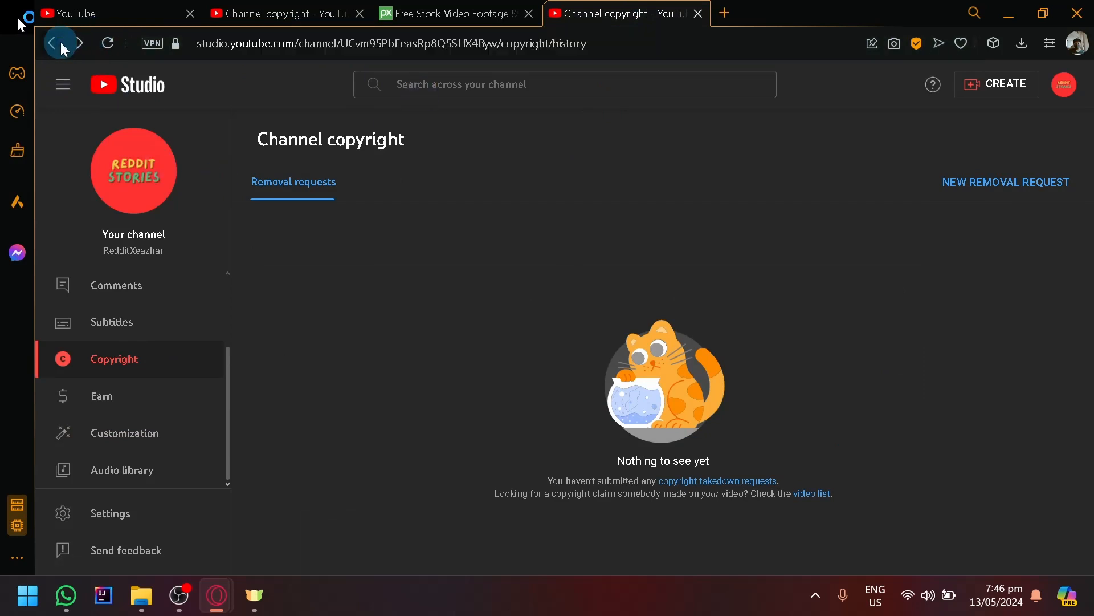
pyautogui.click(53, 44)
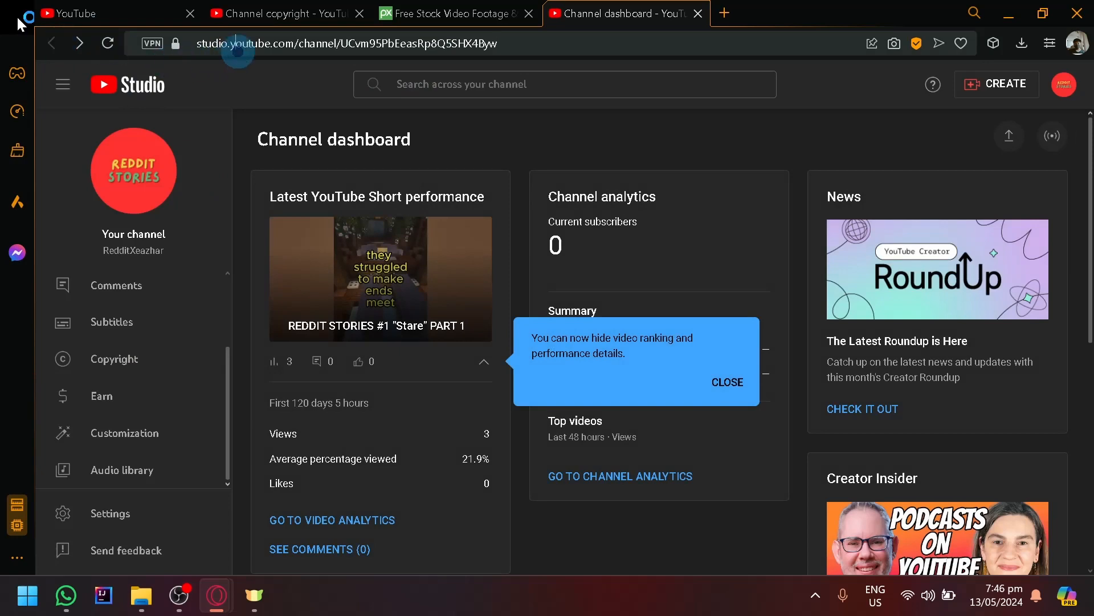
# Search Google for 'youtube copyright laws' and open YouTube's Copyright Rules & Policies result.
pyautogui.click(345, 44)
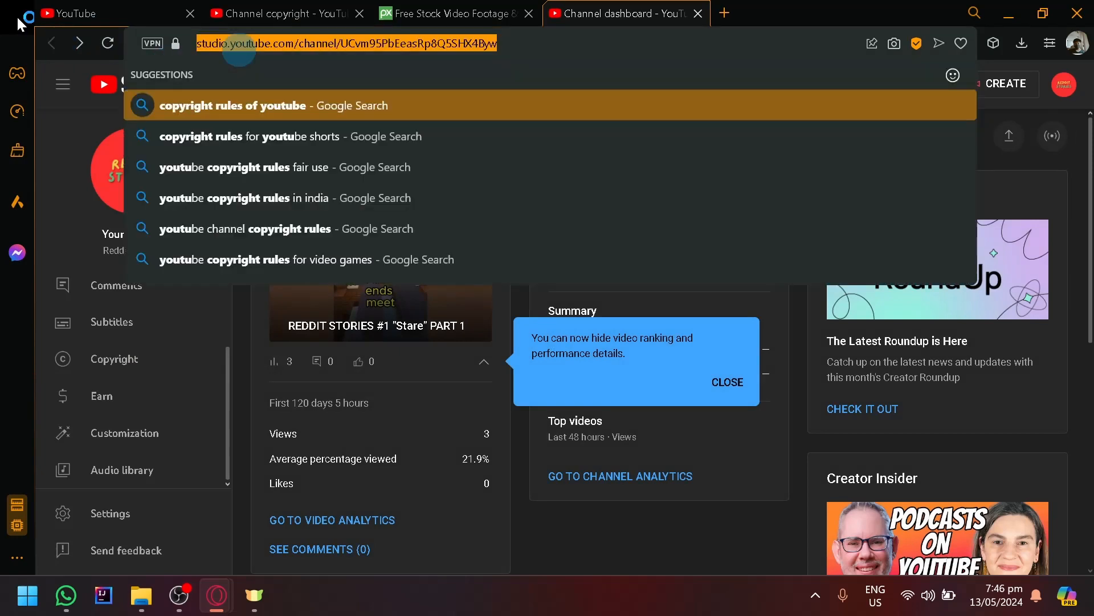
pyautogui.write('youtube copyright laws')
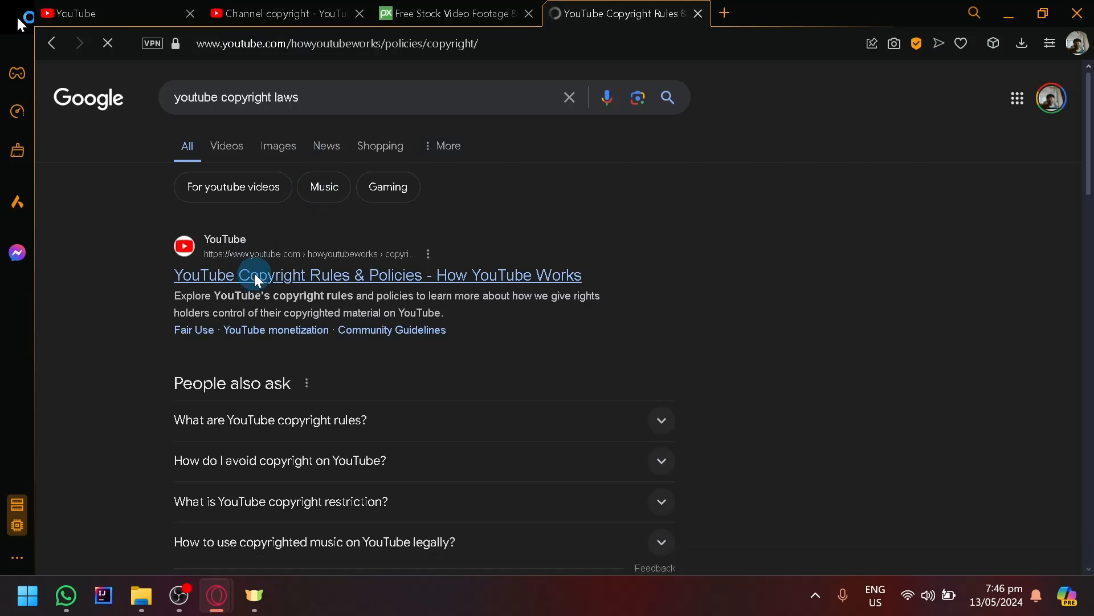
pyautogui.click(255, 275)
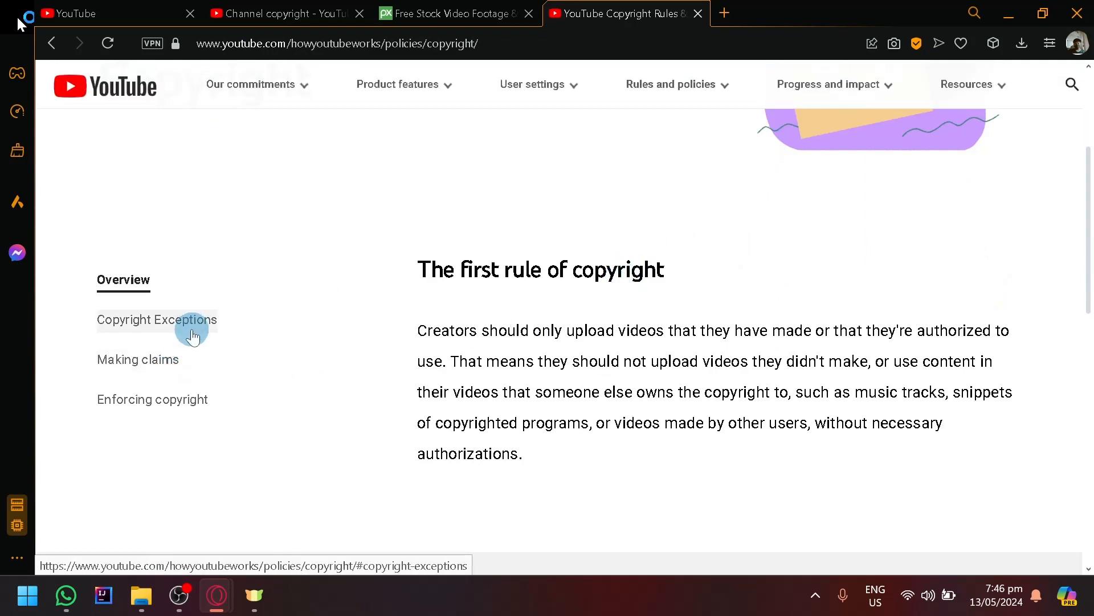
pyautogui.moveTo(188, 331)
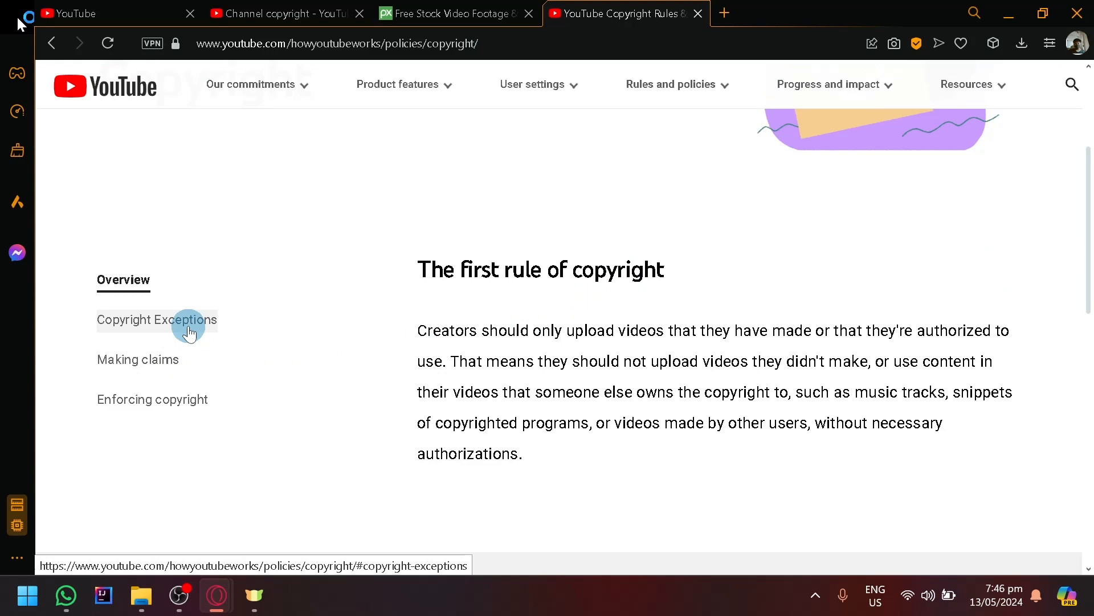
# Read the Copyright Exceptions, Making claims and Enforcing copyright sections of the policy page.
pyautogui.click(157, 319)
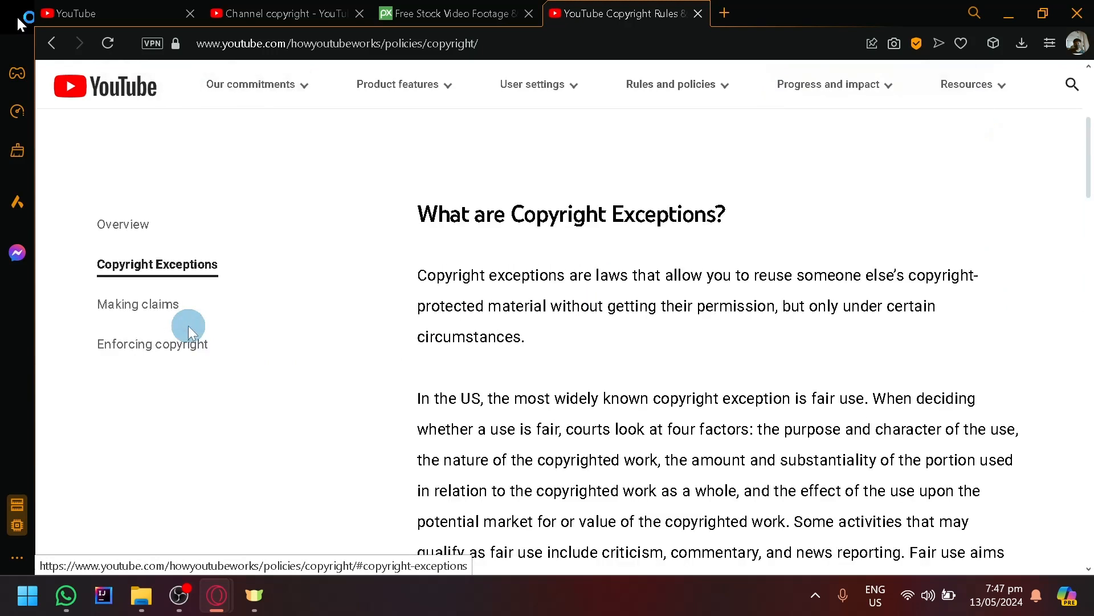
pyautogui.scroll(-3)
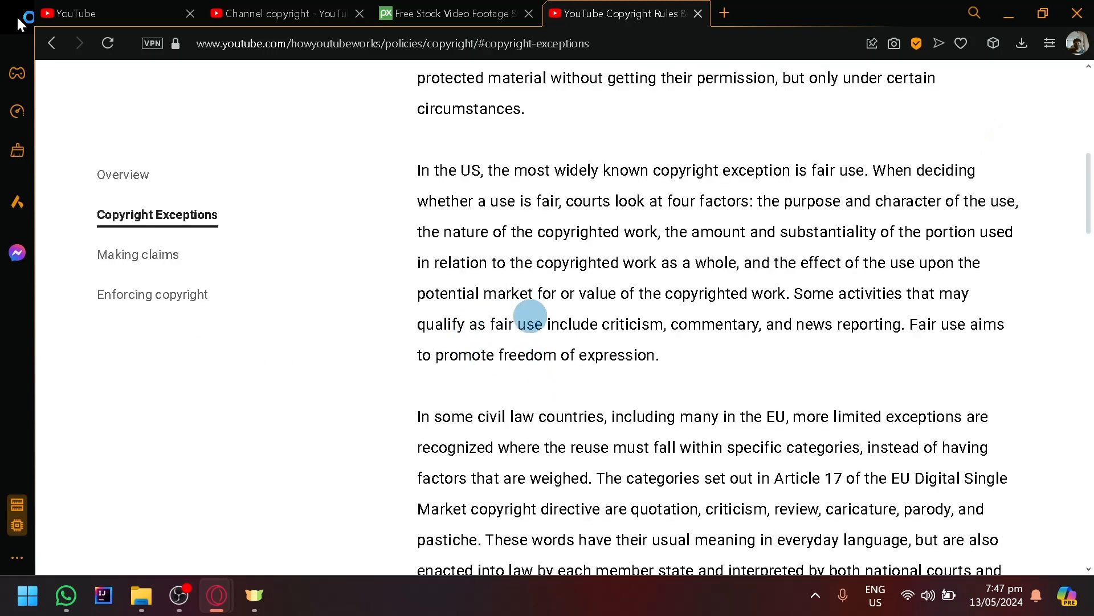
pyautogui.scroll(-3)
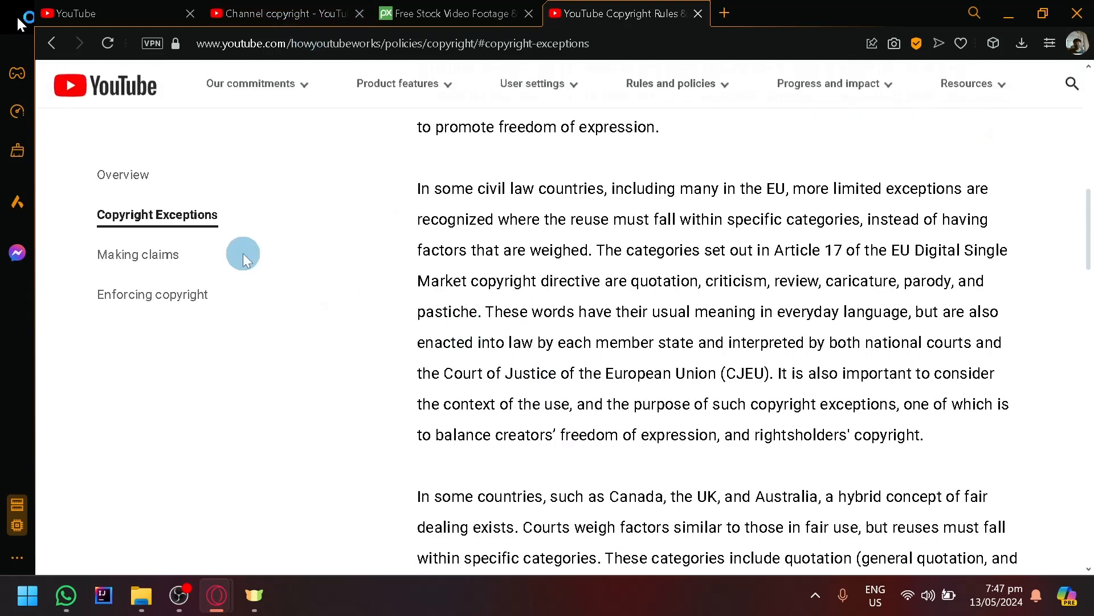
pyautogui.moveTo(163, 268)
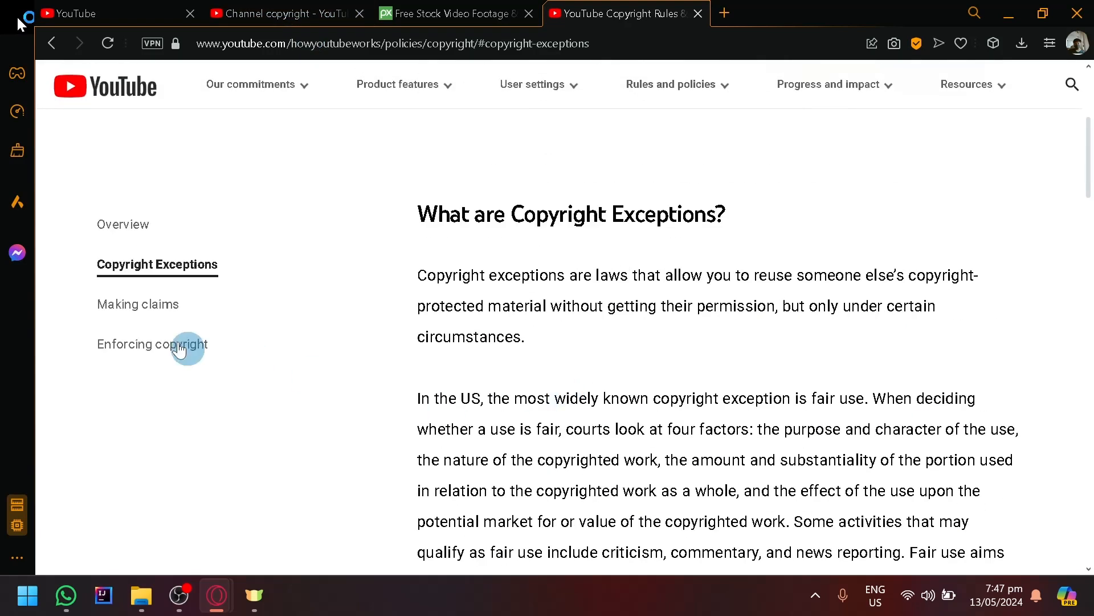
pyautogui.click(147, 303)
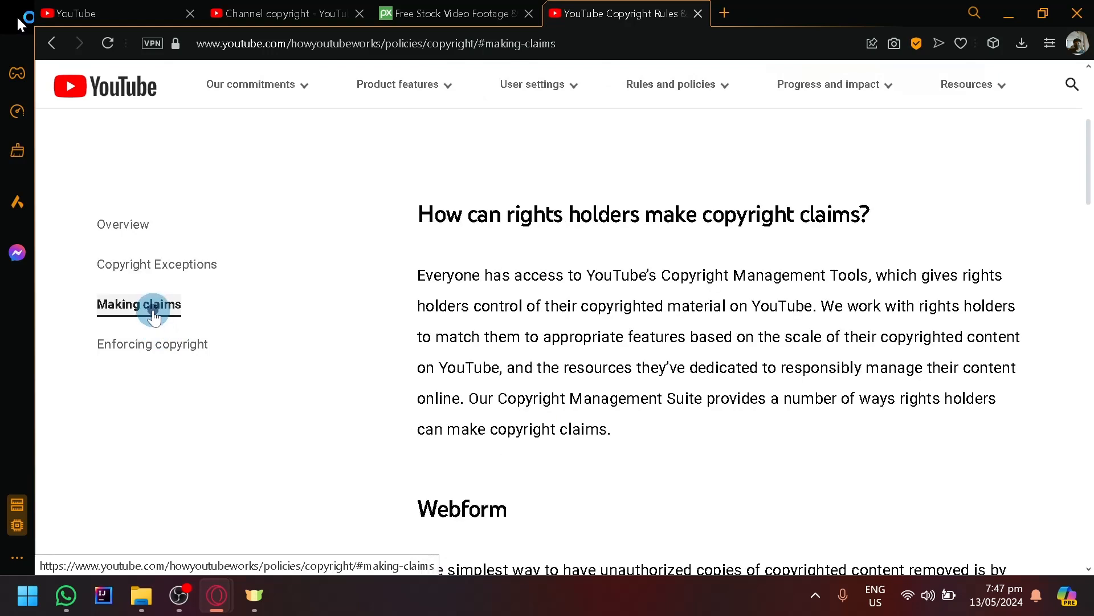
pyautogui.click(151, 344)
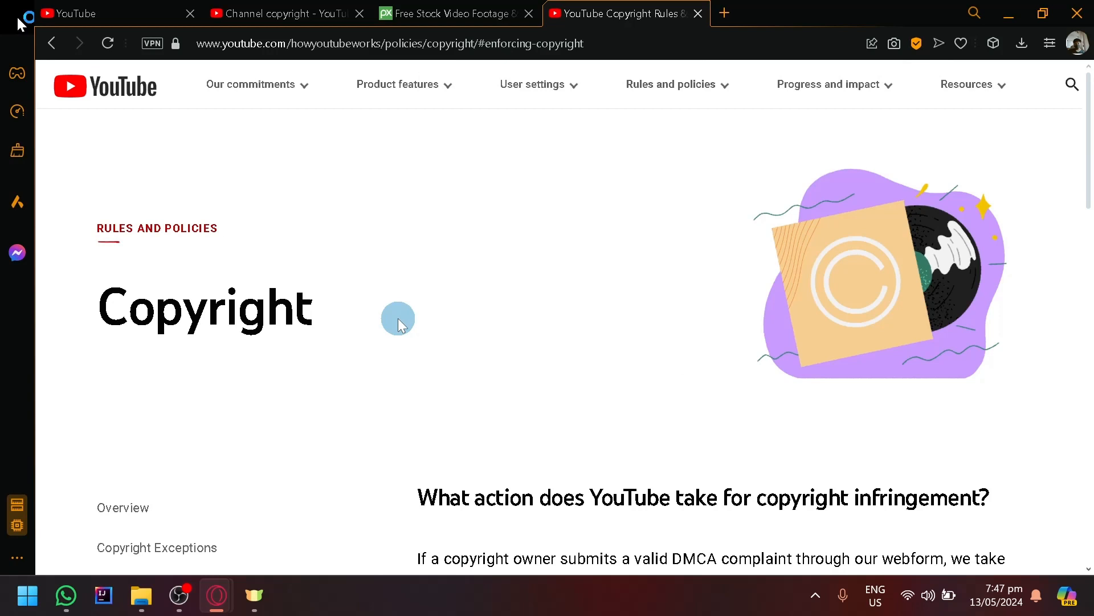
pyautogui.scroll(-3)
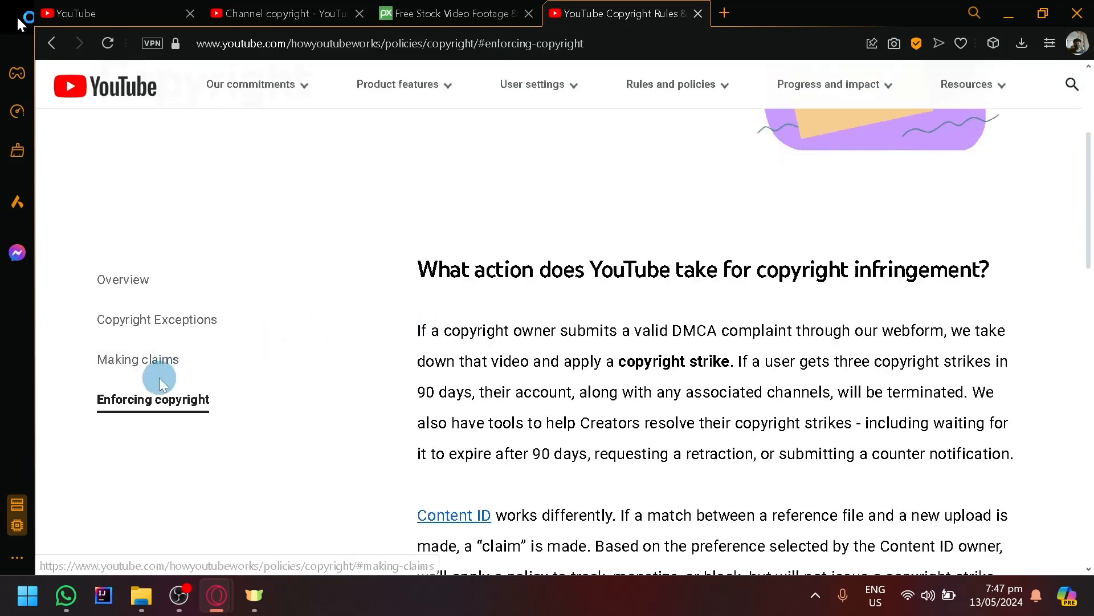